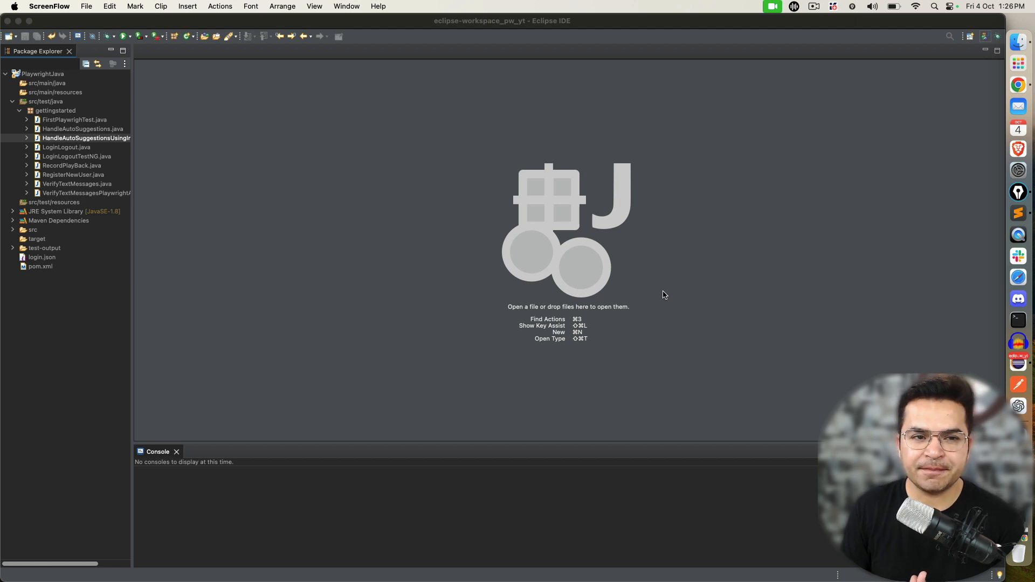
mouse_move(654, 272)
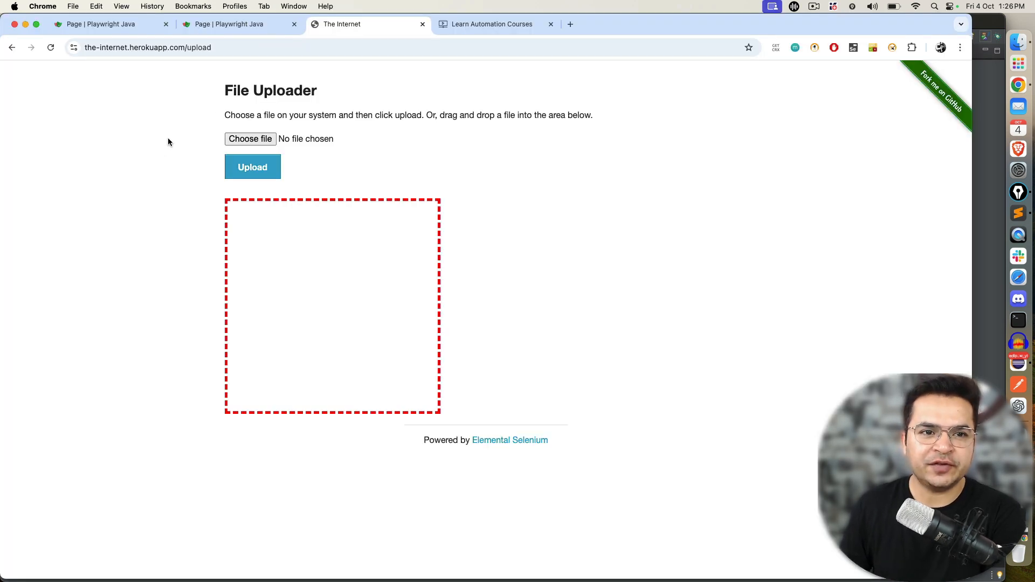
mouse_move(110, 121)
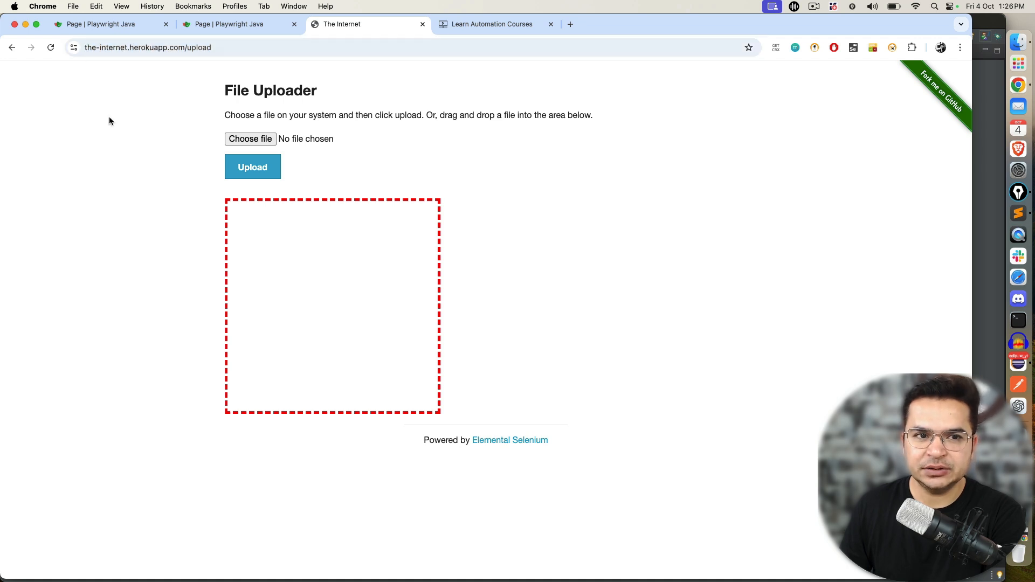
mouse_move(406, 76)
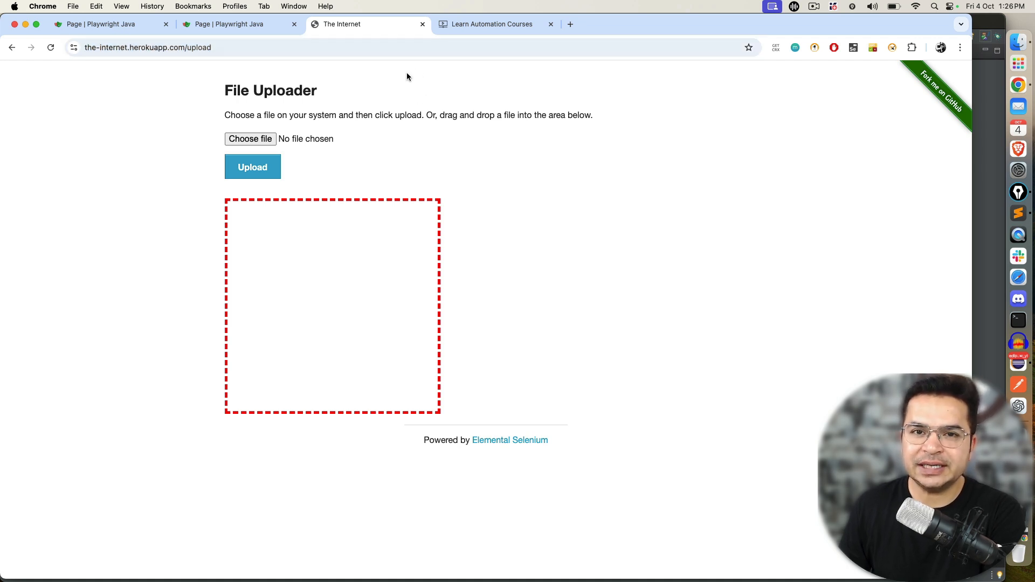
mouse_move(368, 80)
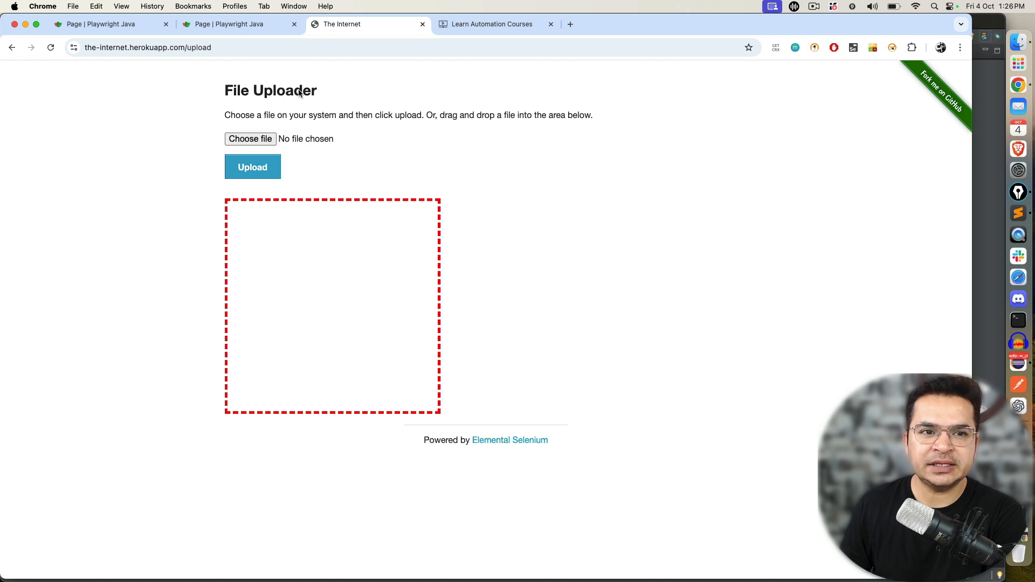
mouse_move(307, 191)
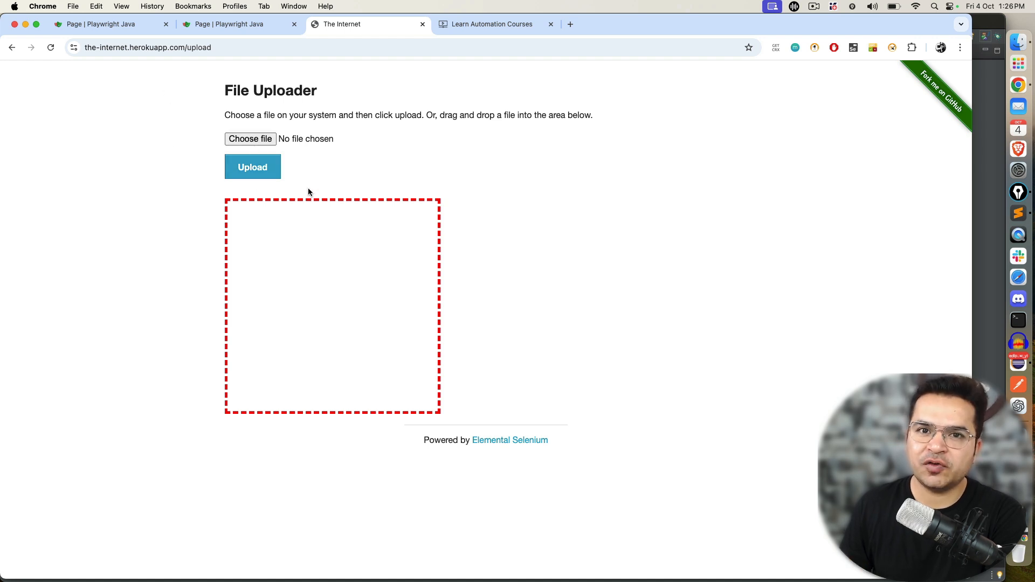
- Upload Google Search.png on the File Uploader page, then go back to the form
click(249, 138)
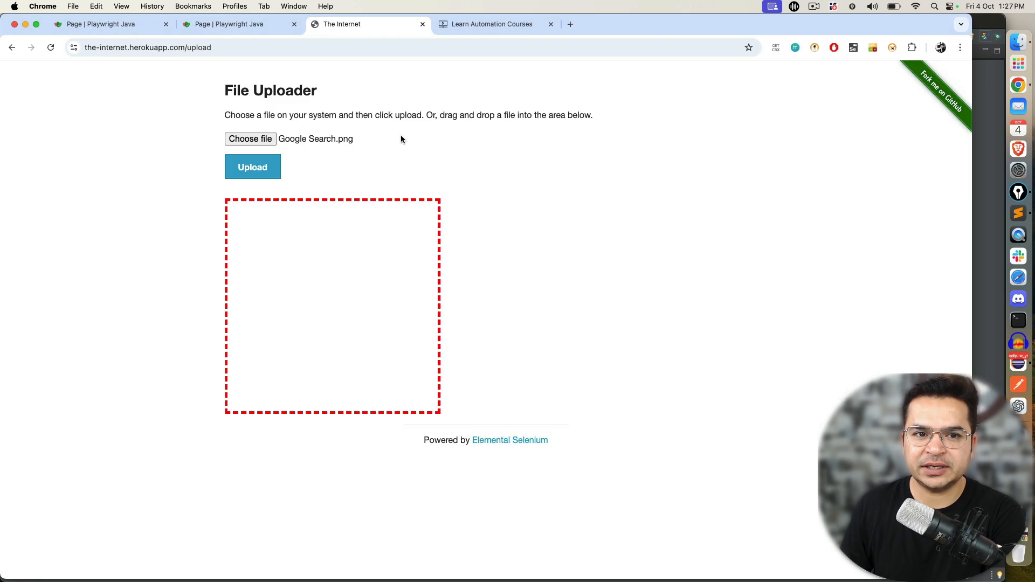
click(252, 167)
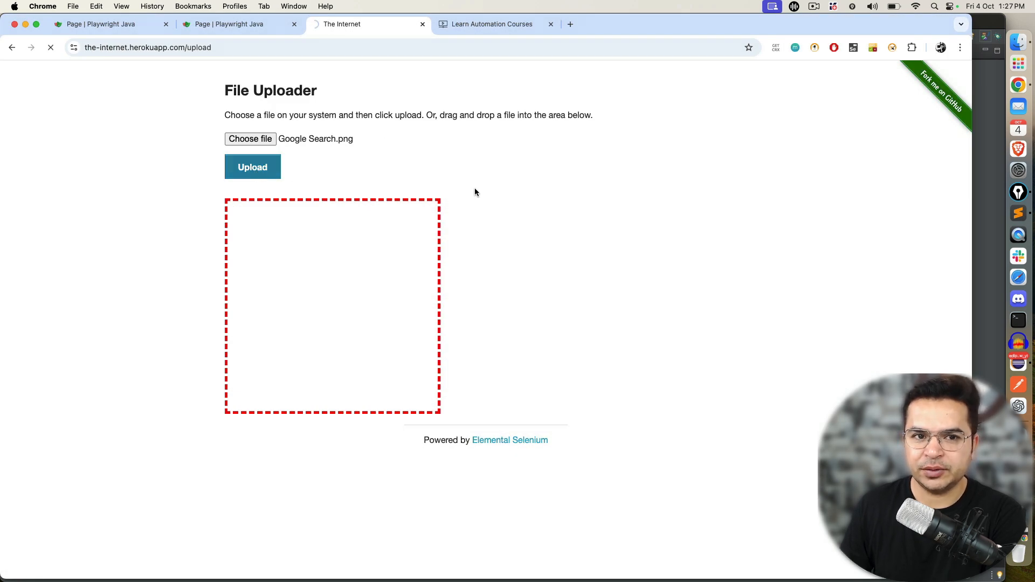
click(252, 166)
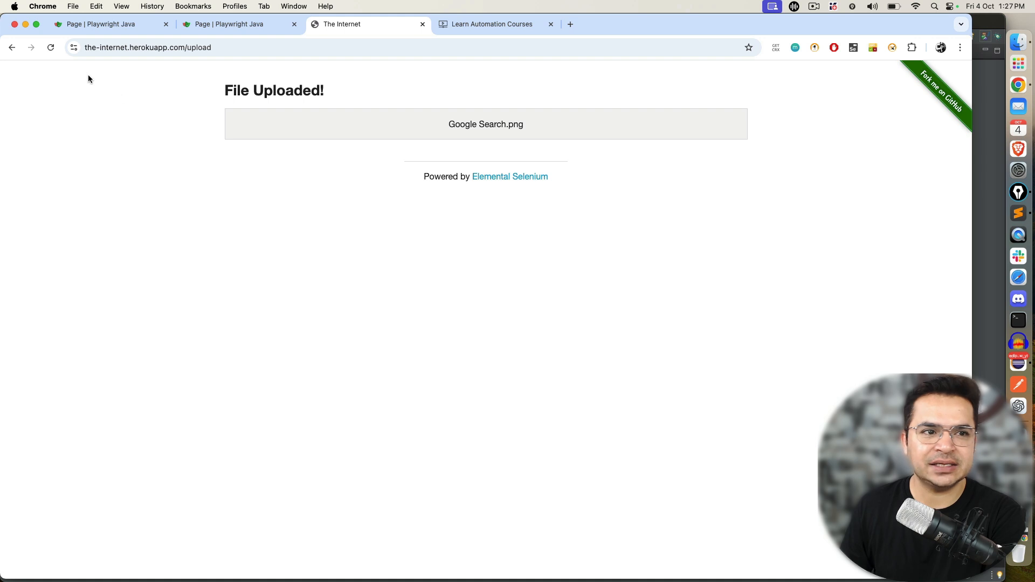
click(12, 48)
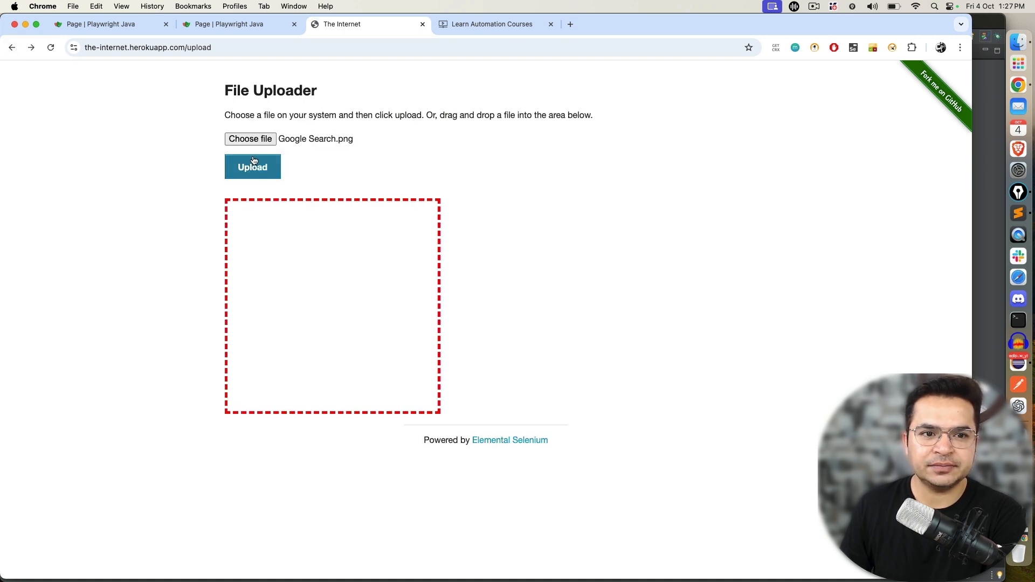
mouse_move(249, 138)
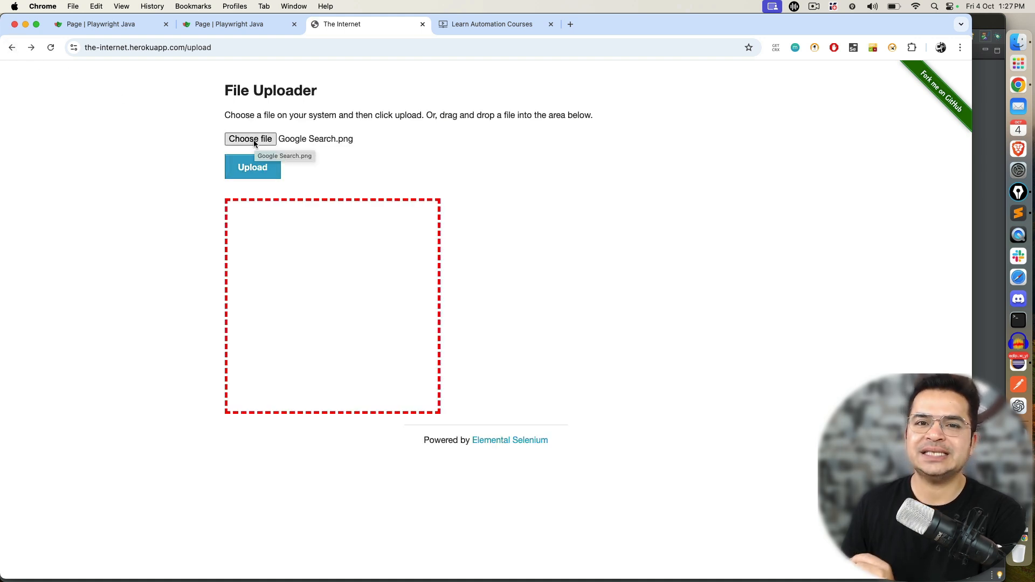
mouse_move(277, 142)
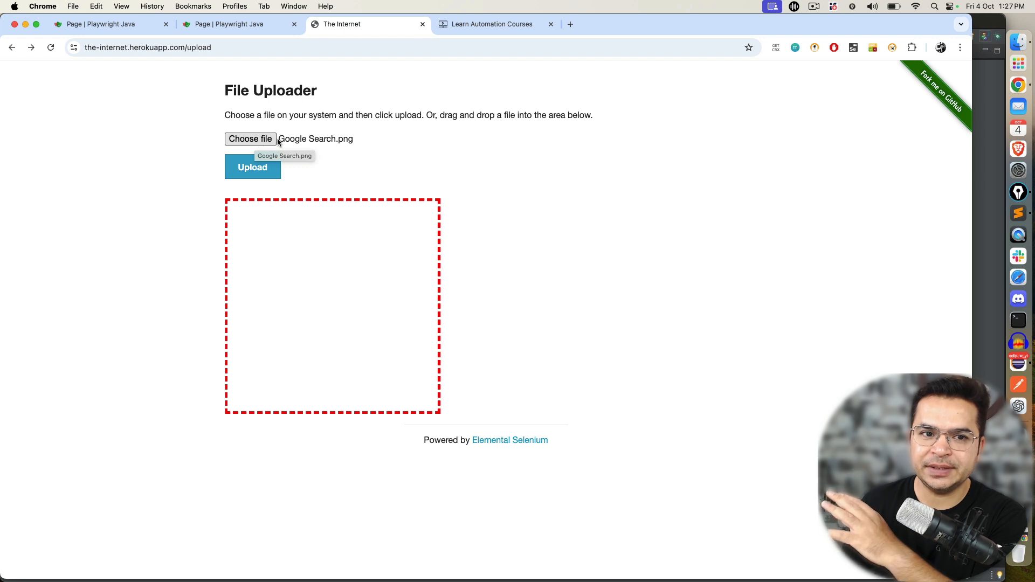
mouse_move(324, 144)
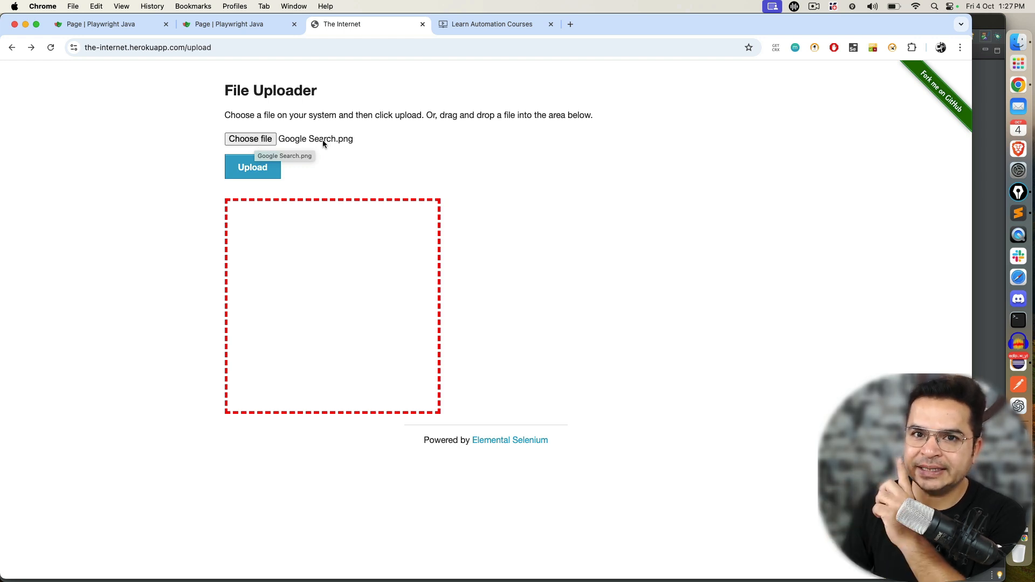
mouse_move(312, 146)
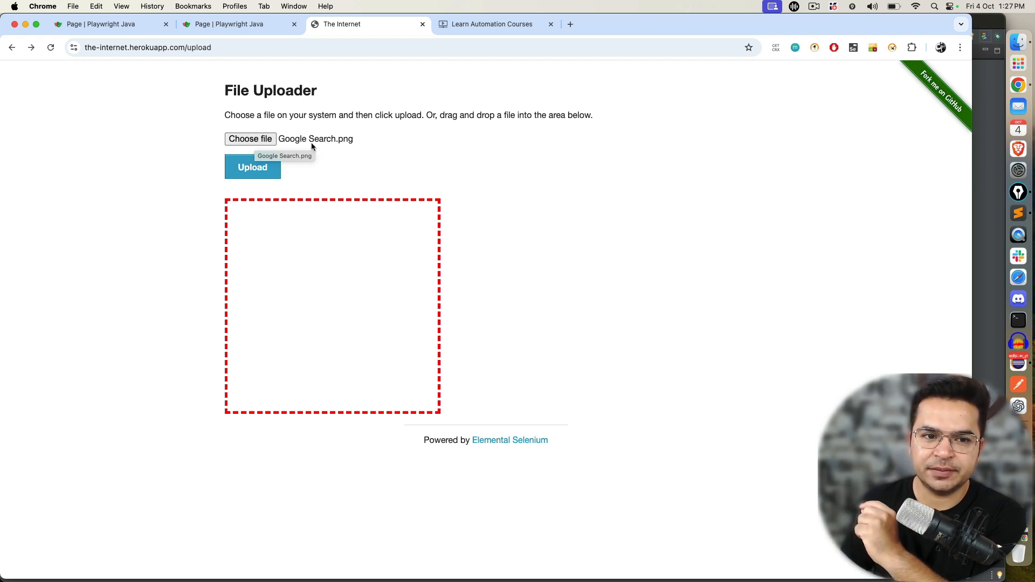
mouse_move(304, 284)
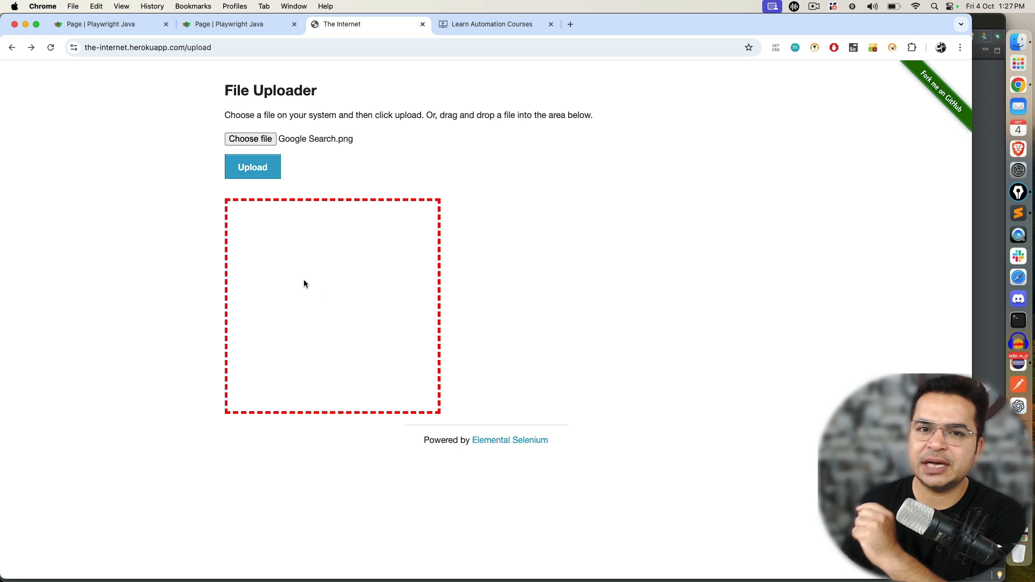
mouse_move(299, 289)
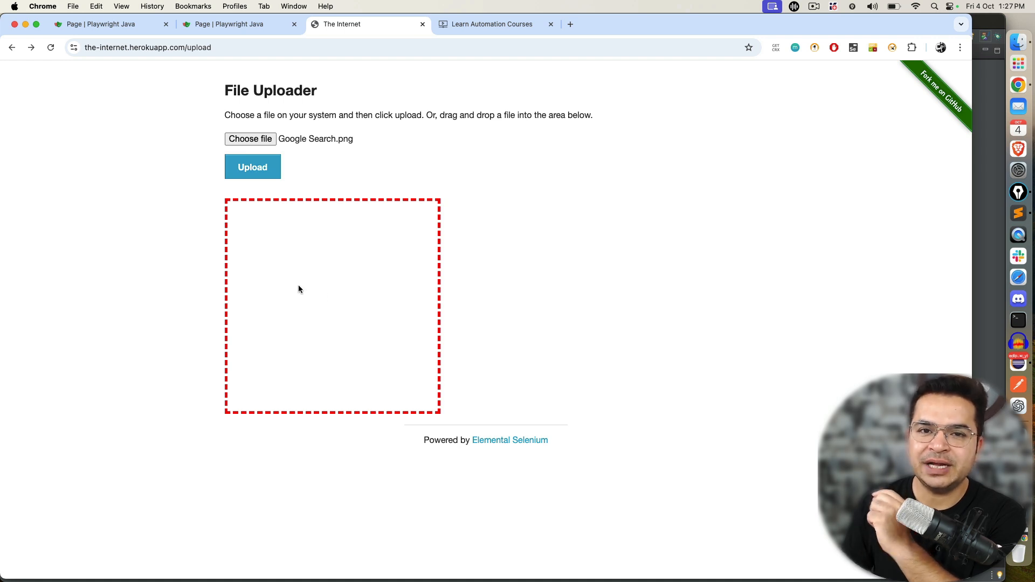
mouse_move(312, 287)
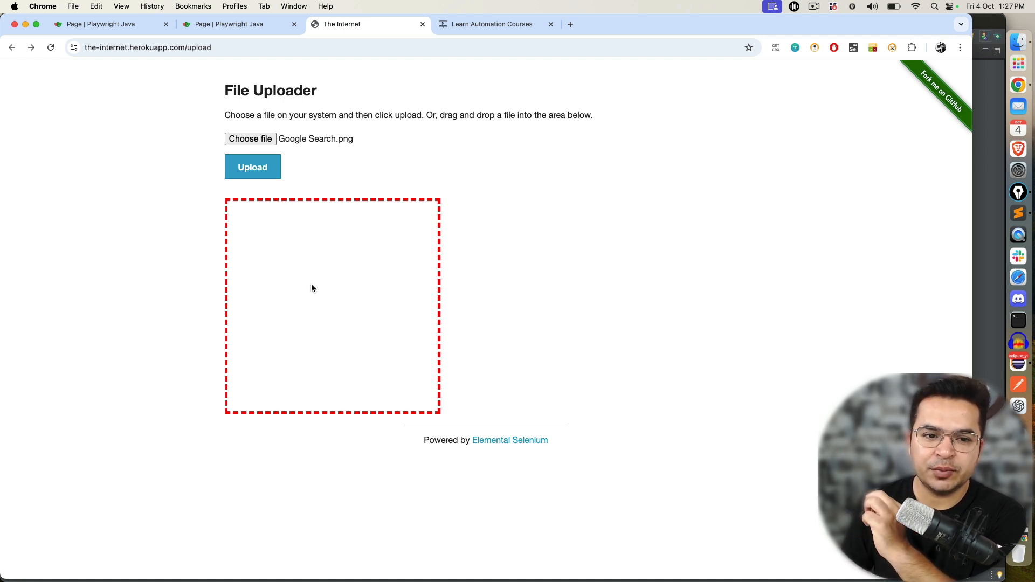
- Add Google Search.png, Debug Test In Playwright.png and Debug Varia 2.png to the drop area
click(249, 138)
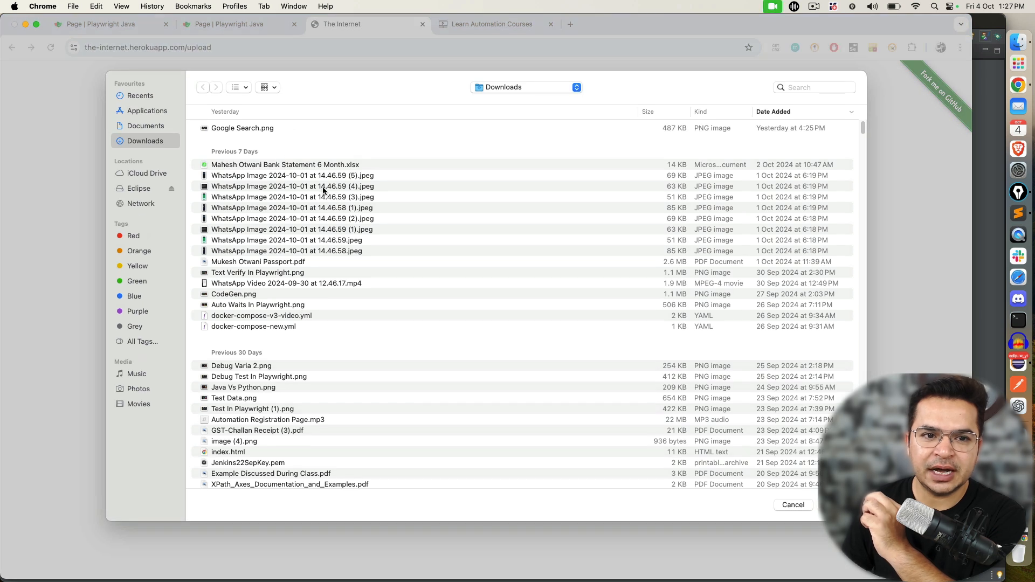
click(242, 127)
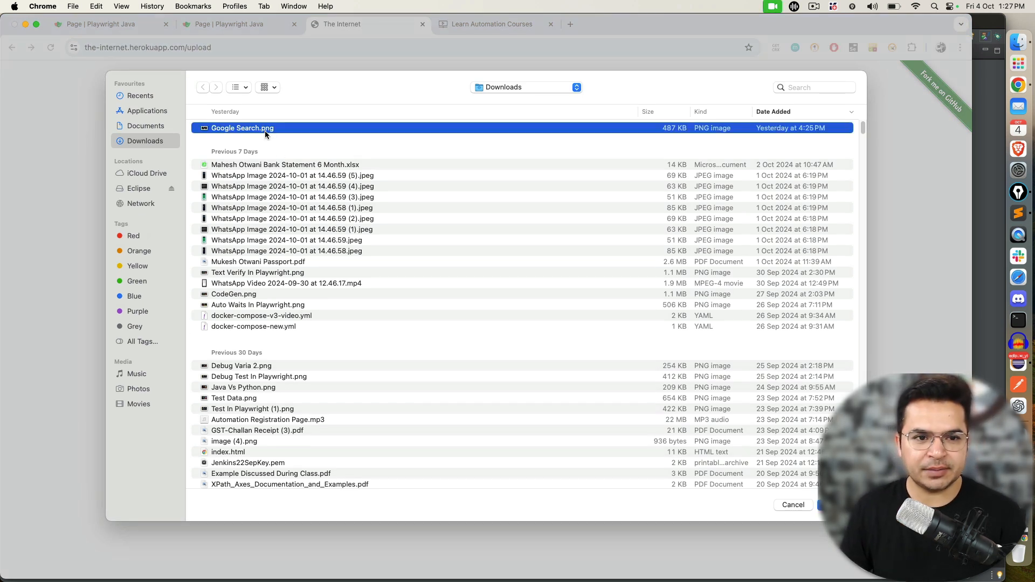
click(258, 376)
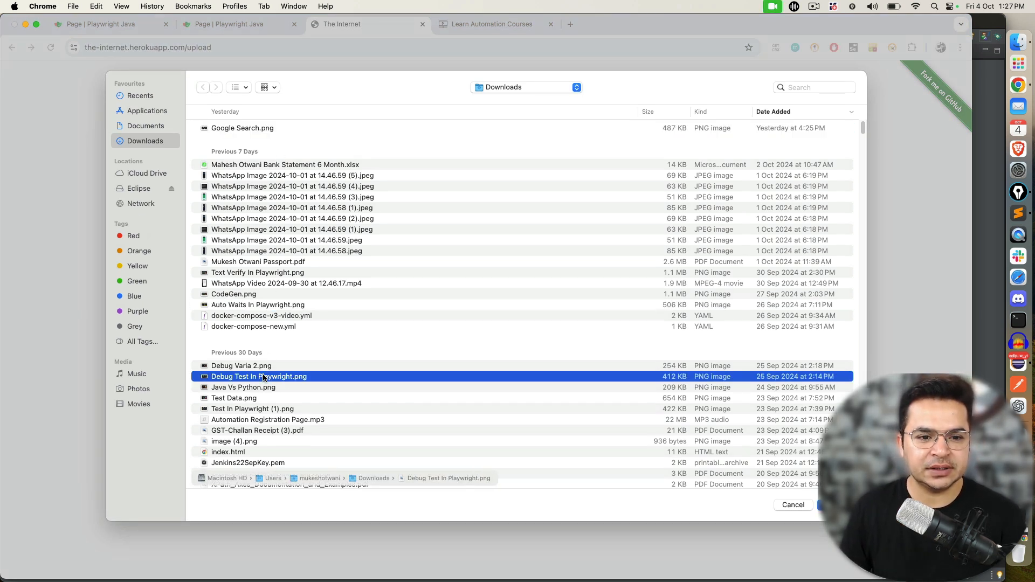
click(241, 366)
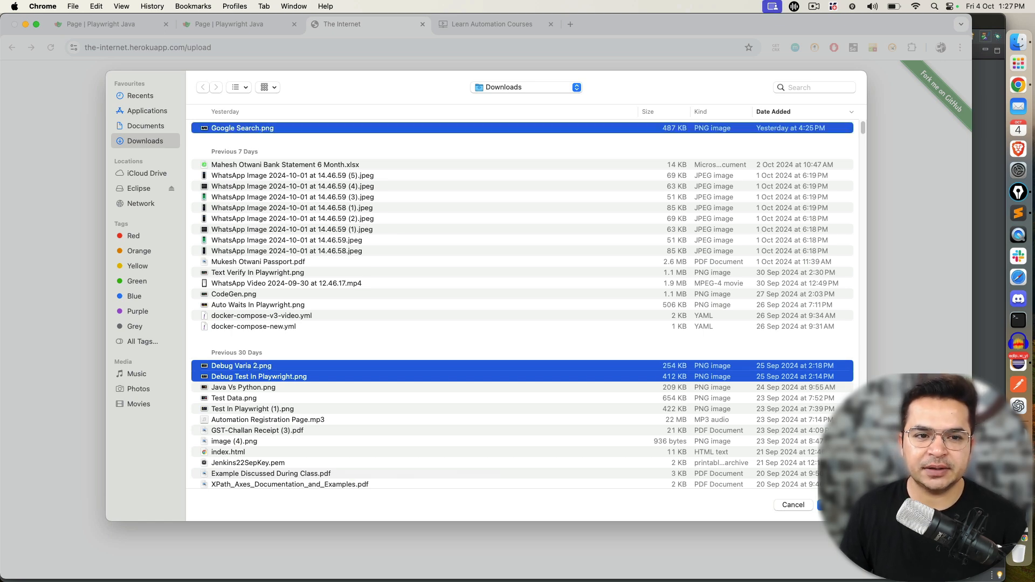
click(823, 504)
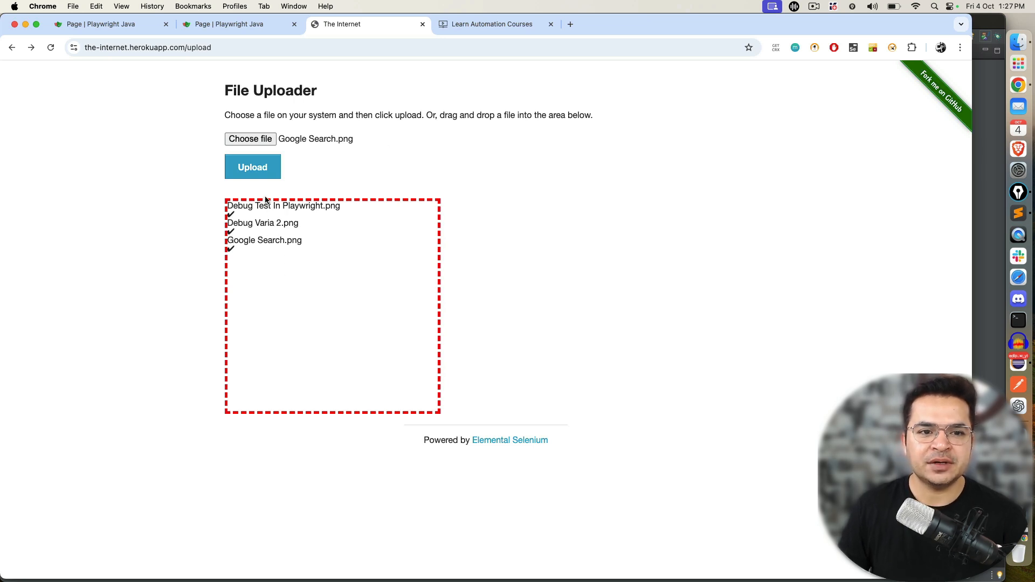
mouse_move(268, 187)
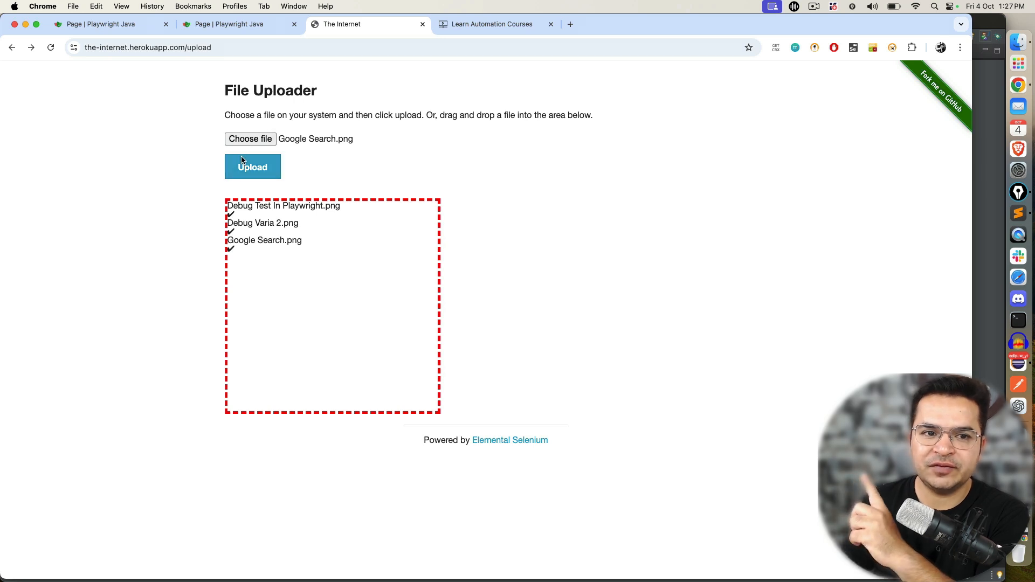
mouse_move(297, 164)
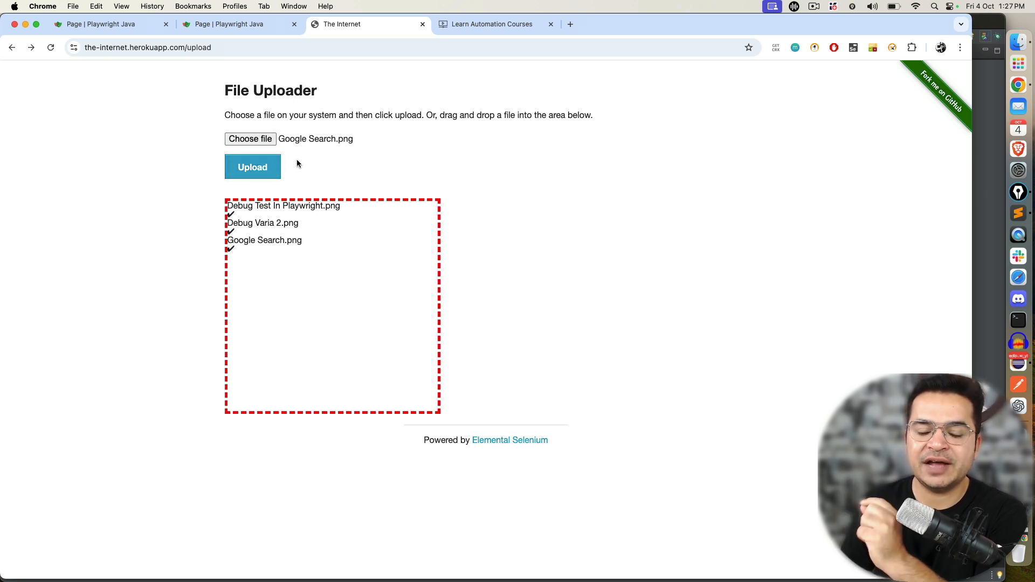
mouse_move(335, 197)
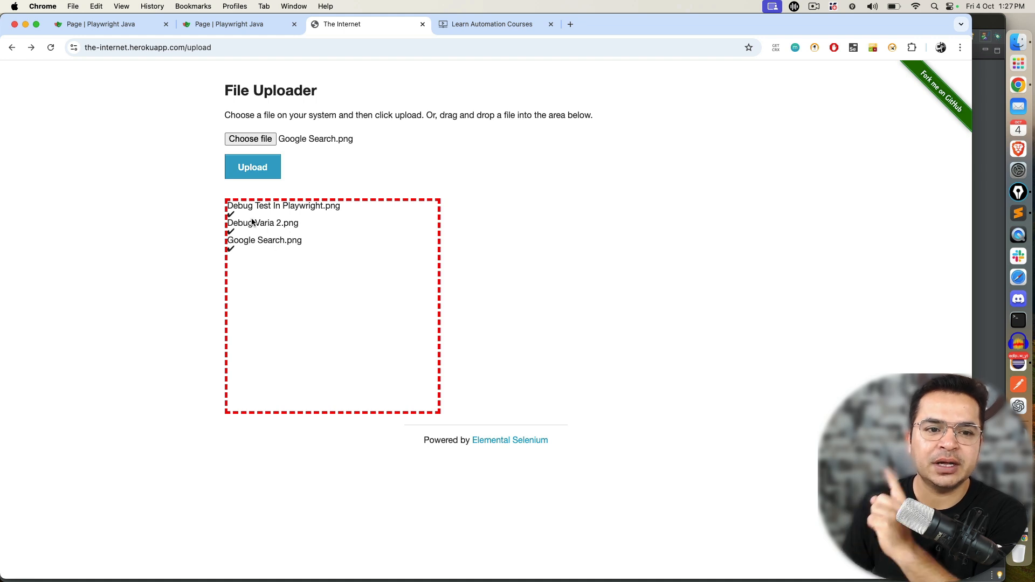
mouse_move(307, 267)
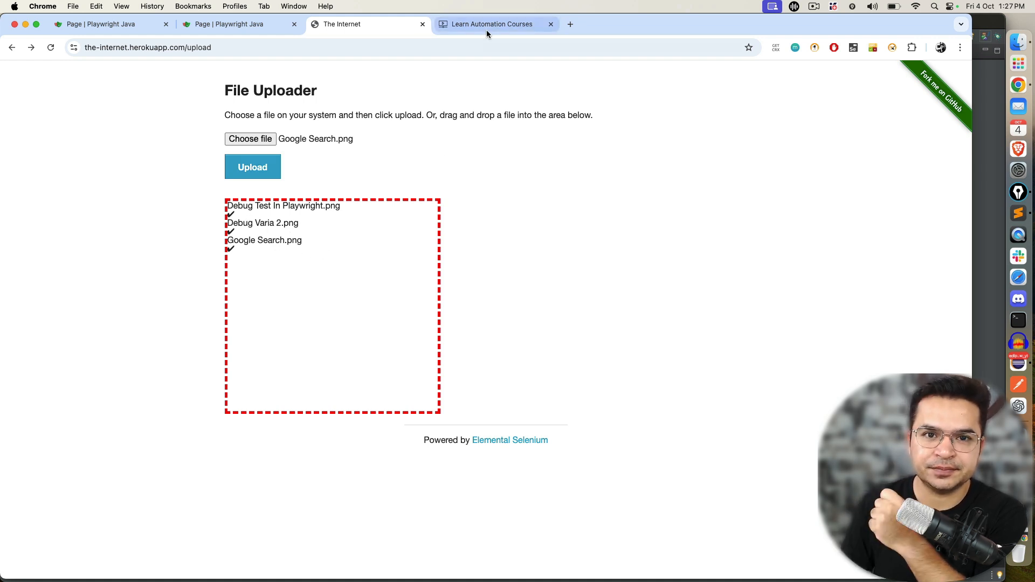
- Go to Manage > Manage Courses on the Learn Automation Courses site
click(491, 25)
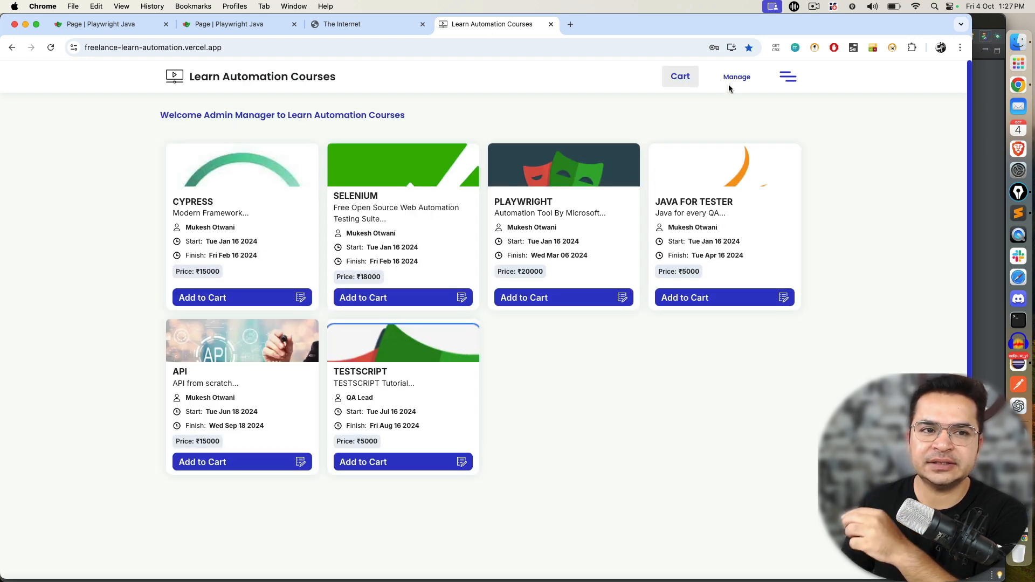
click(735, 76)
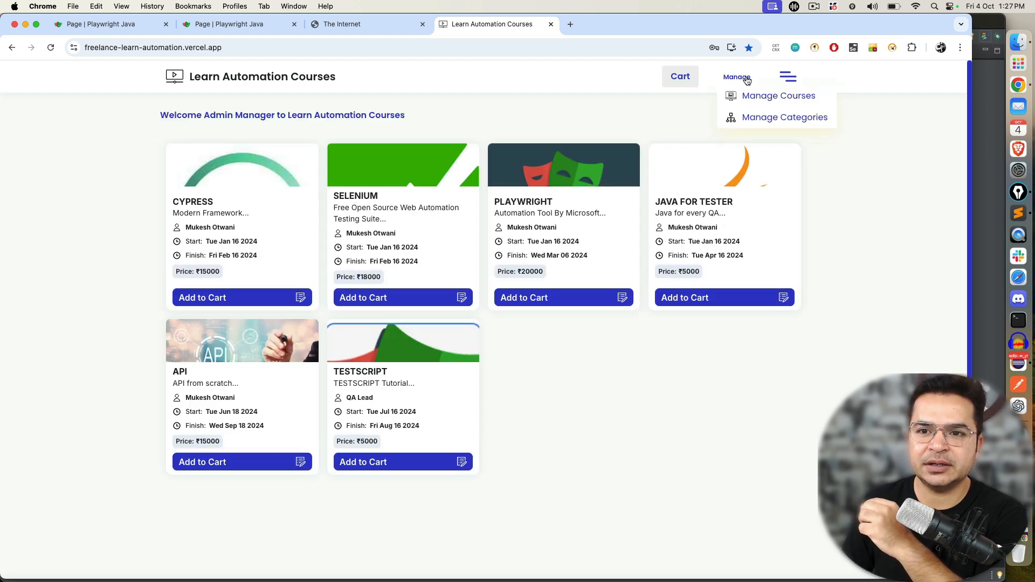
click(778, 96)
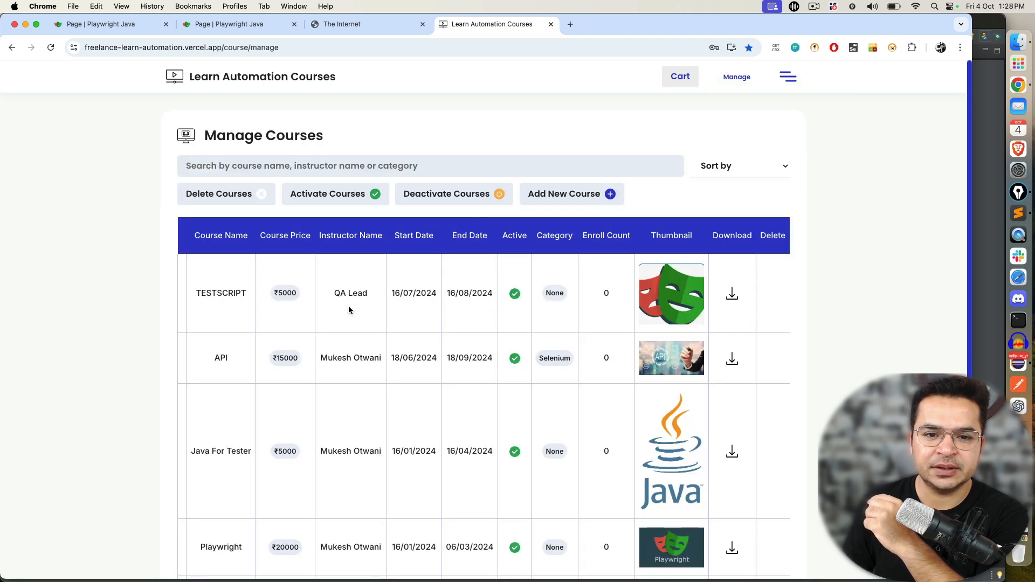
- Save a new Playwright course priced 500 with a Google Search.png thumbnail and Mukesh Otwani details
click(563, 194)
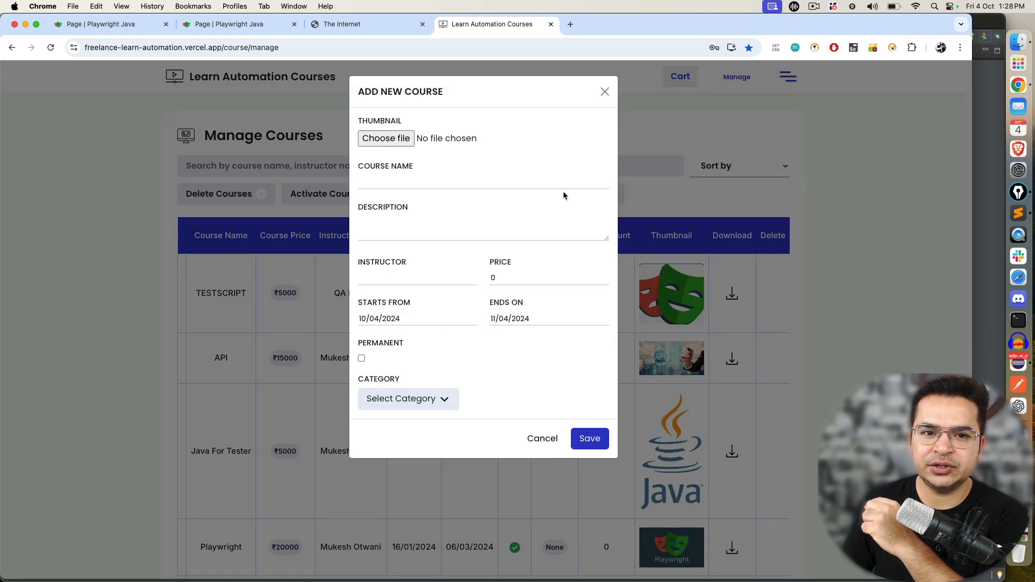
mouse_move(385, 138)
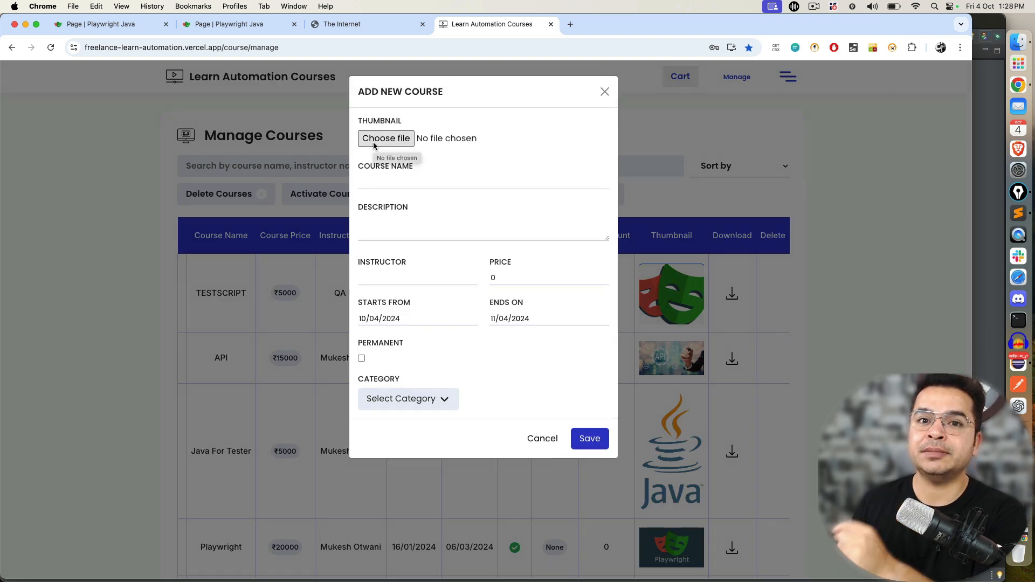
click(386, 137)
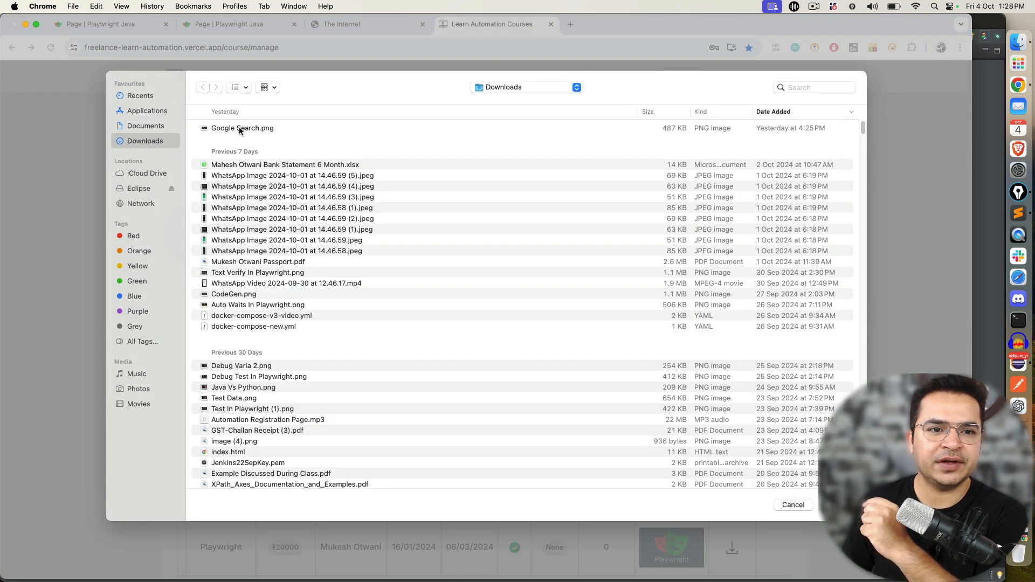
click(242, 127)
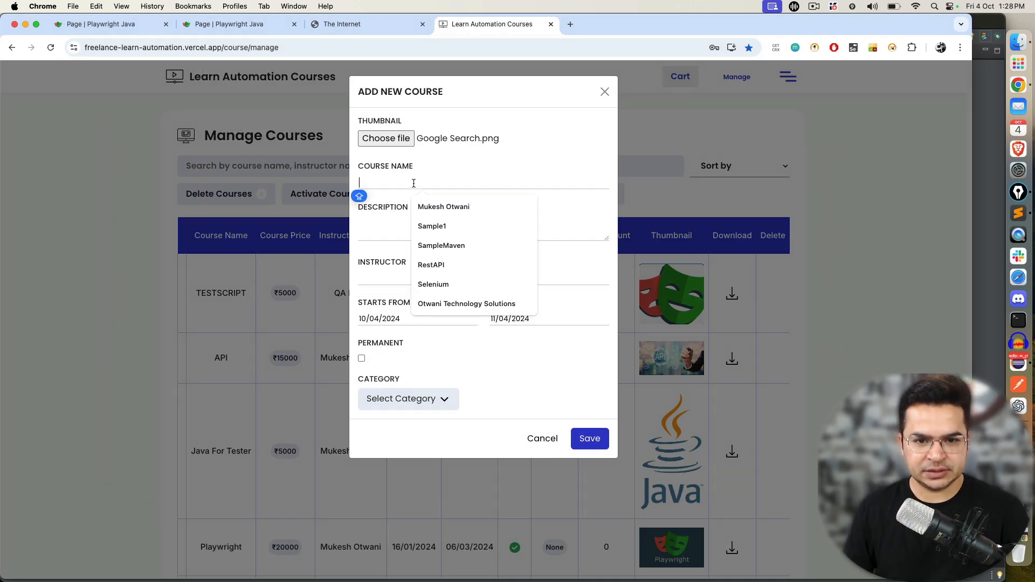
click(443, 206)
text(M)
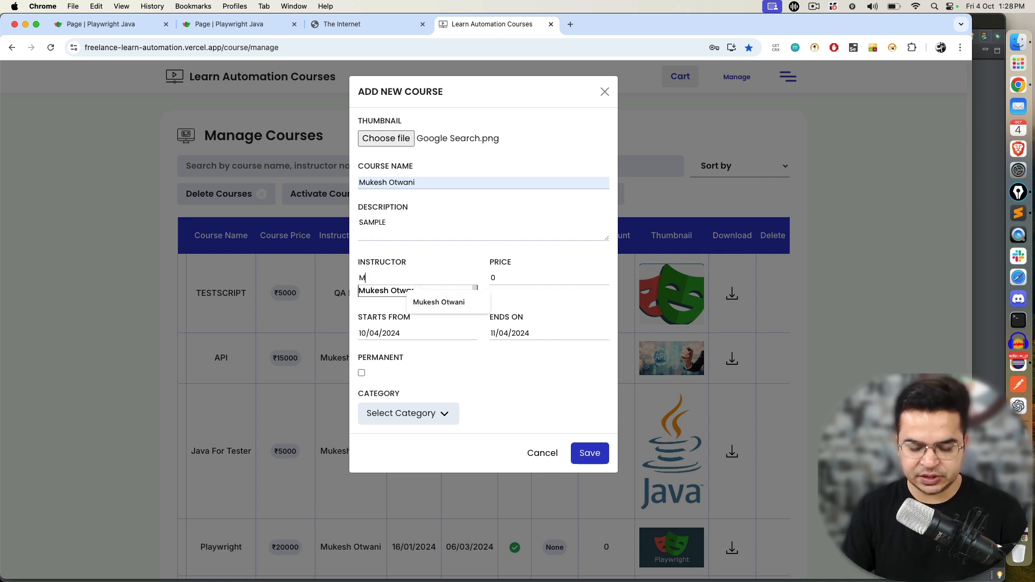
text(U)
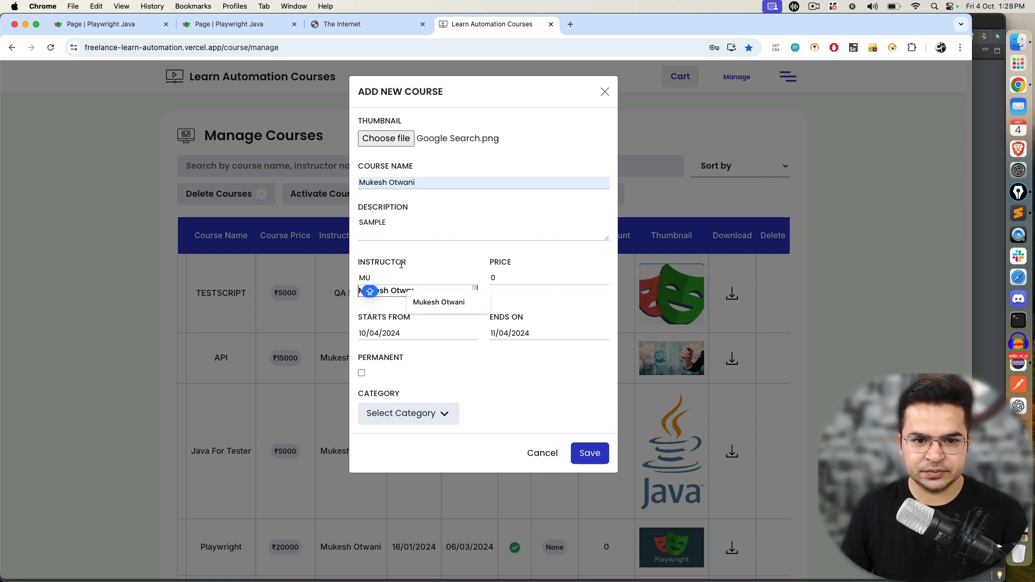
click(438, 302)
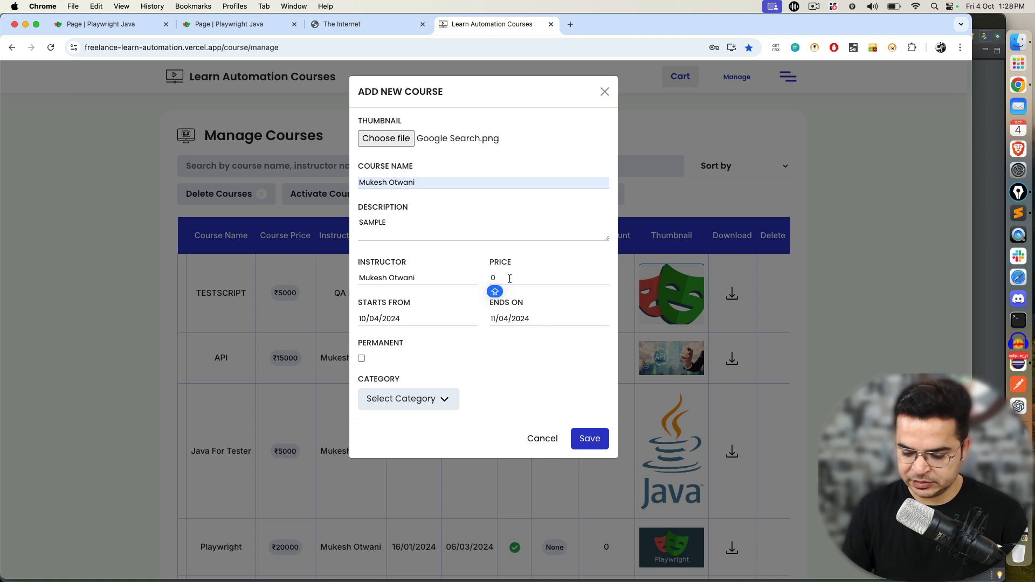
text(500)
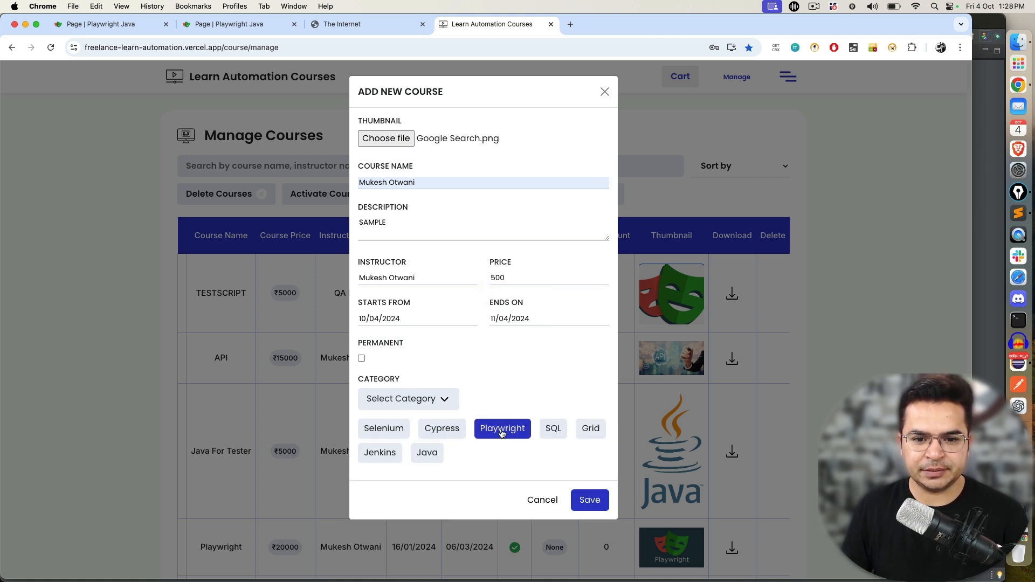
click(588, 500)
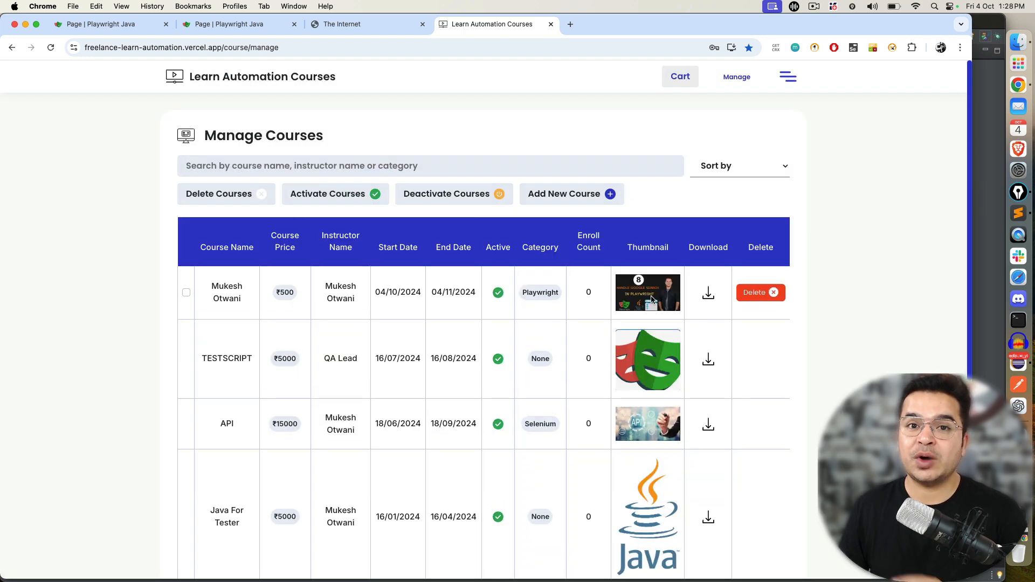
mouse_move(645, 297)
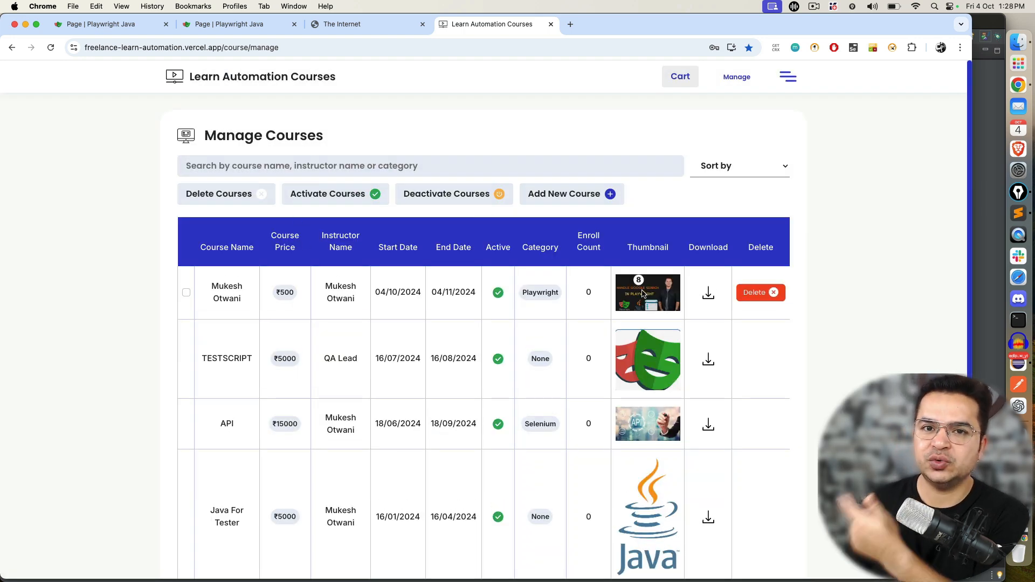
- Open the site menu and close the Learn Automation Courses tab
click(787, 77)
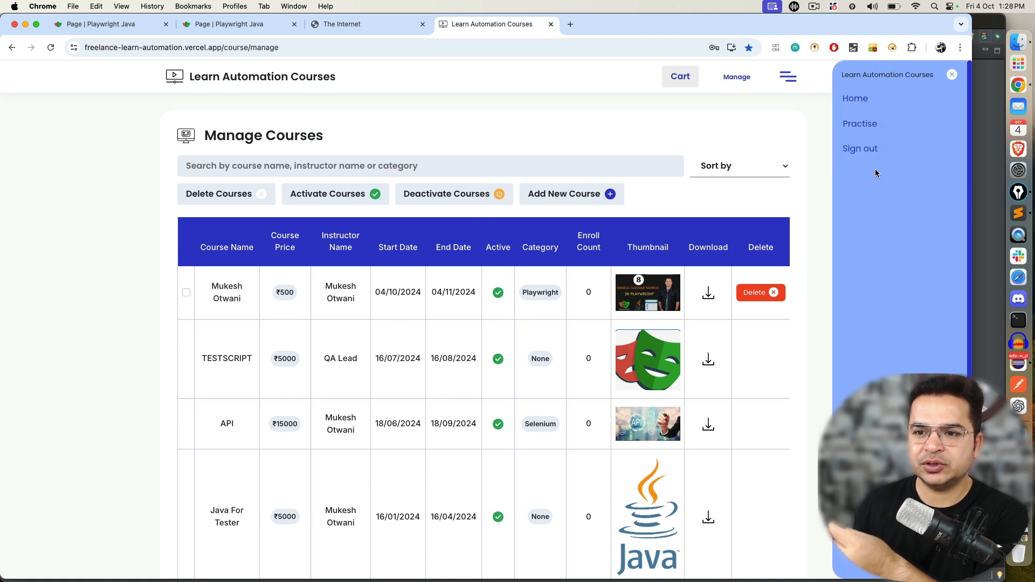
click(366, 24)
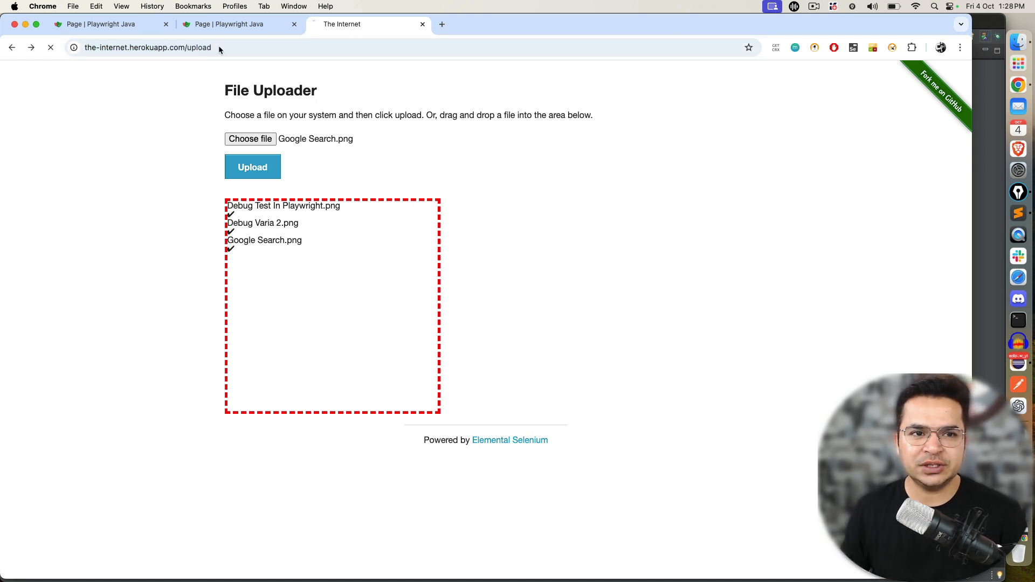
- Reload the File Uploader page so no file is chosen
click(50, 47)
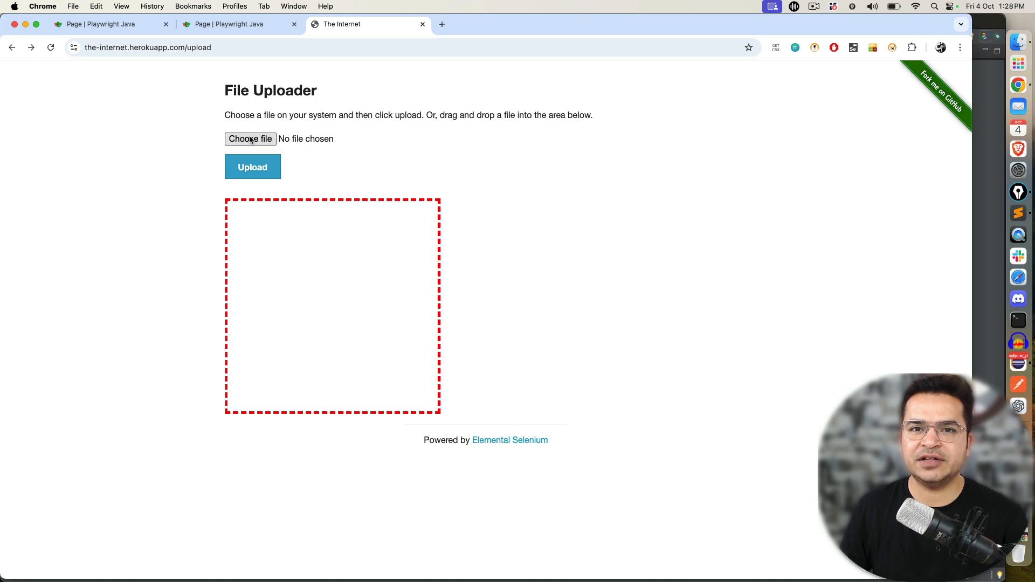
mouse_move(249, 138)
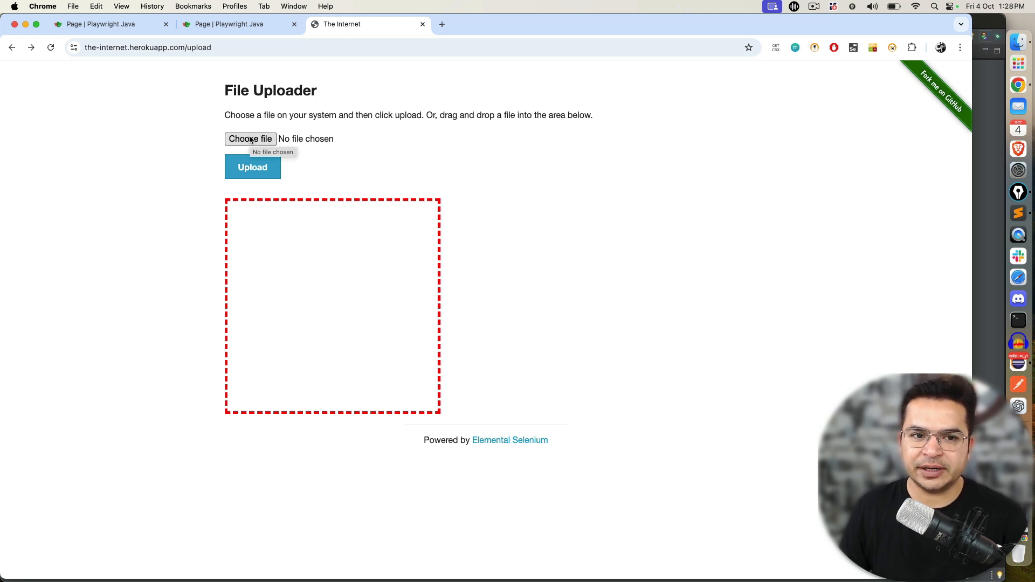
- Inspect the Choose file input to show its id file-upload in DevTools
right_click(320, 138)
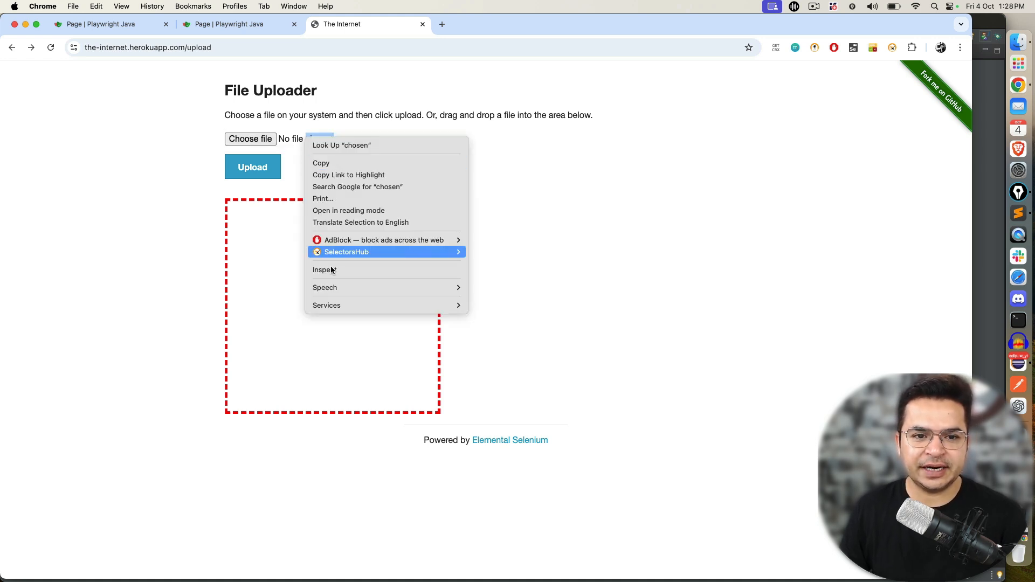
click(323, 270)
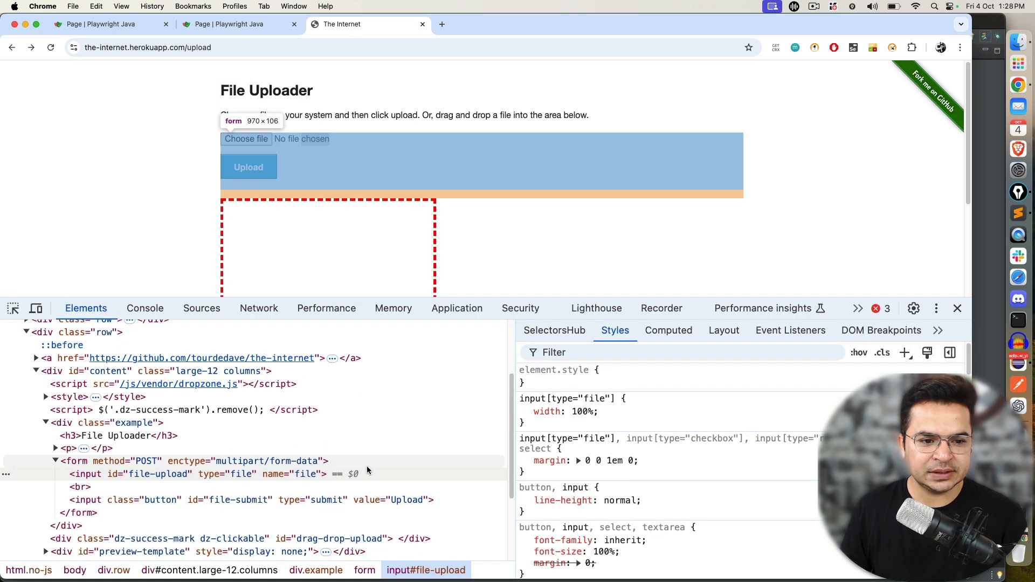
mouse_move(158, 473)
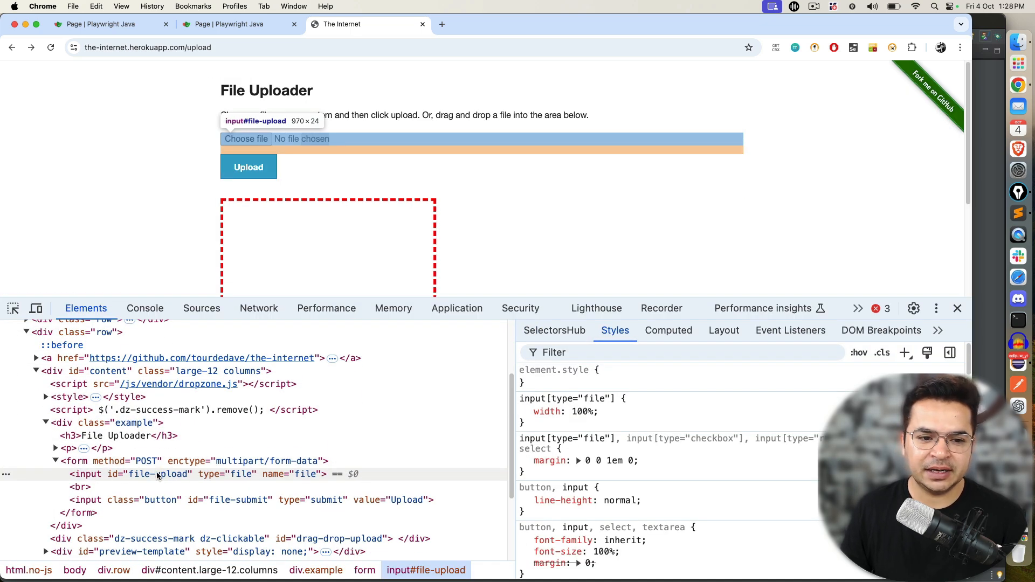
mouse_move(177, 274)
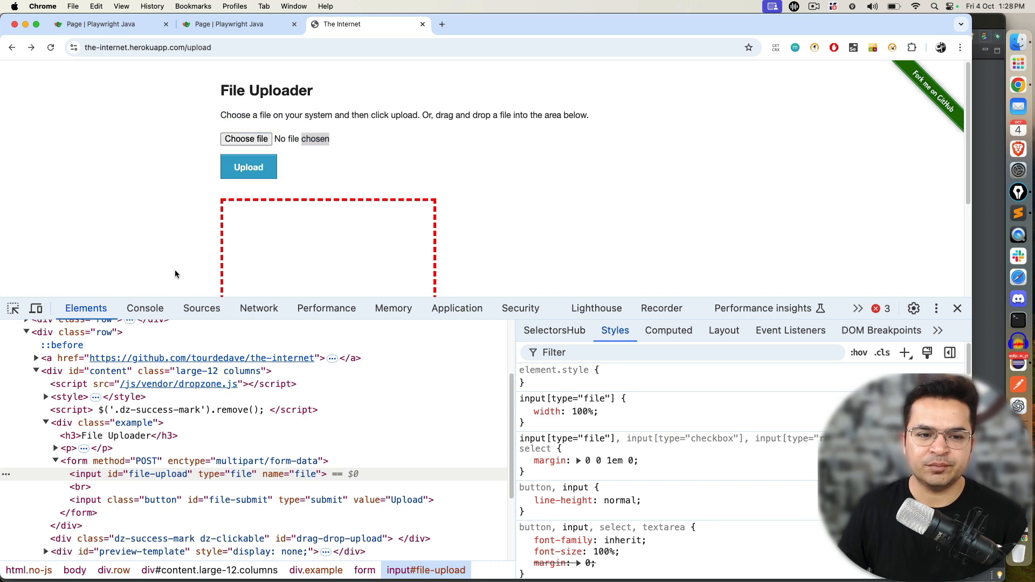
- Create class FileUploader with a public static void main method in gettingstarted
click(1017, 362)
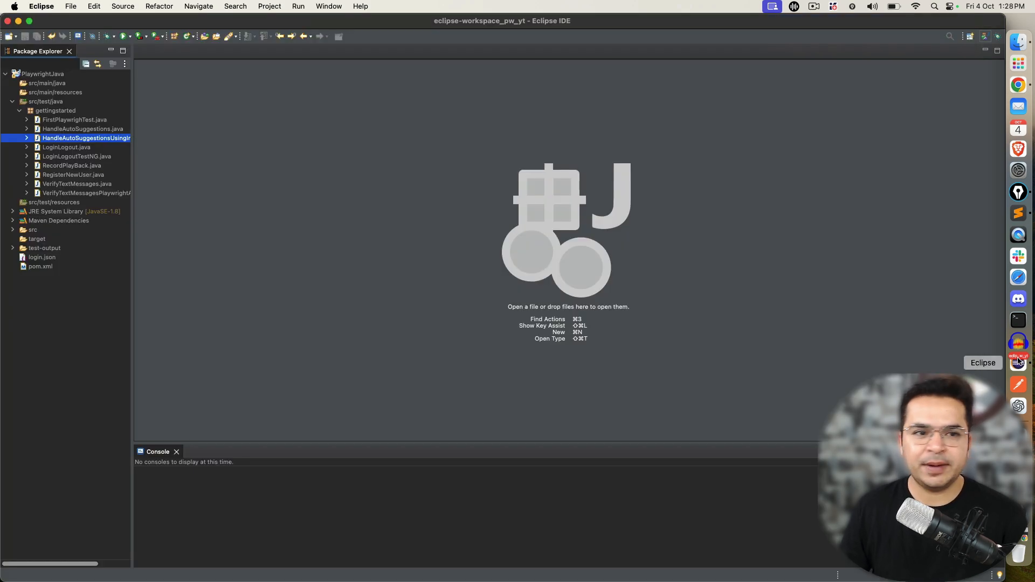
right_click(56, 109)
text(FileUploader)
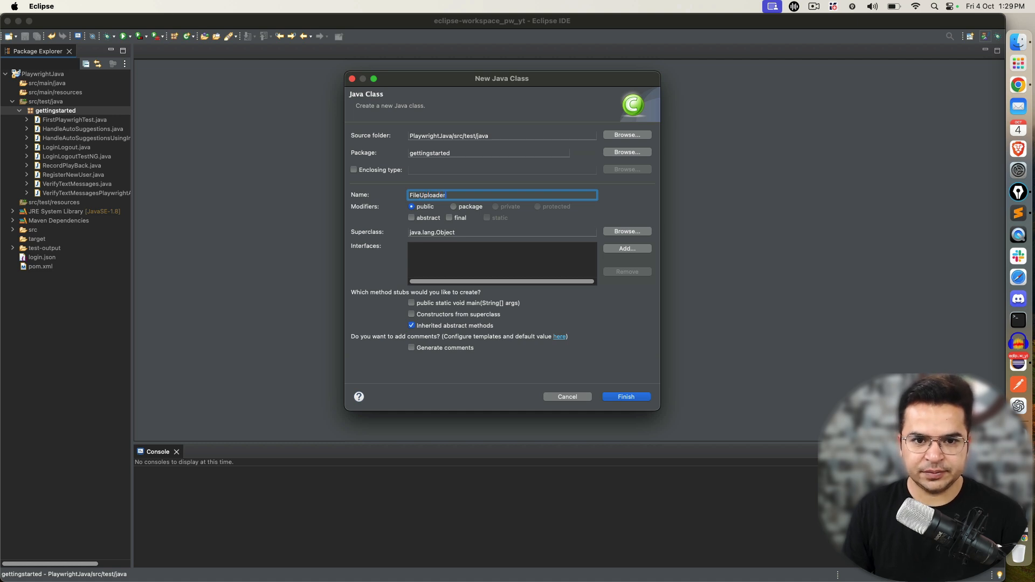
click(411, 303)
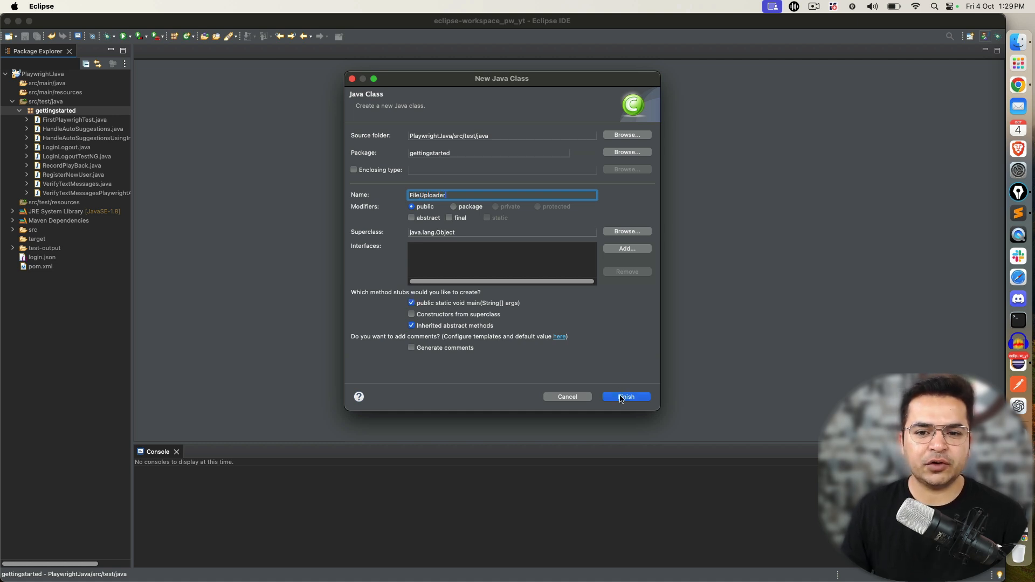
click(624, 397)
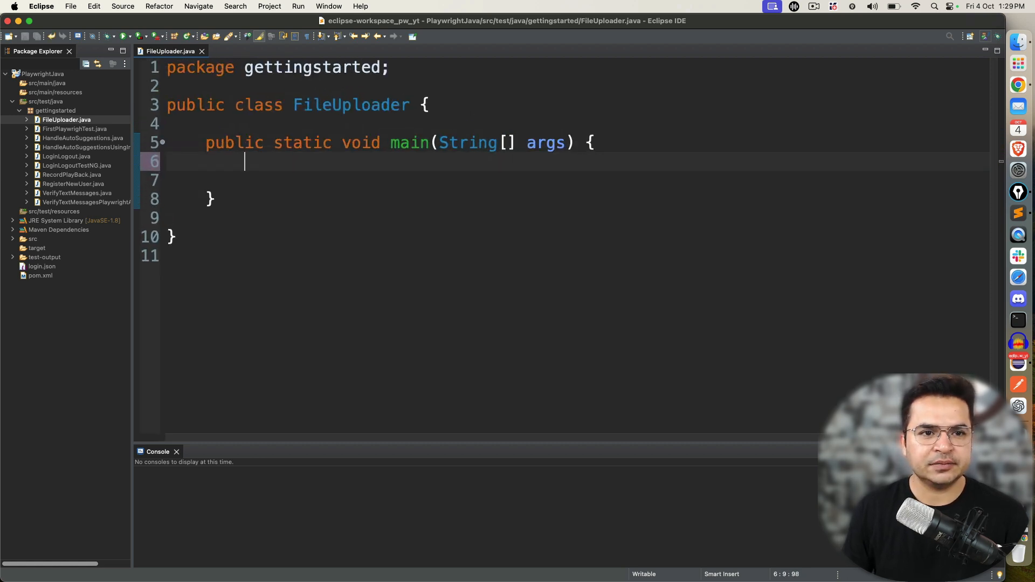
- Write the Playwright.create().chromium().launch call in main
key(return)
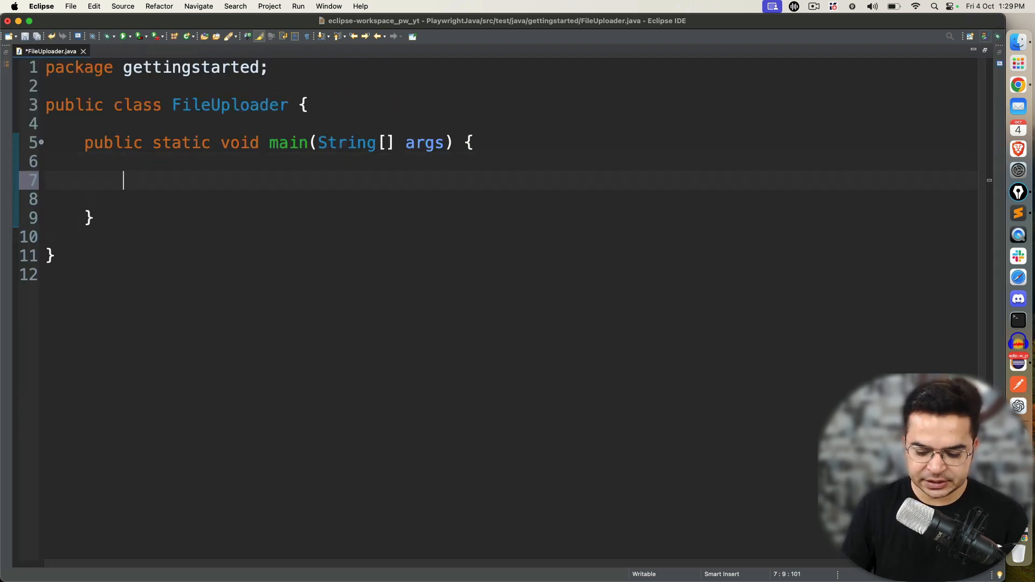
text(Playwright.create().)
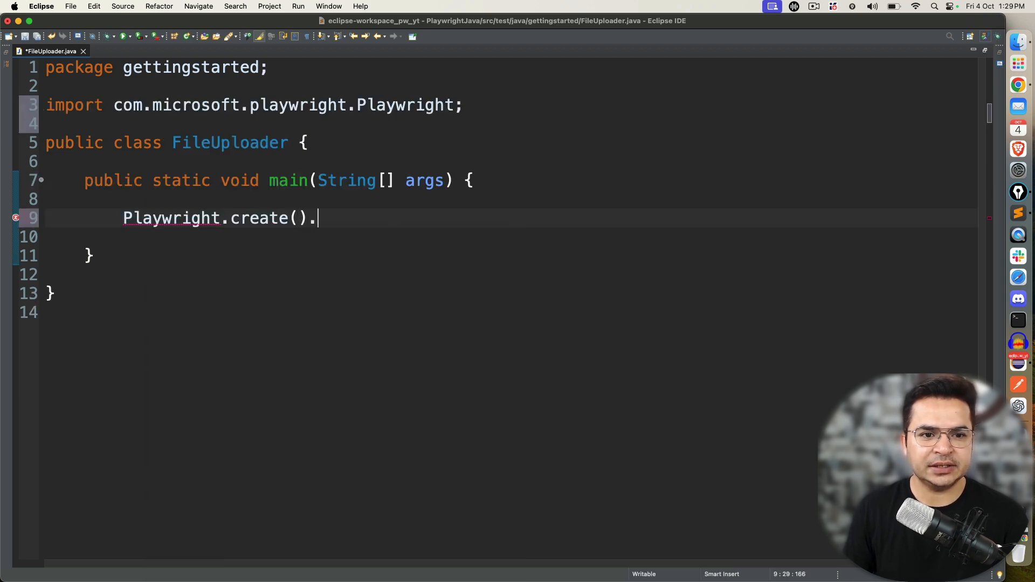
text(chromium().)
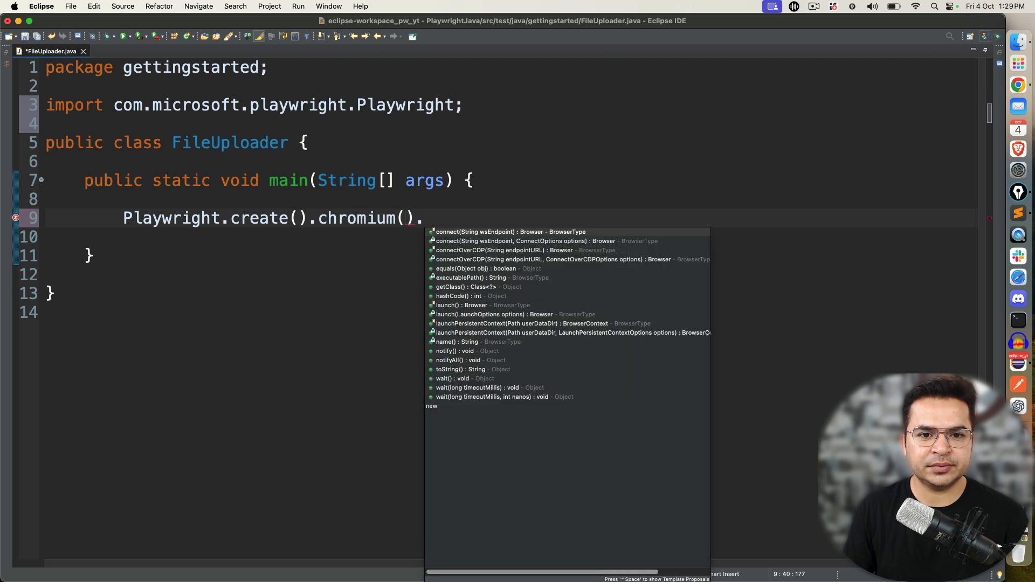
text(launch(new)
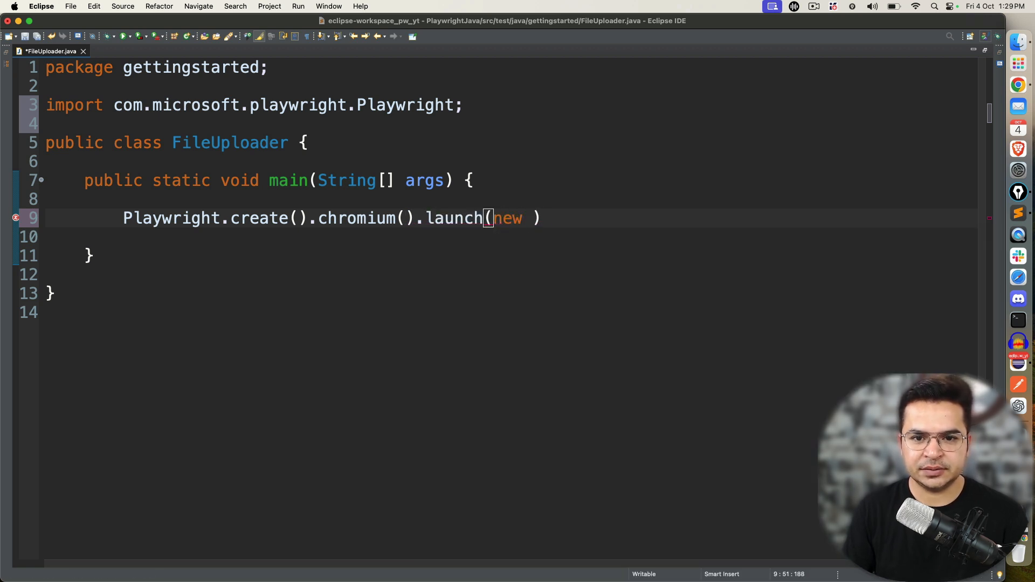
- Launch Chromium non-headless and assign it to a Browser variable named browser
text(BrowserType.LaunchOptions()
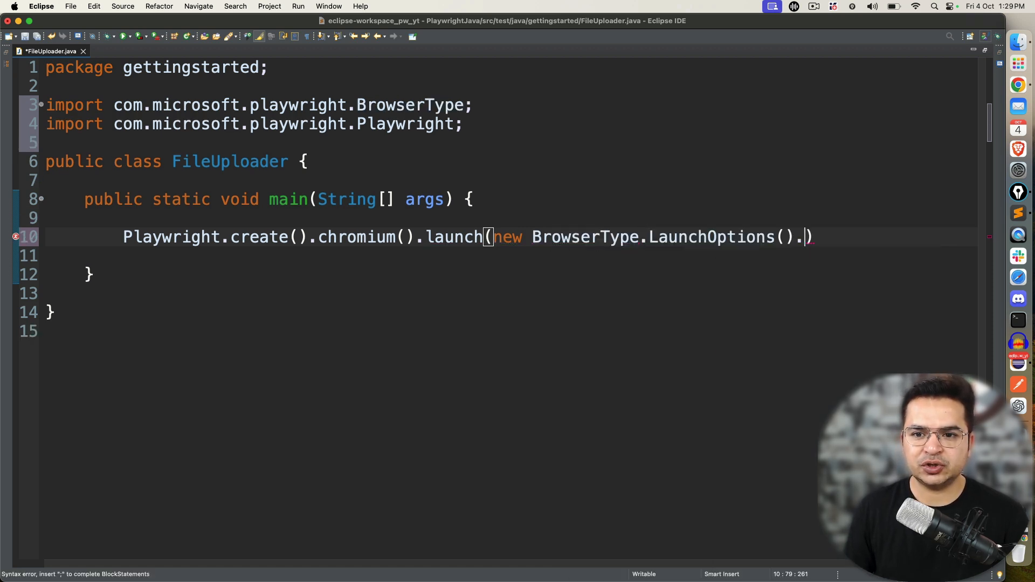
text(seth)
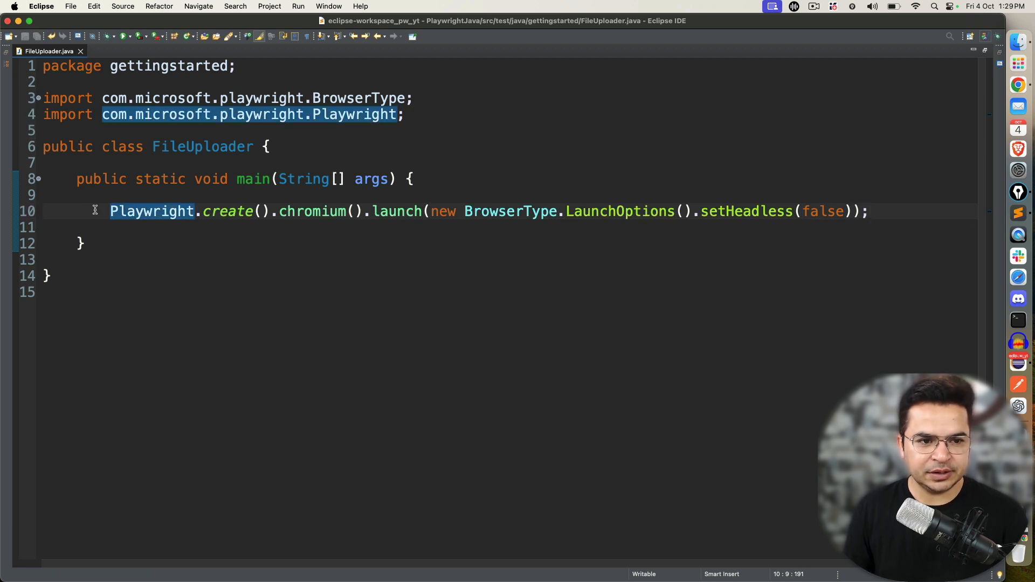
text(Br)
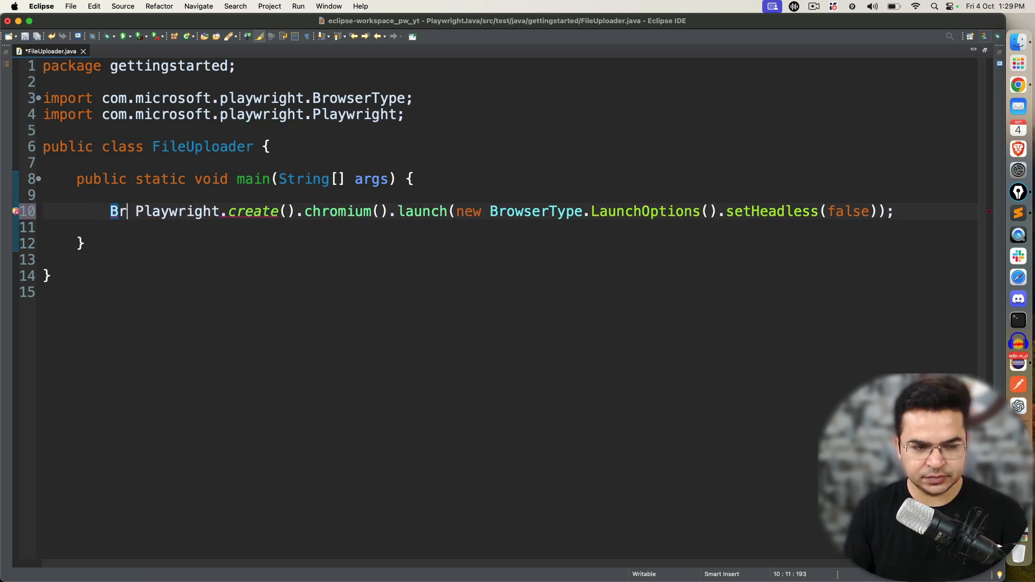
text(owser)
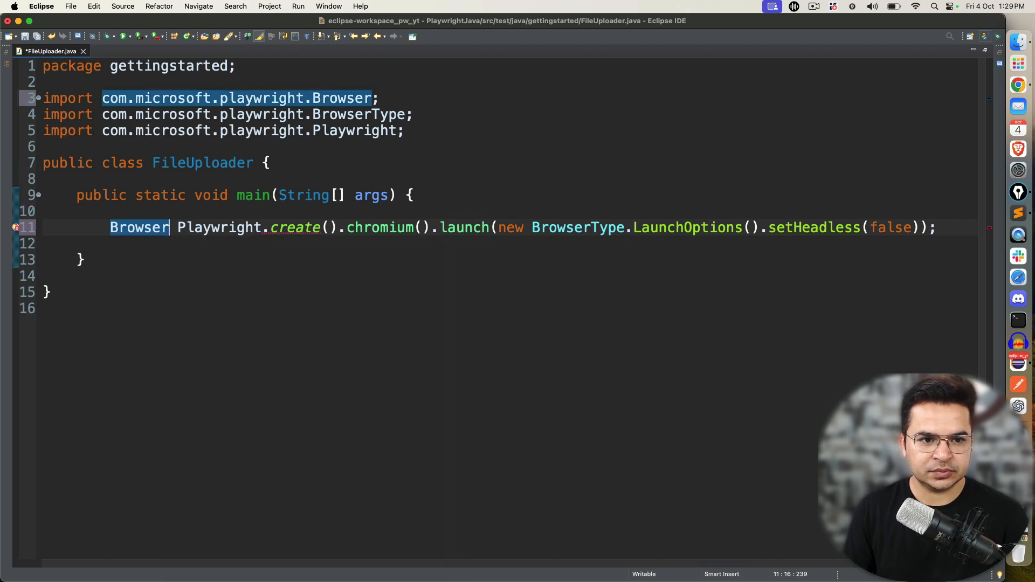
text(browser=)
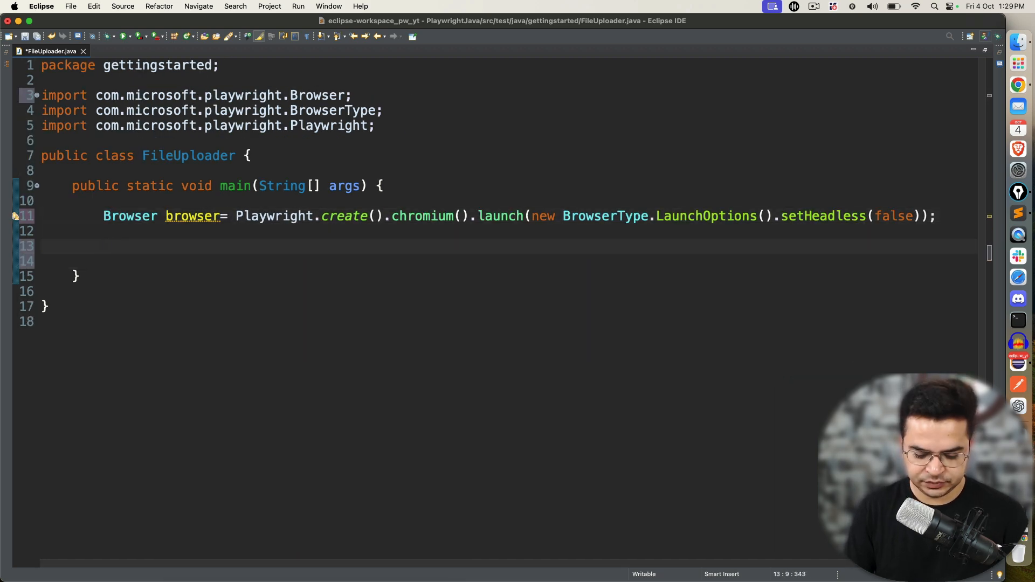
- Add 'Page page=browser.newPage();' and import the Playwright Page class
text(browser.new)
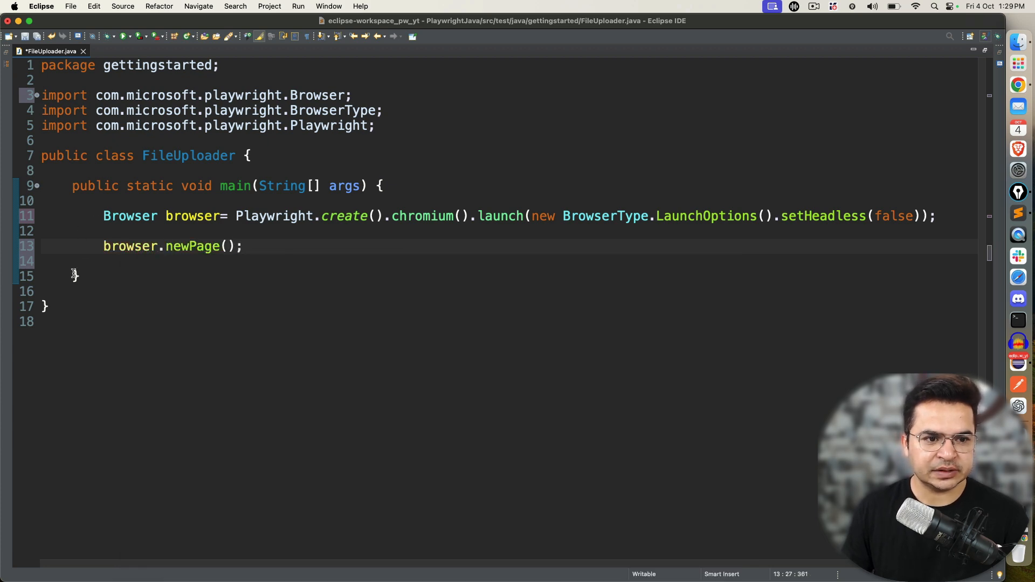
text(Page)
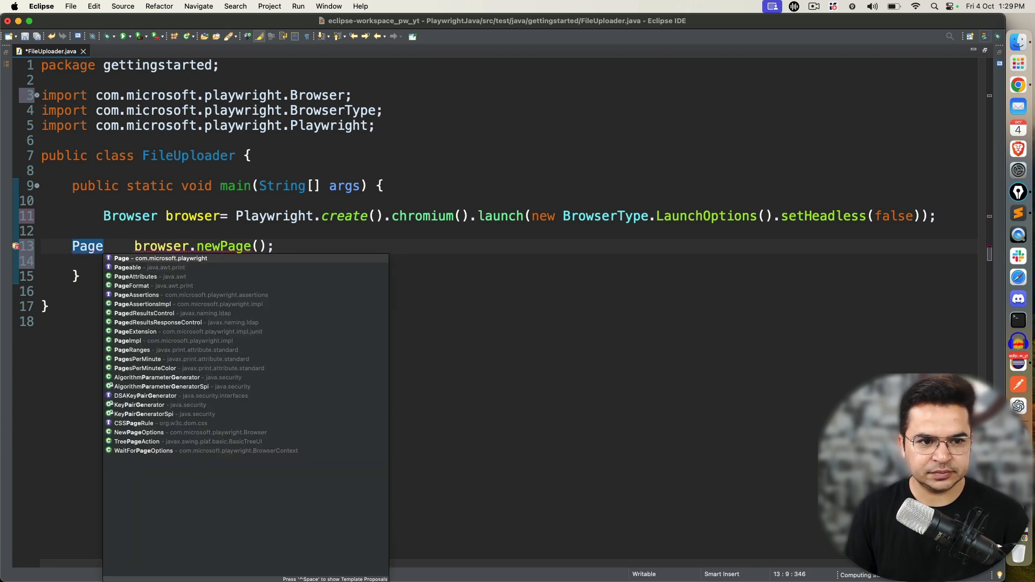
click(171, 258)
text(page=)
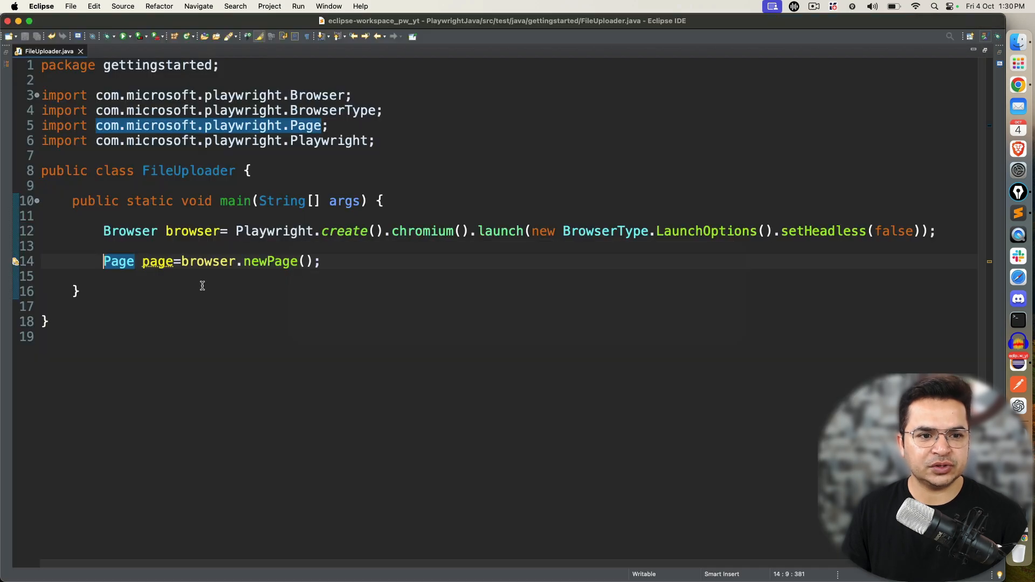
text(pp.com/upload)
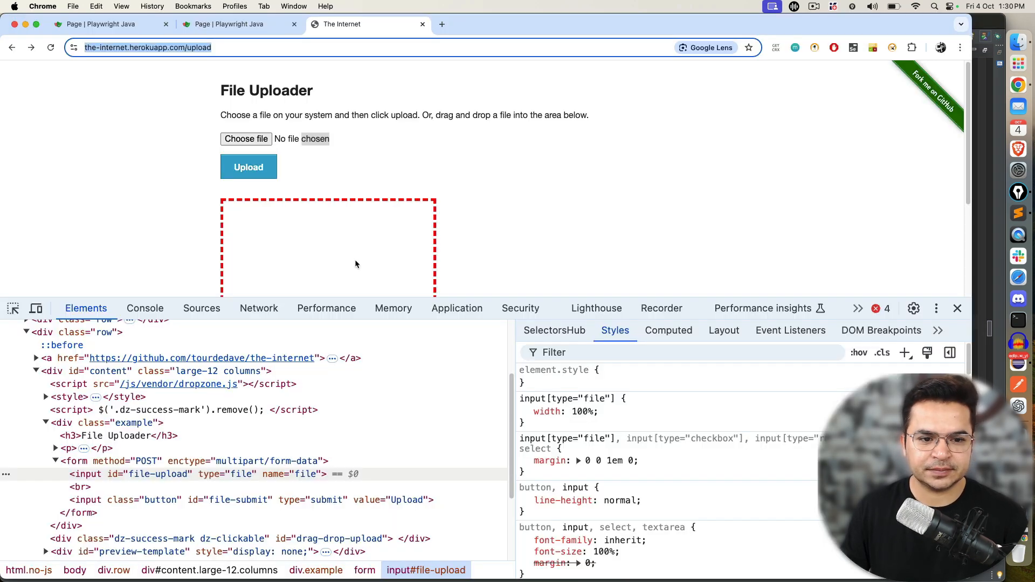
mouse_move(146, 474)
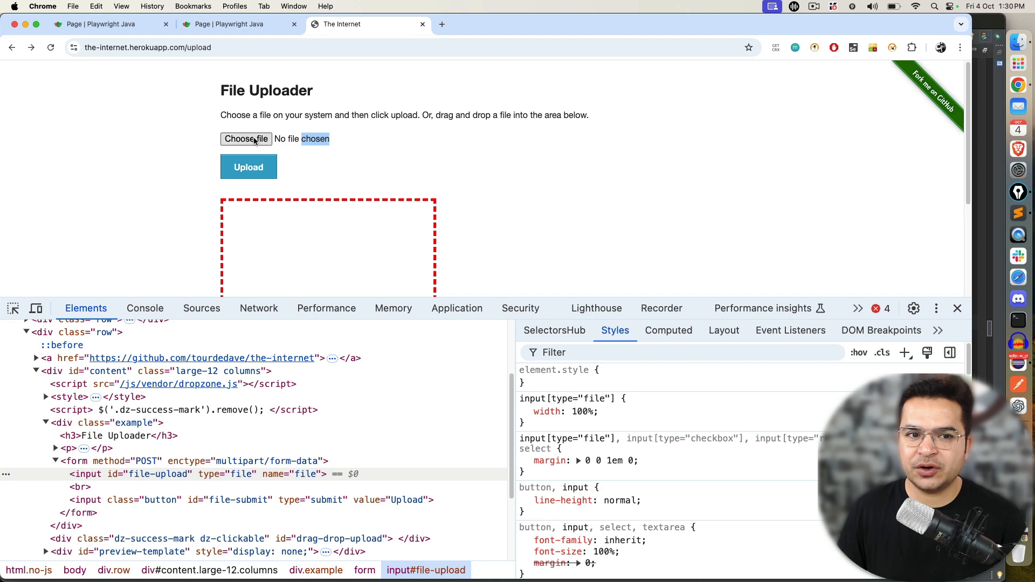
click(246, 138)
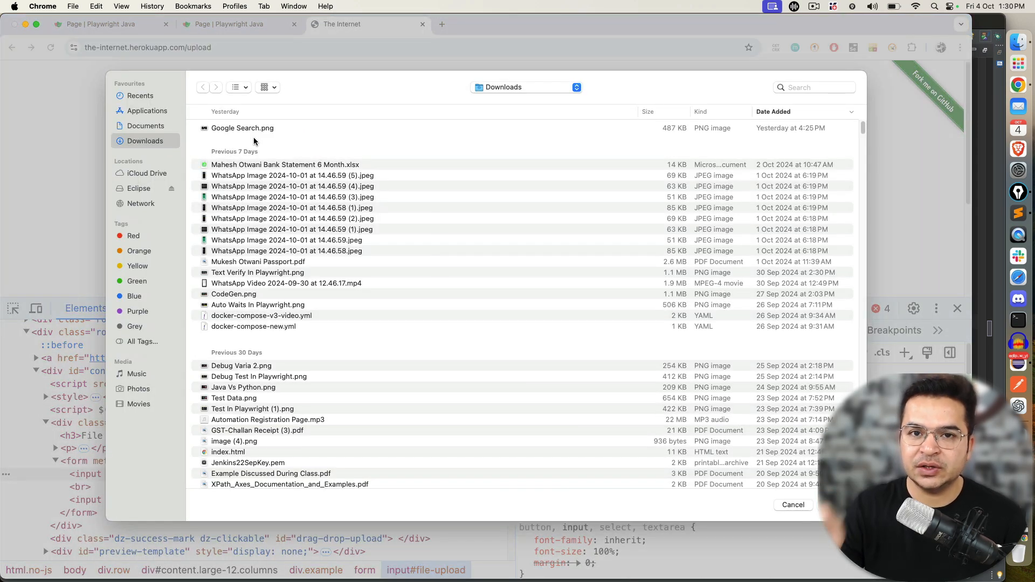
click(792, 504)
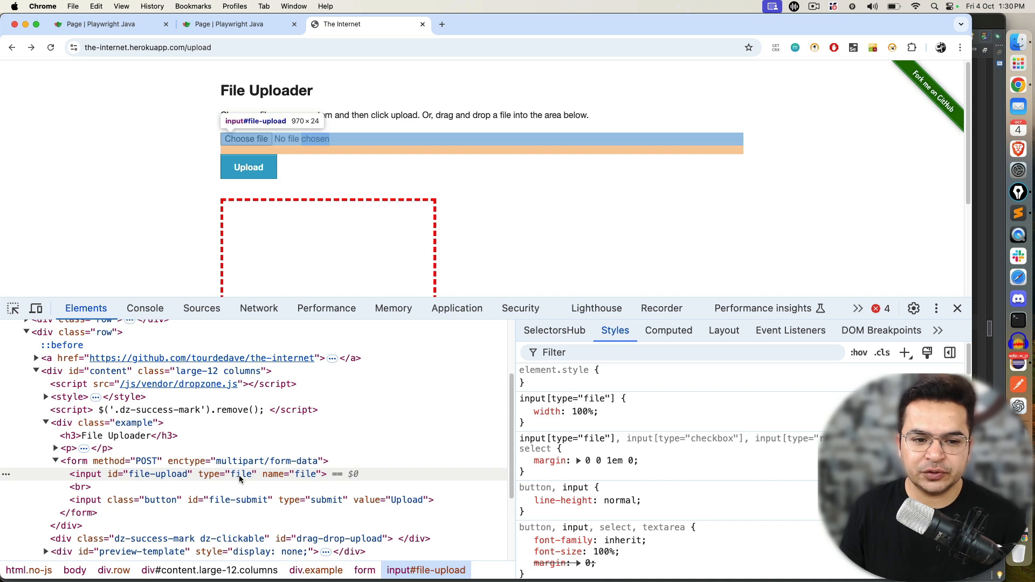
mouse_move(906, 134)
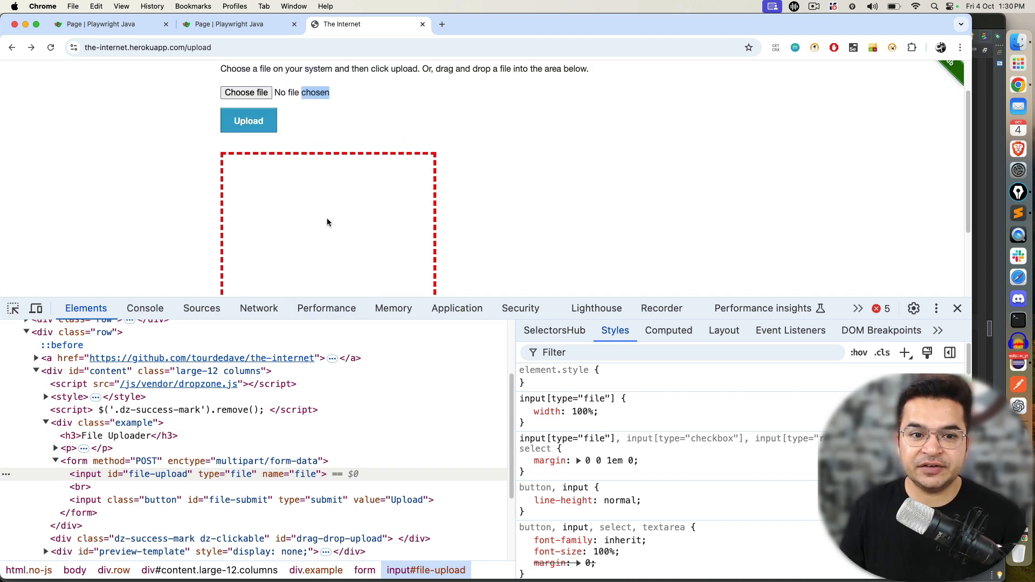
mouse_move(235, 328)
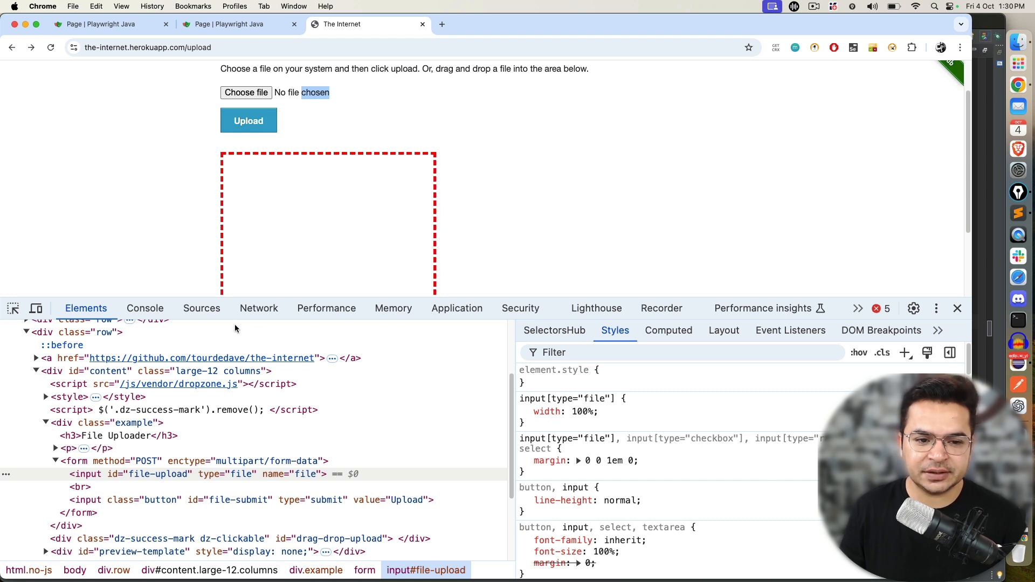
mouse_move(158, 474)
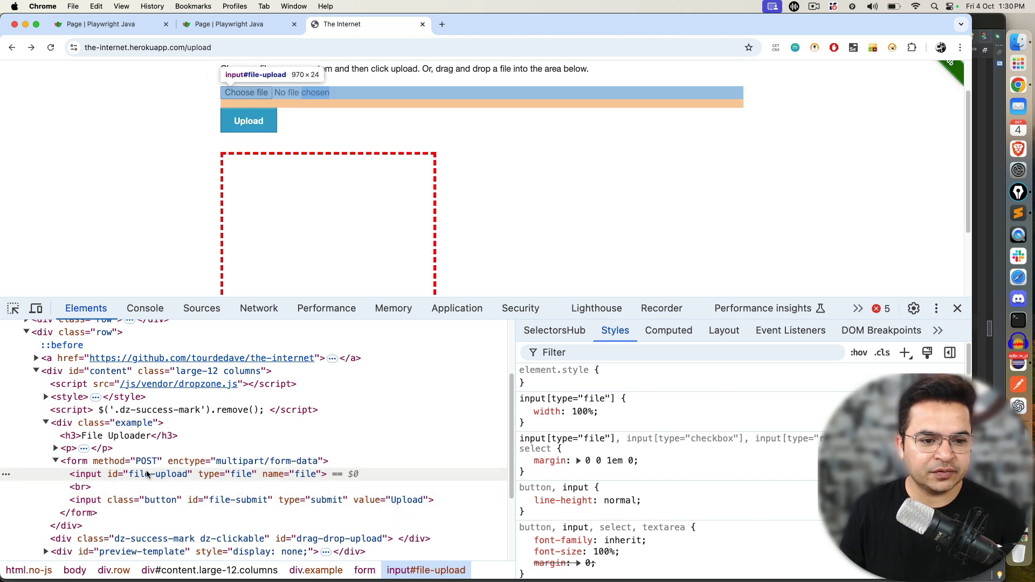
click(144, 474)
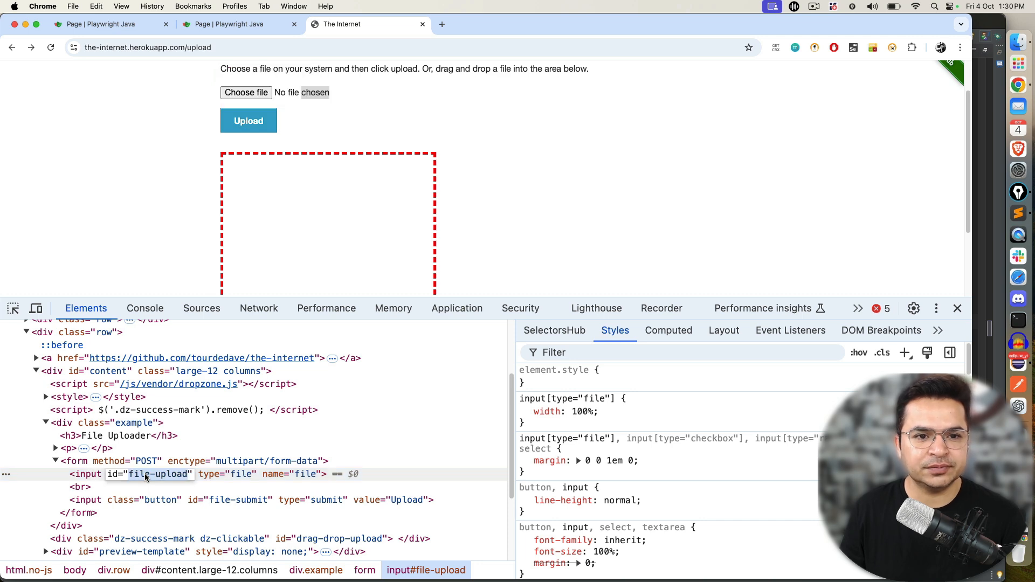
mouse_move(178, 499)
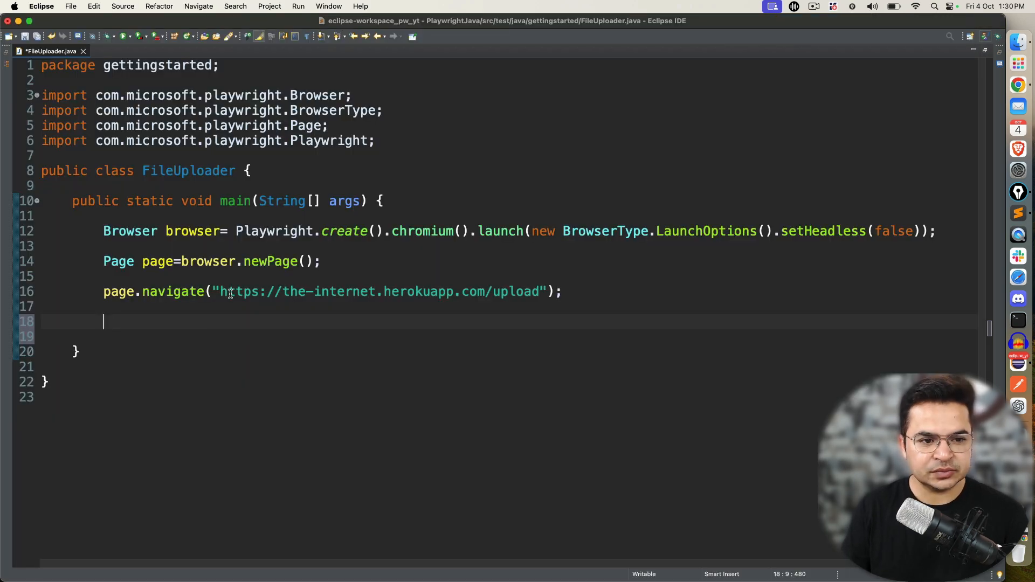
- Begin a page.locator("#" id-selector call on a new line
text(page.locator(")
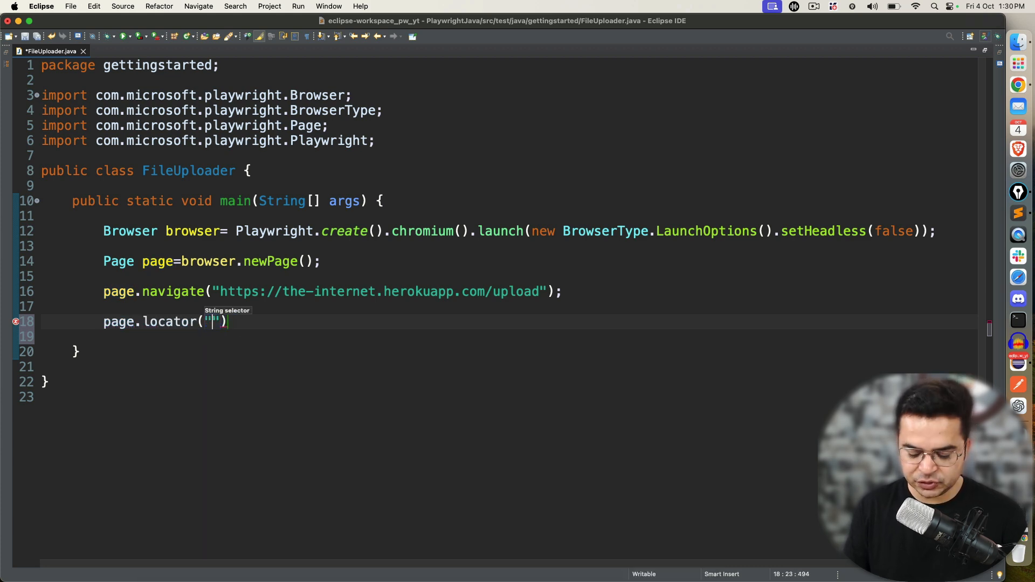
text(#)
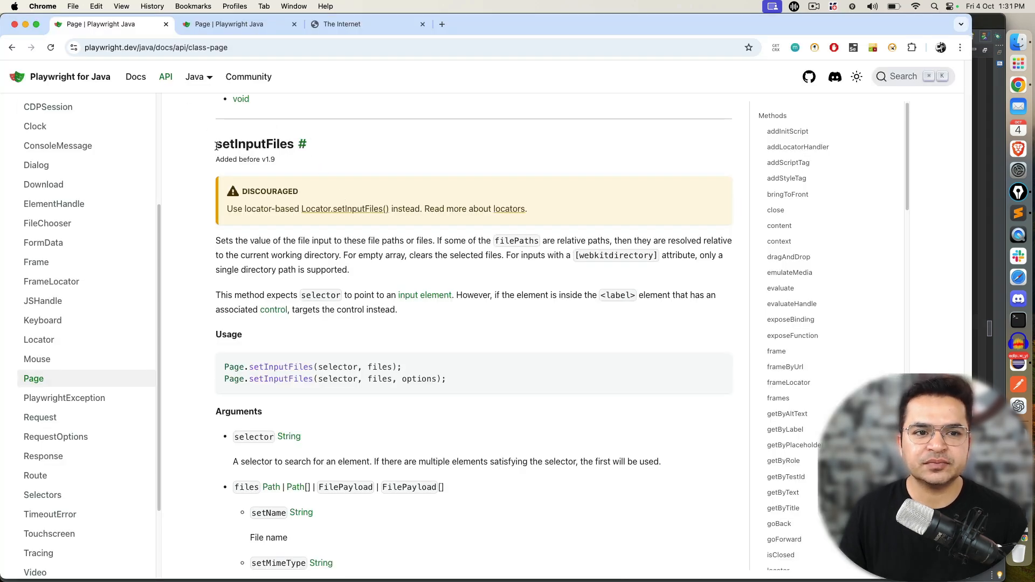
- Highlight the Page.setInputFiles description and usage, then open the Locator.setInputFiles() docs tab
double_click(254, 144)
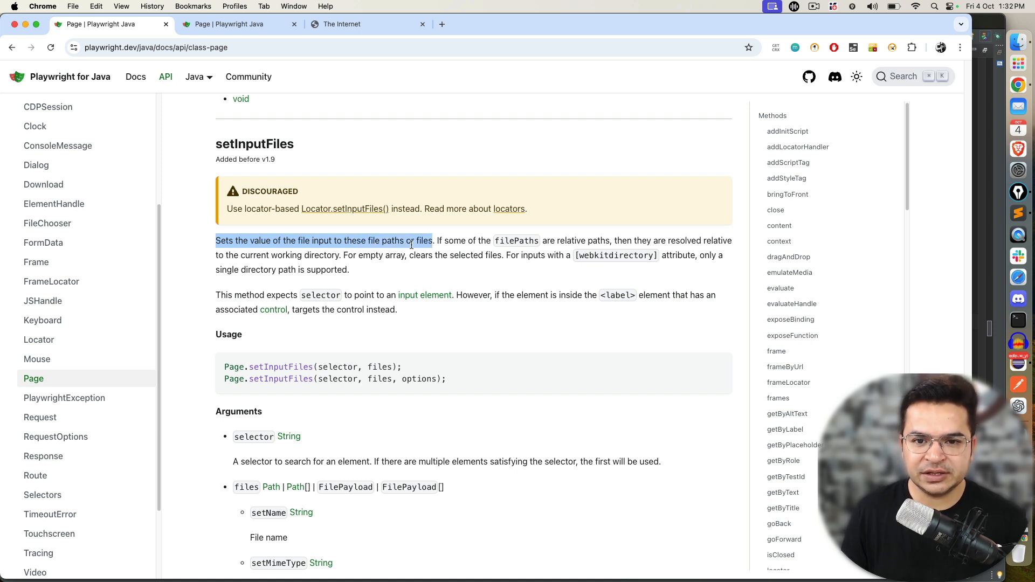
mouse_move(276, 296)
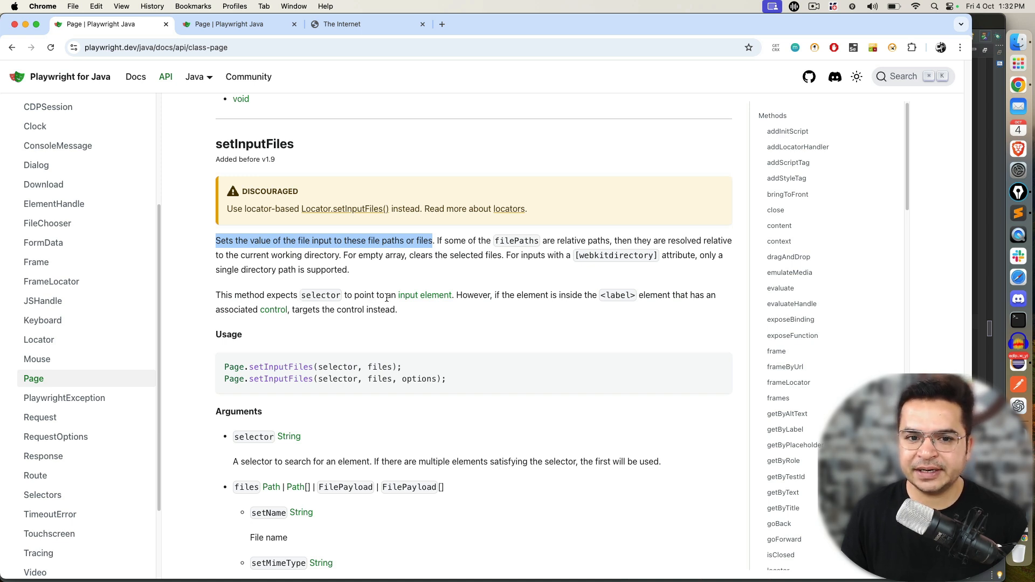
mouse_move(424, 294)
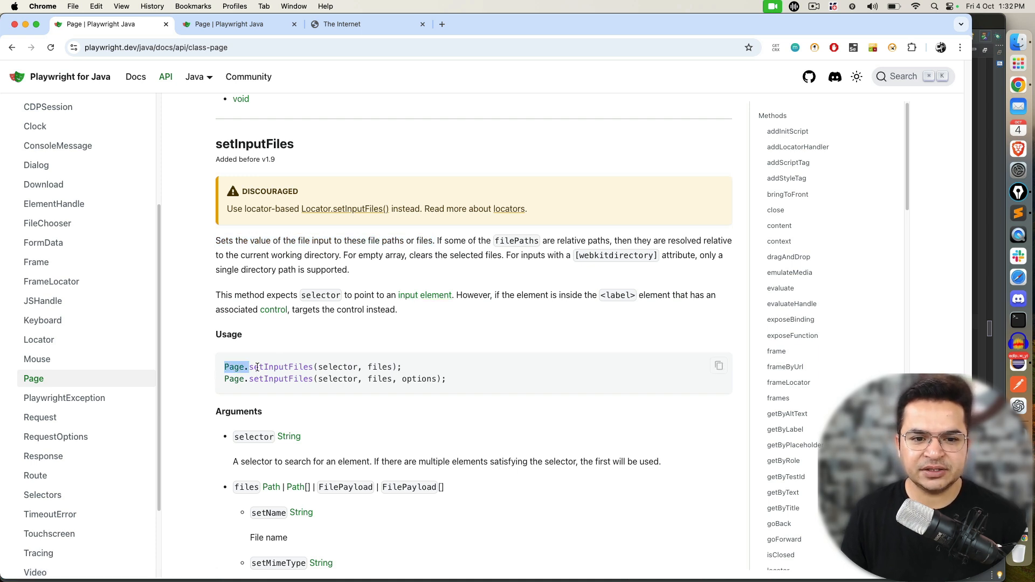
double_click(336, 366)
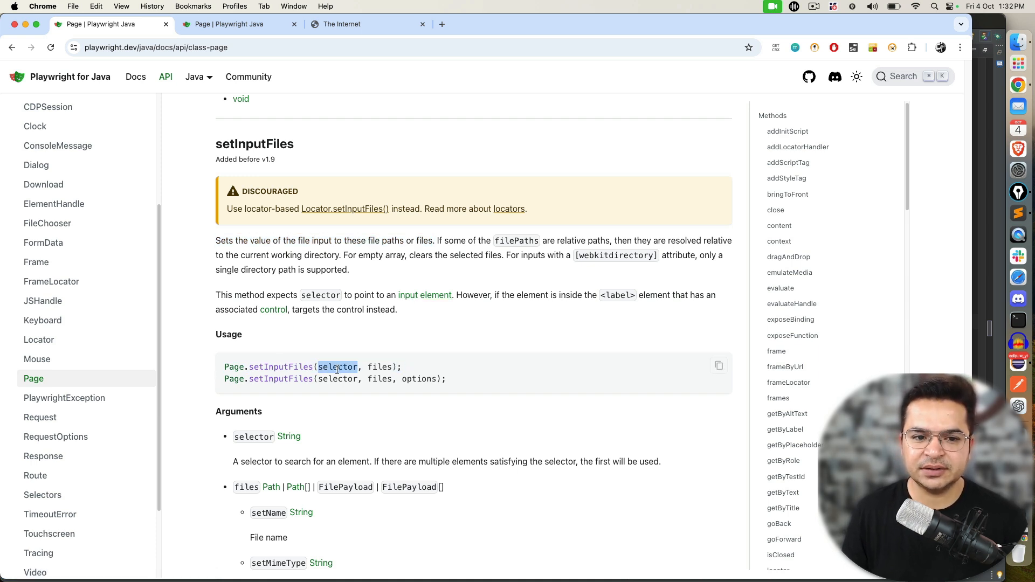
double_click(379, 367)
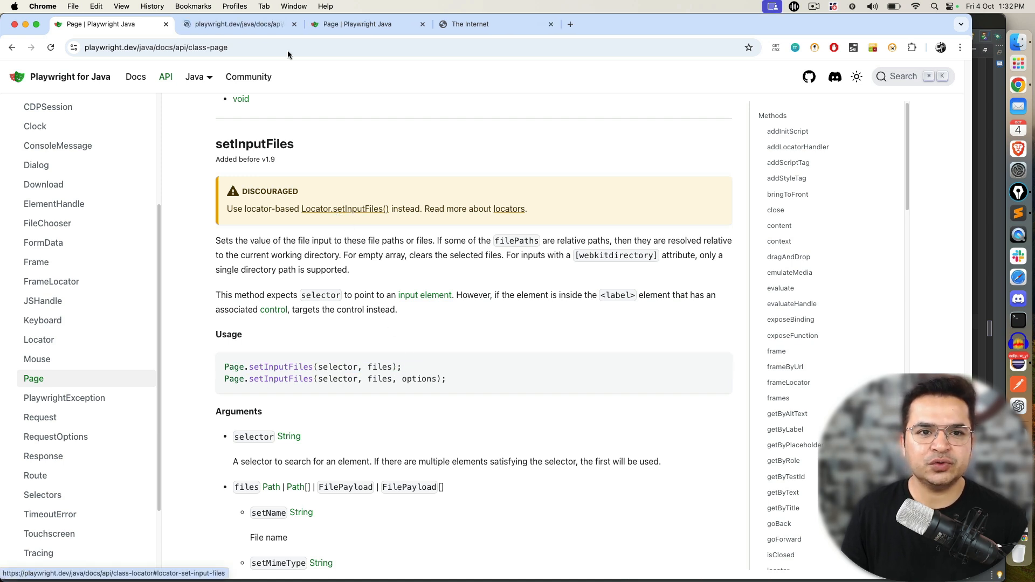
click(344, 208)
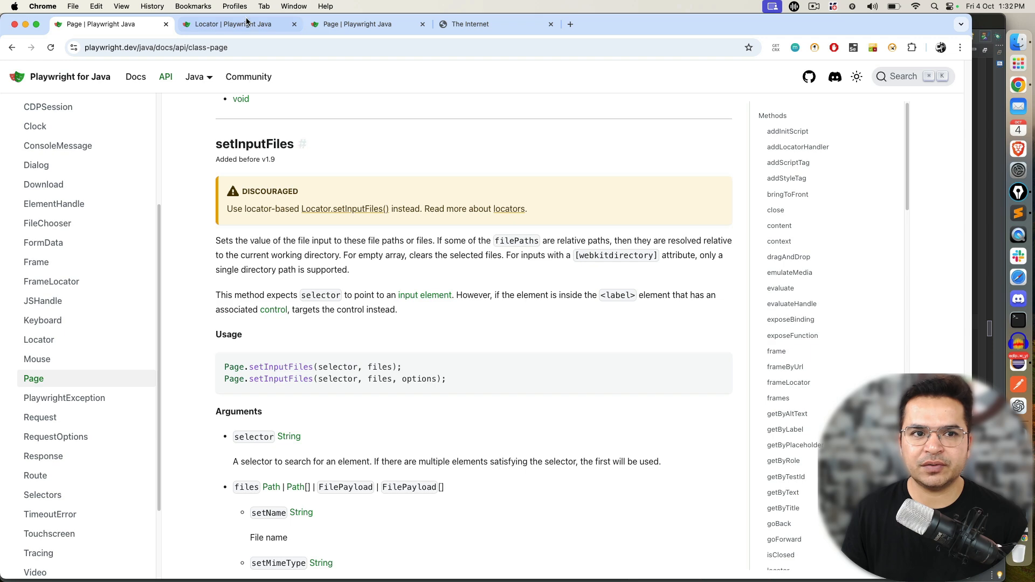
click(238, 24)
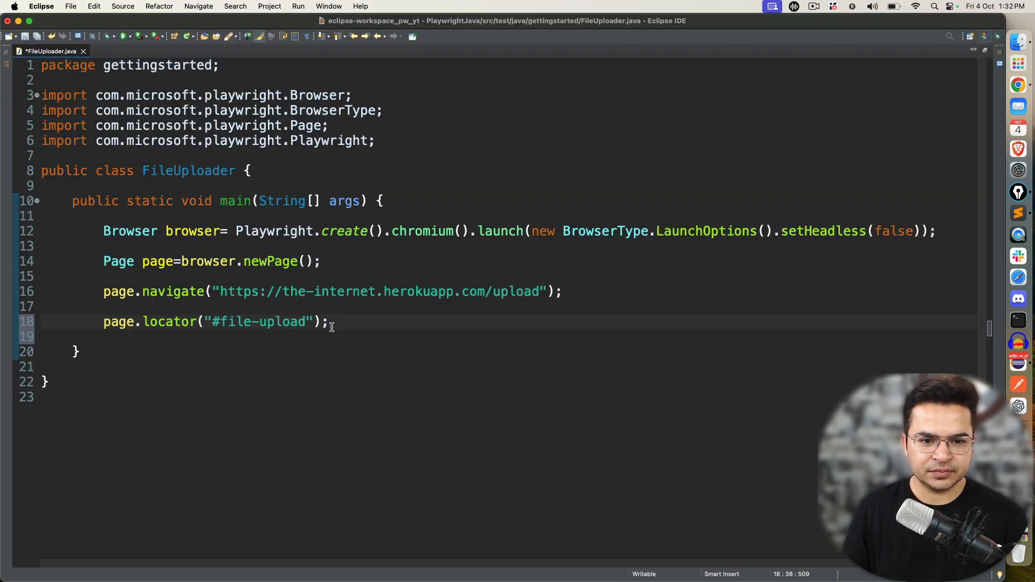
- Append .setInputFiles(Path.of("")) to the #file-upload locator and import java.nio.file.Path
text(.)
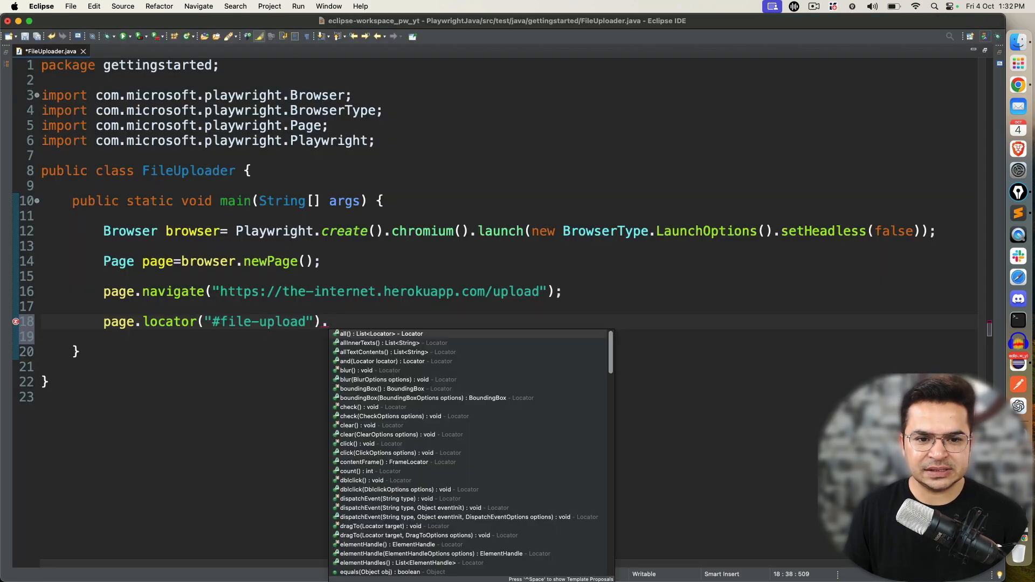
text(setInputFiles(P)
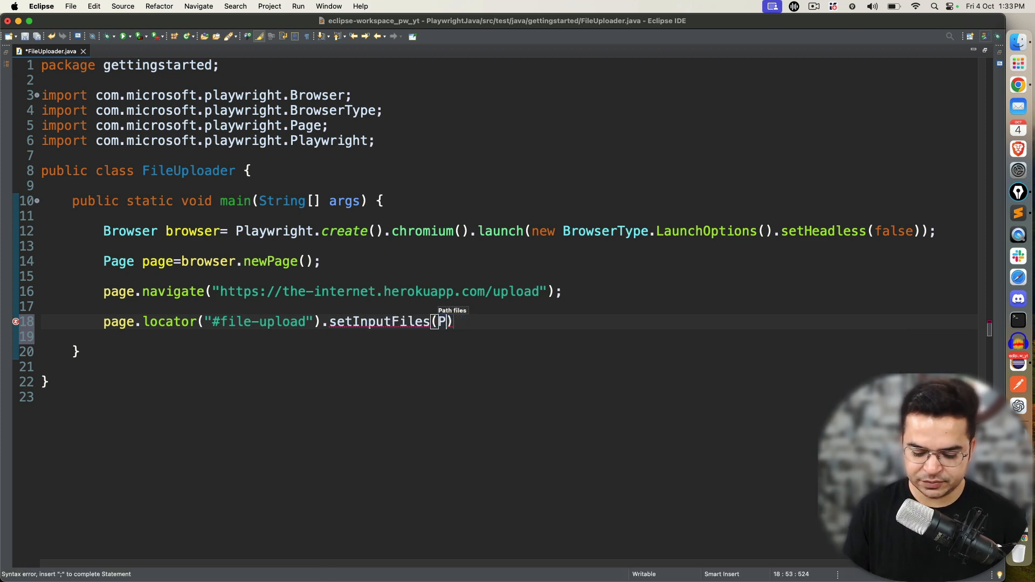
key(Backspace)
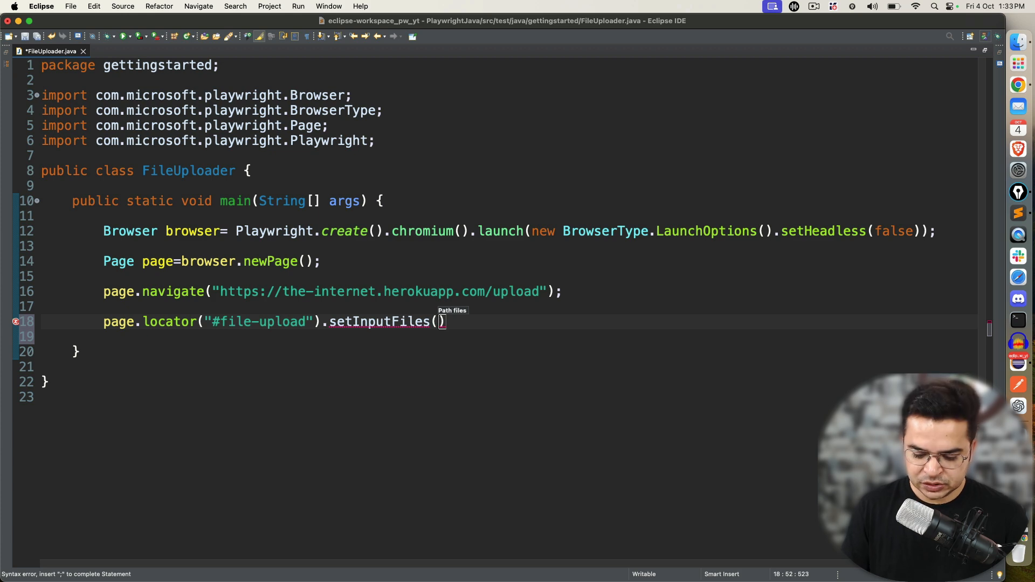
text(Path.of(")
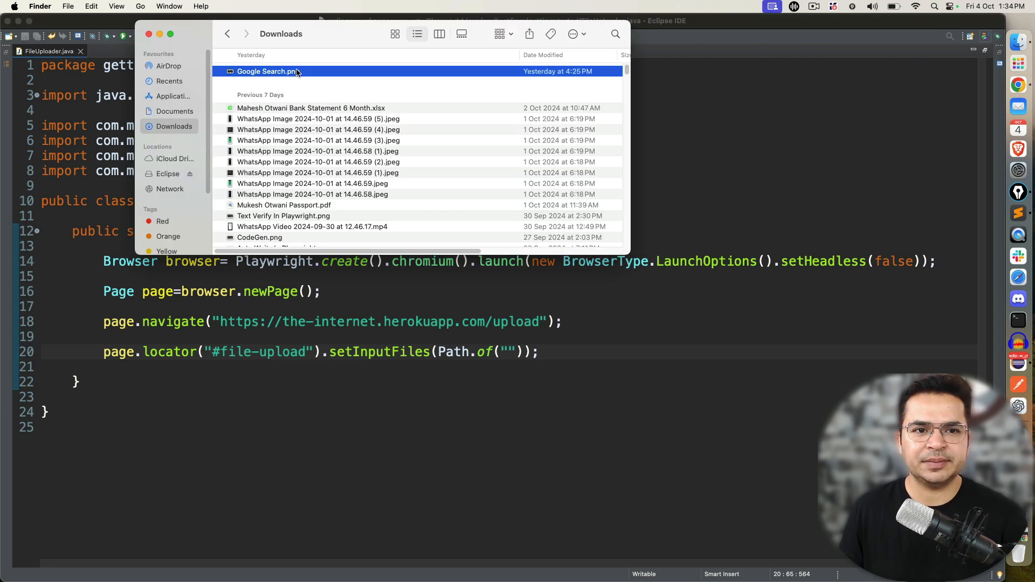
- Show Get Info for Google Search.png in Downloads to find its location
right_click(267, 72)
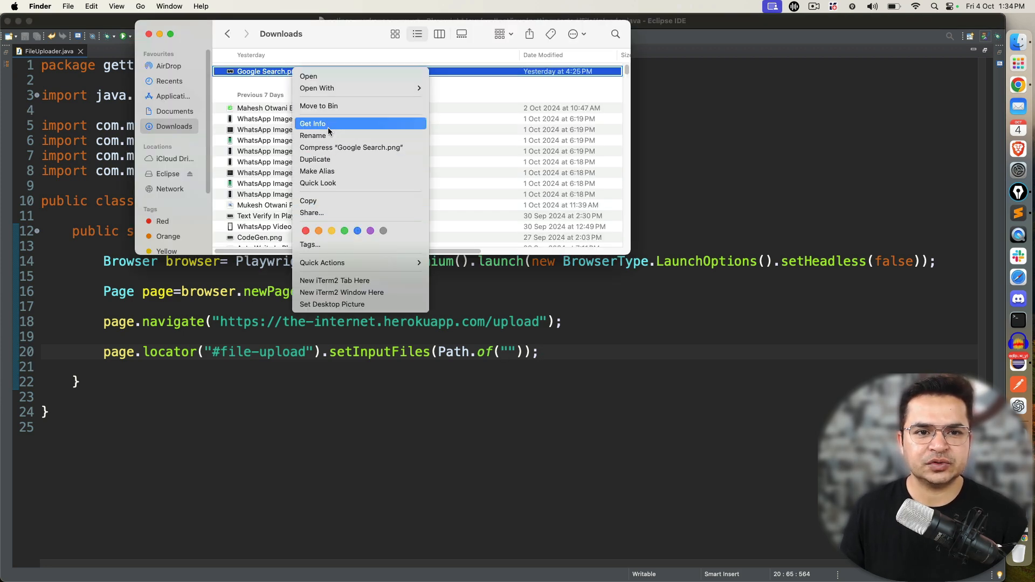
click(312, 123)
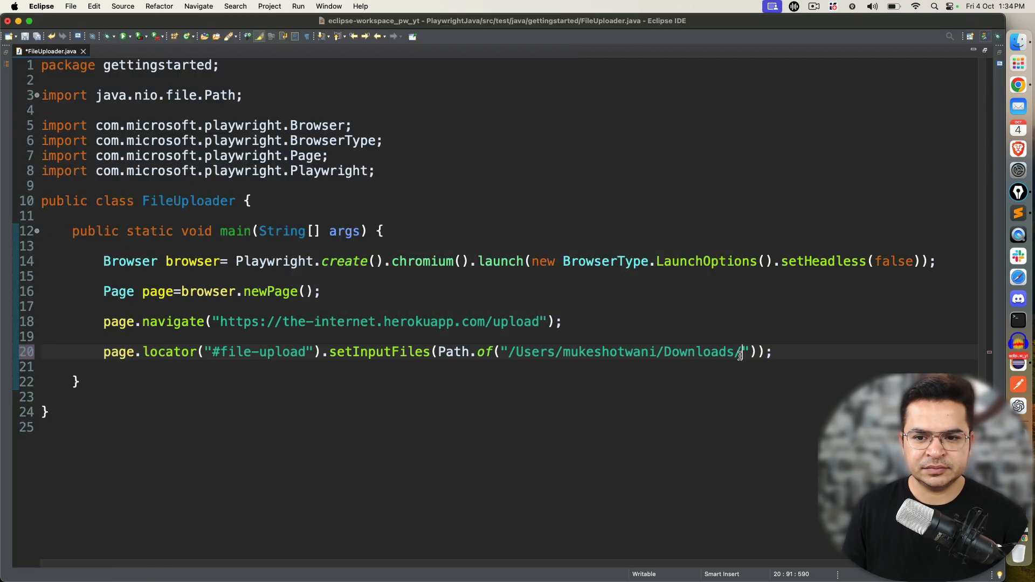
- Add Google Search.png to the Downloads path and run FileUploader to attach it
text(Google Search.png)
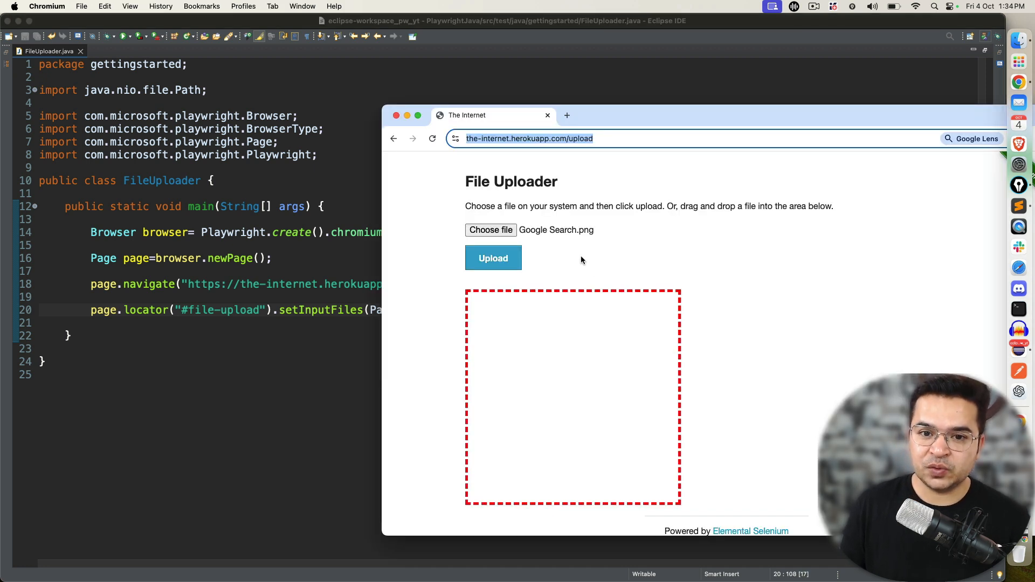
mouse_move(493, 258)
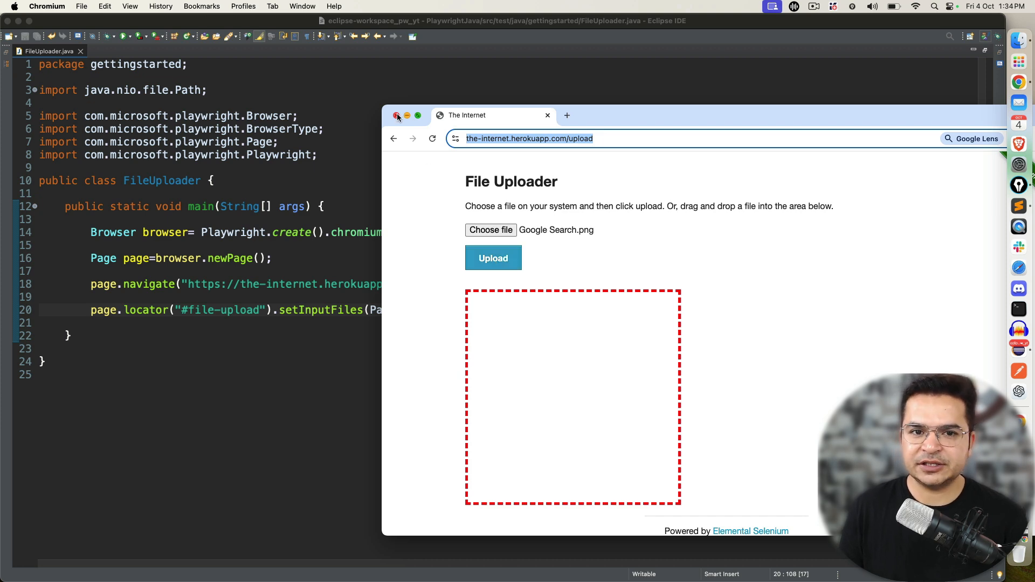
- Close Chromium, misspell the file as Google Search1.png, and rerun to get NoSuchFileException
click(397, 116)
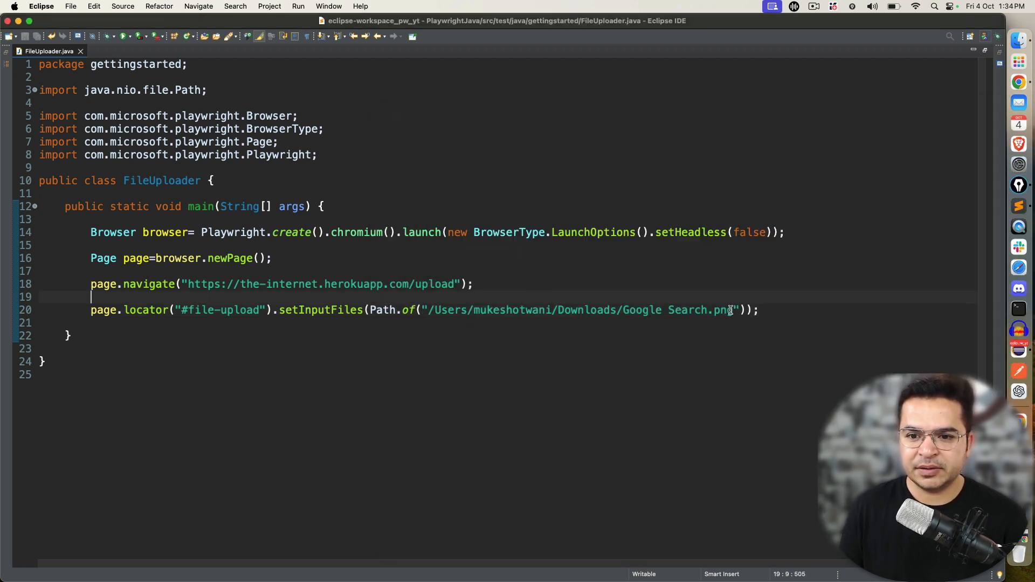
text(1)
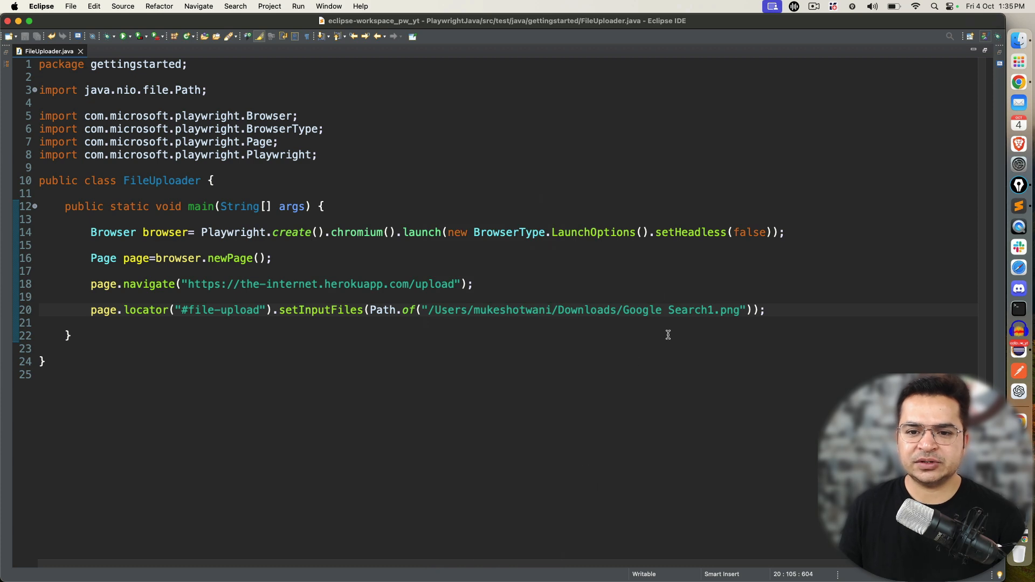
click(142, 36)
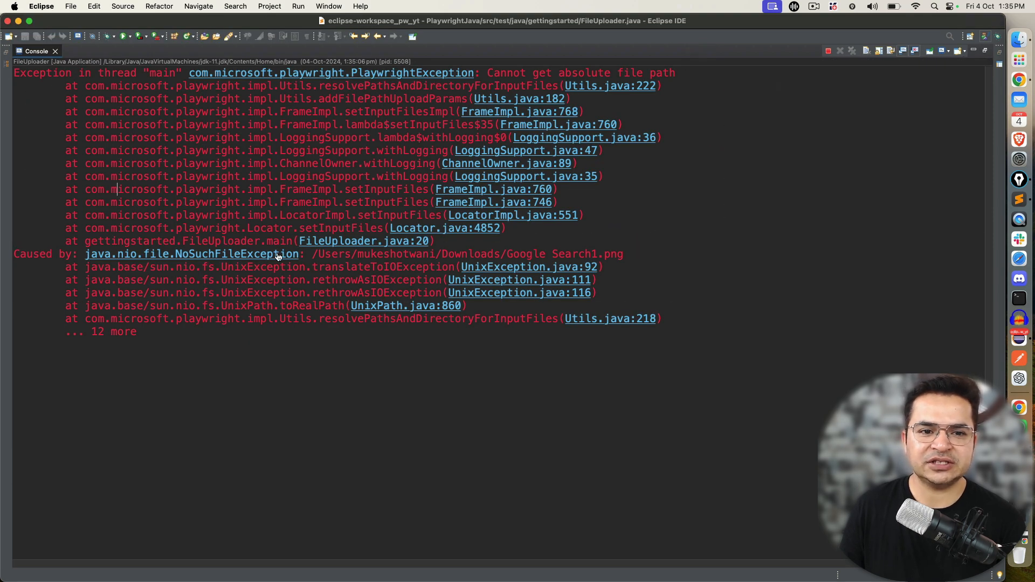
mouse_move(476, 72)
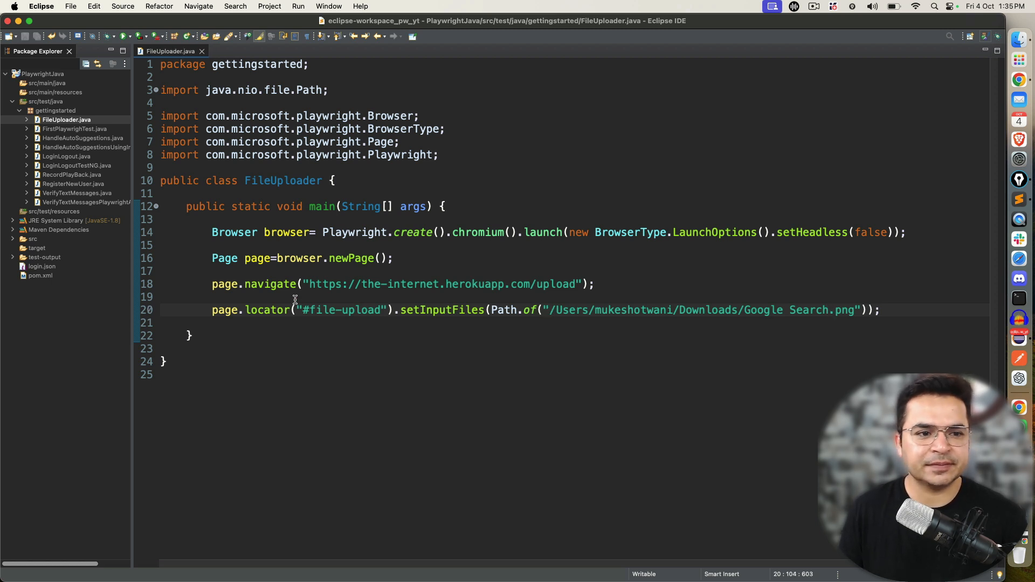
- Refresh the PlaywrightJava project and expand the new files folder
right_click(42, 74)
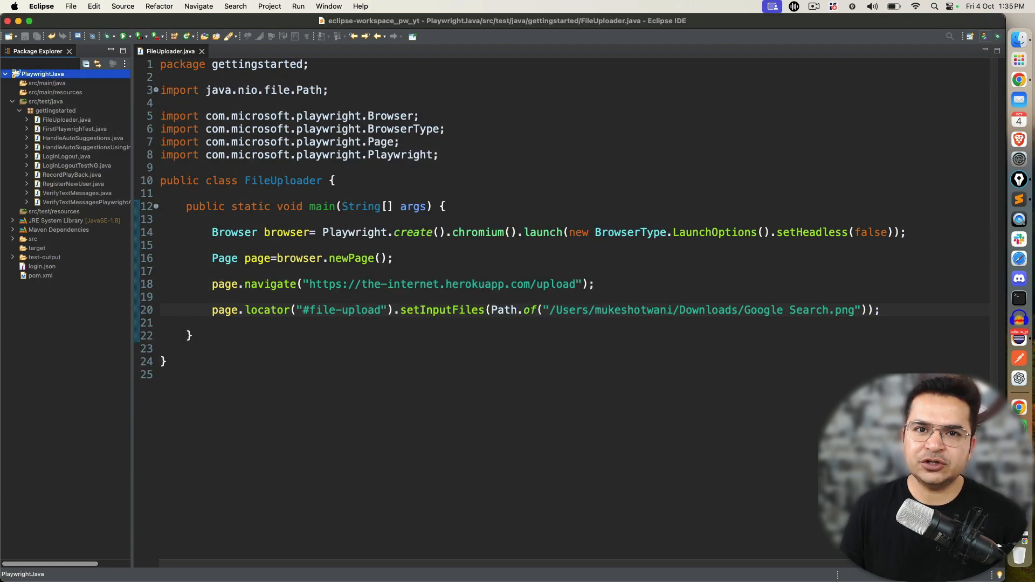
click(55, 211)
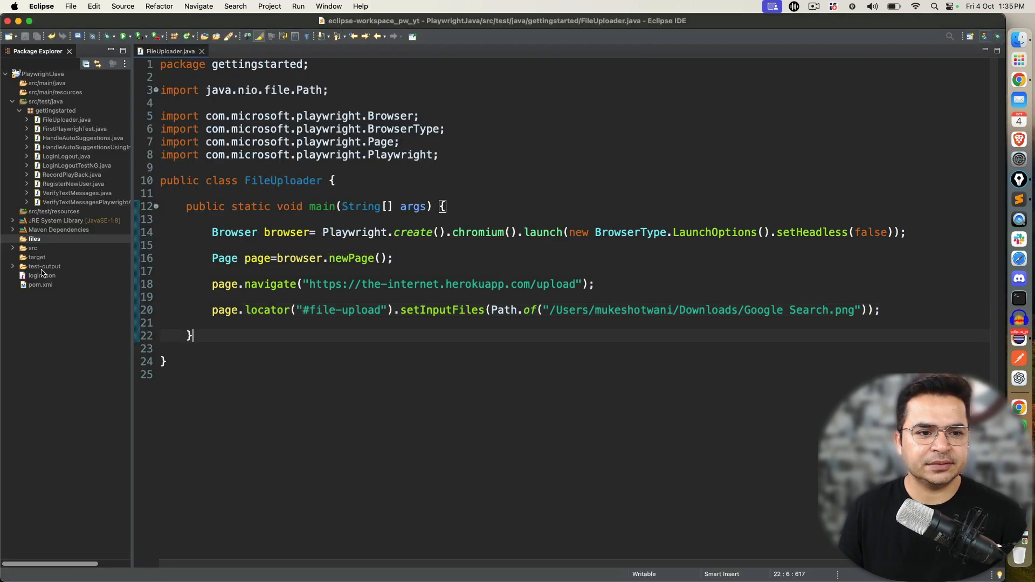
click(33, 238)
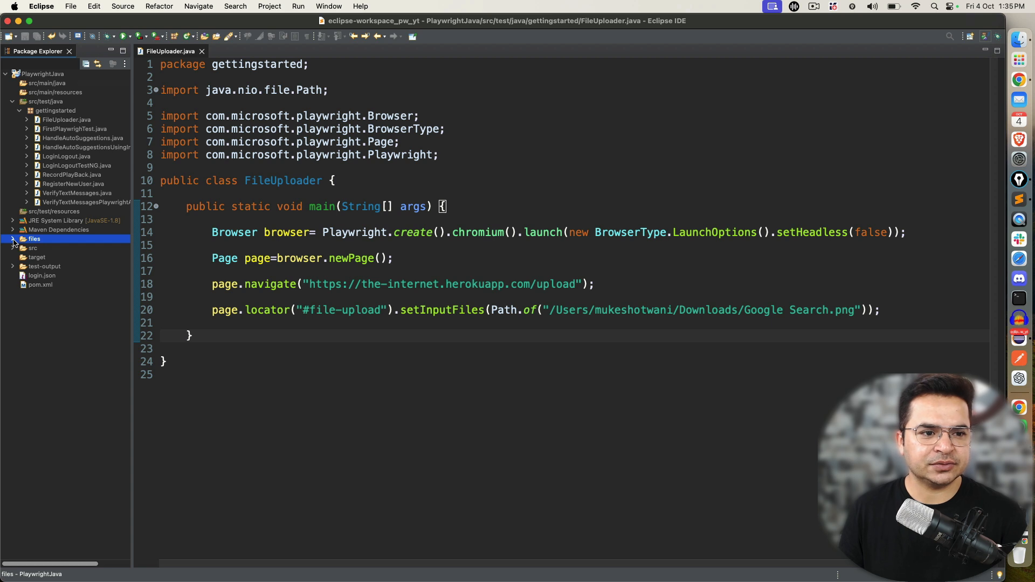
click(13, 238)
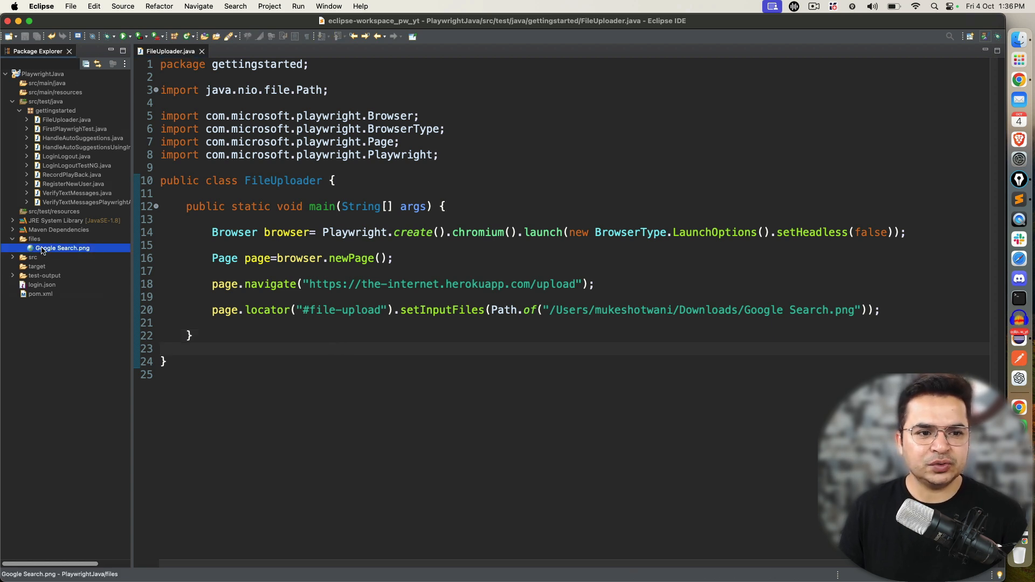
- Rename Google Search.png to GoogleSearchImage.png via Refactor > Rename
right_click(62, 247)
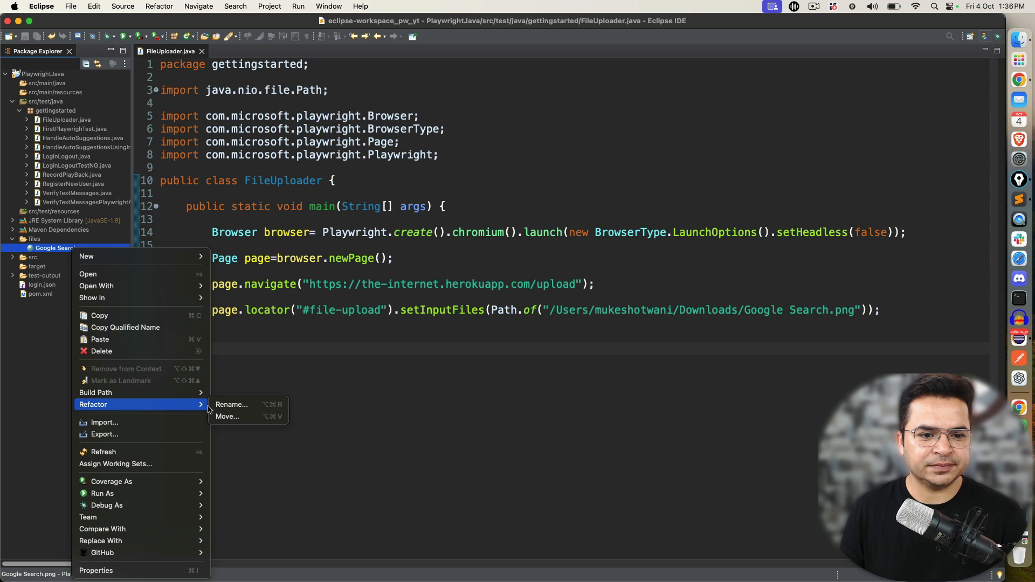
click(232, 403)
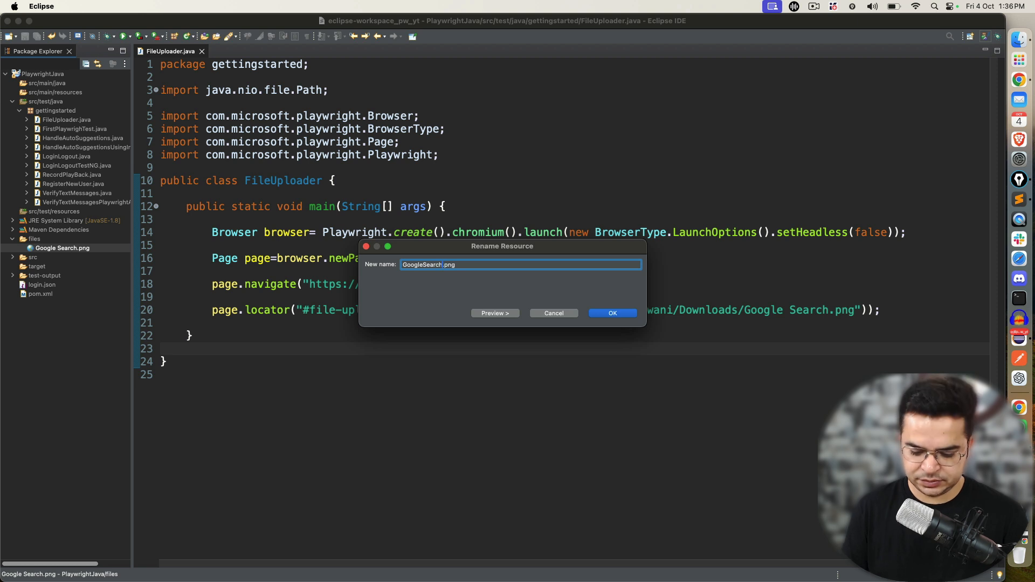
text(Image)
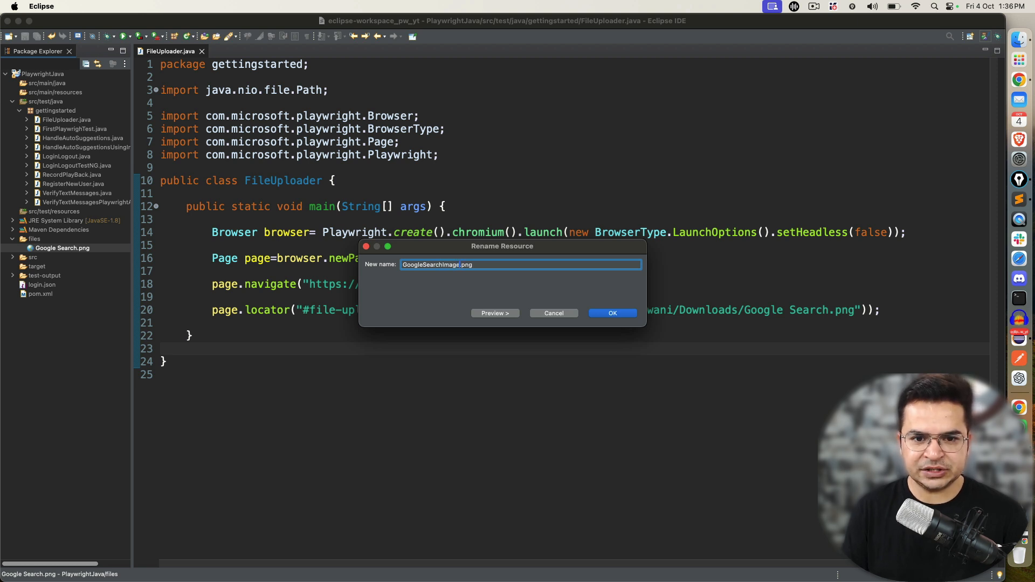
click(611, 313)
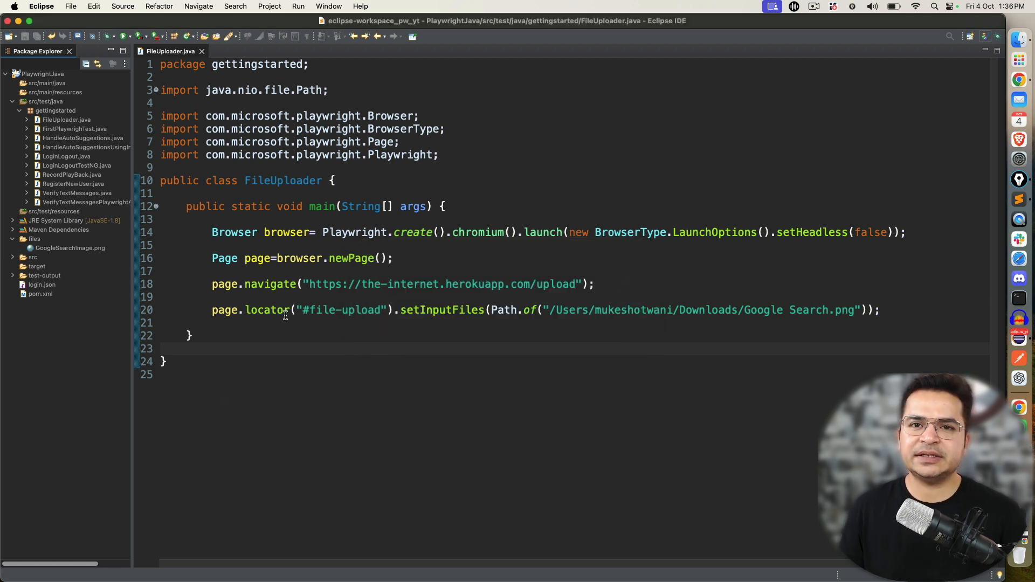
- Replace the absolute path with System.getProperty("user.dir") followed by a + concatenation
click(44, 73)
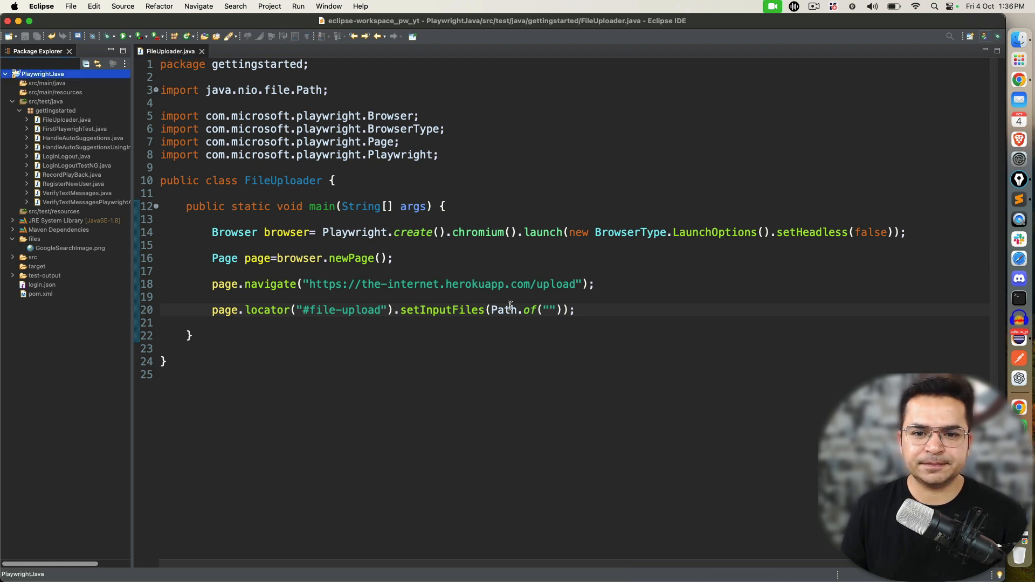
text(Syste)
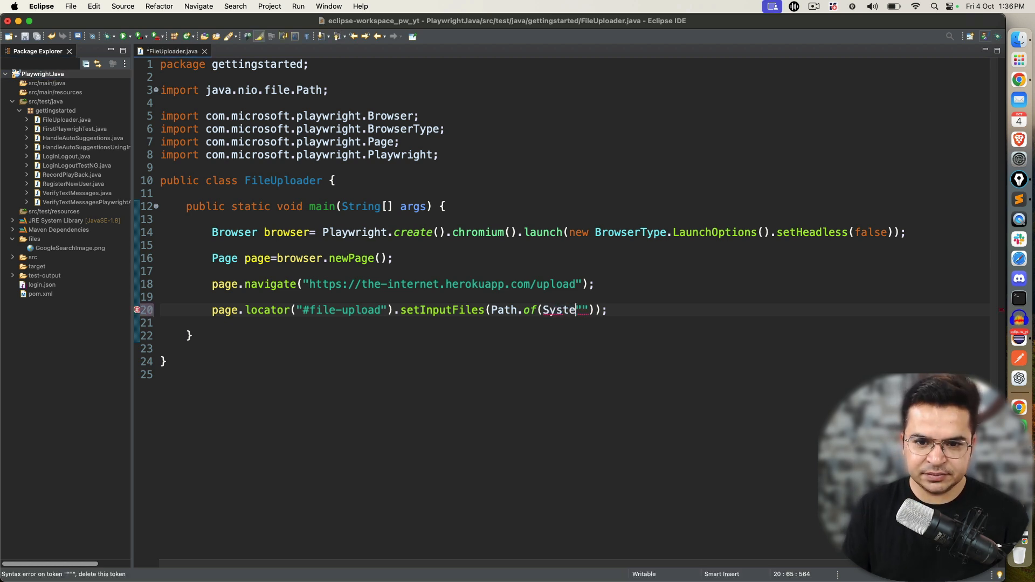
text(m.get)
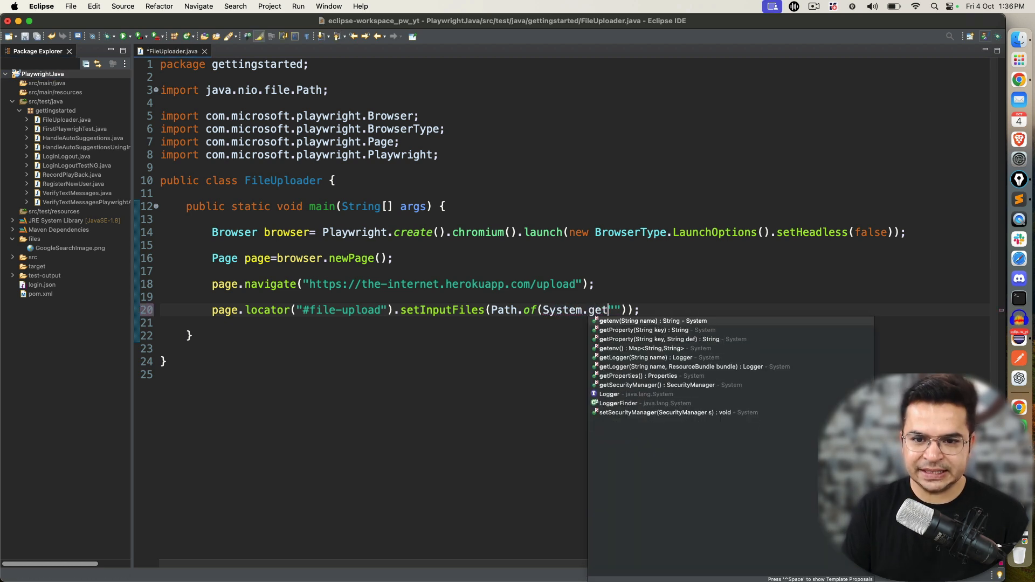
click(642, 329)
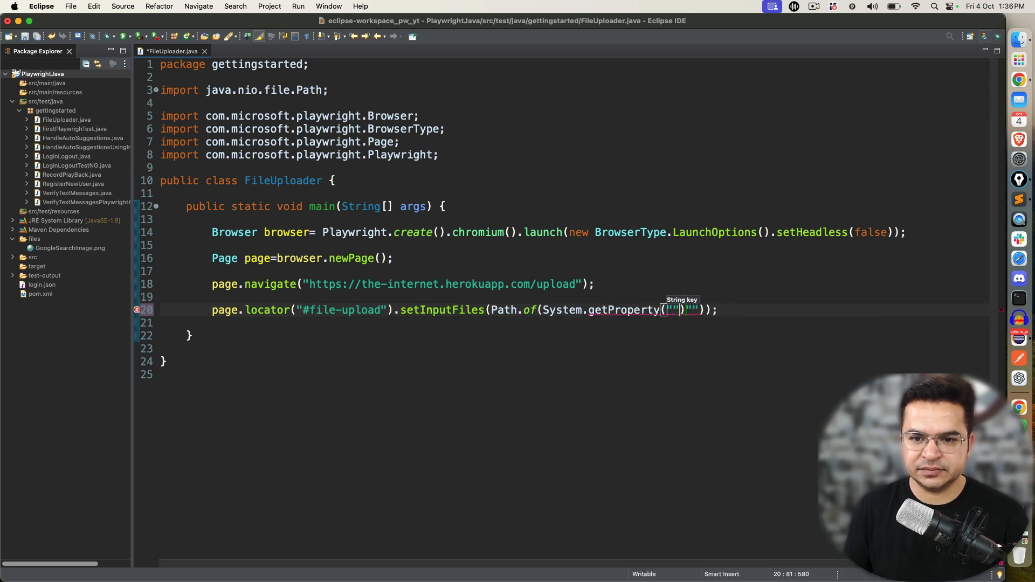
text(user.dir)
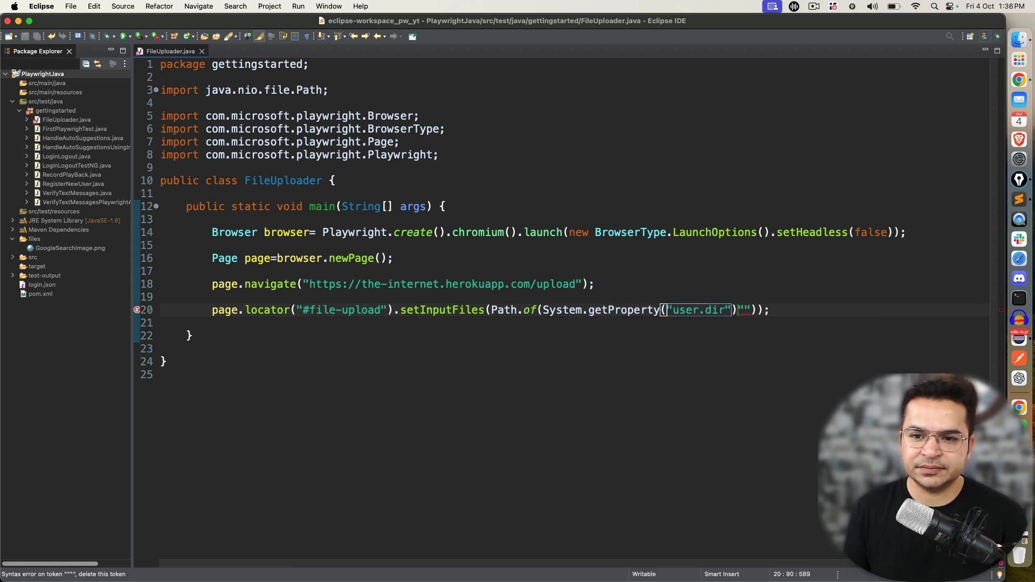
text(+)
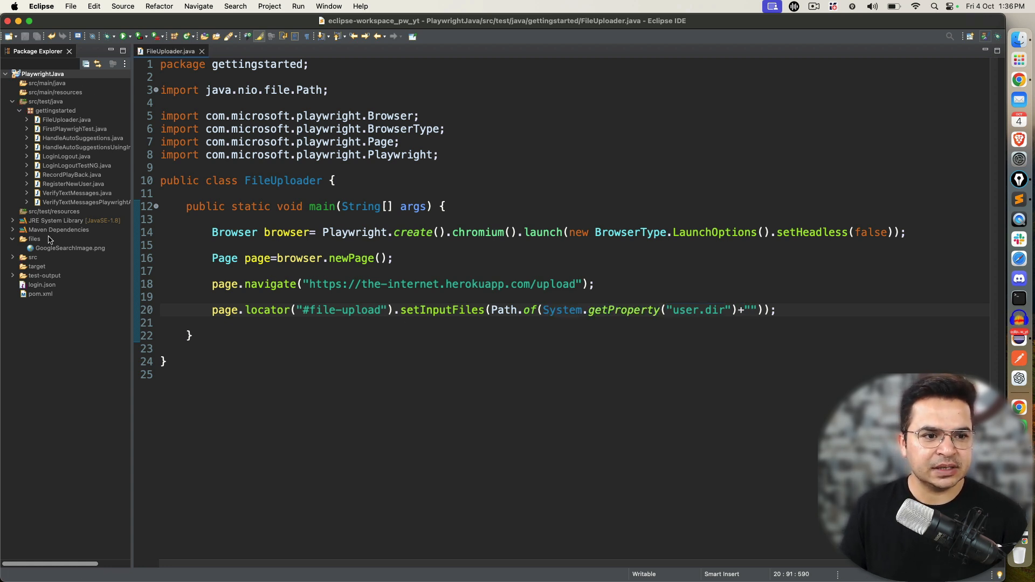
- Append "/files/GoogleSearchImage.png" to complete the project-relative upload path
click(34, 238)
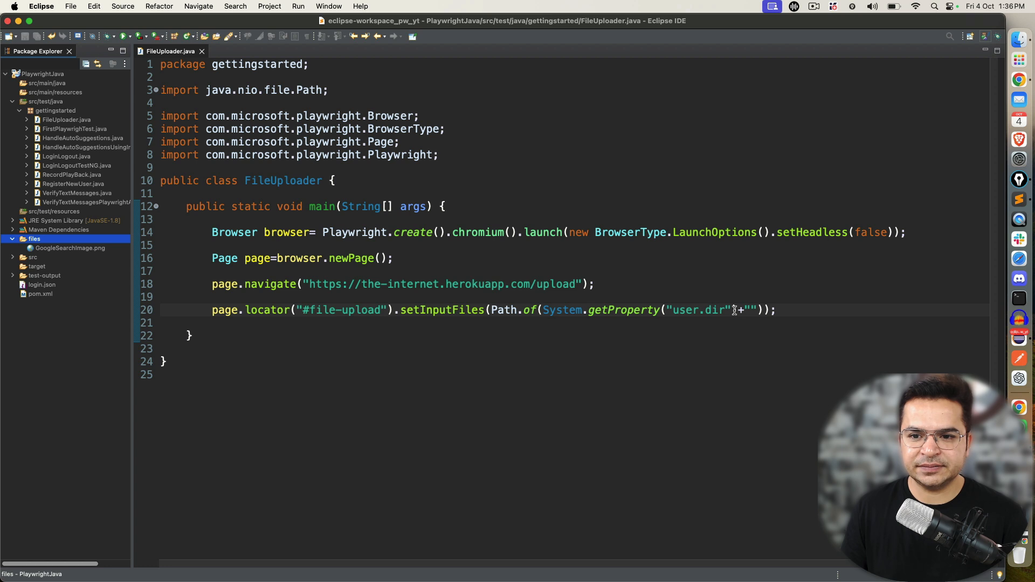
text(/fil)
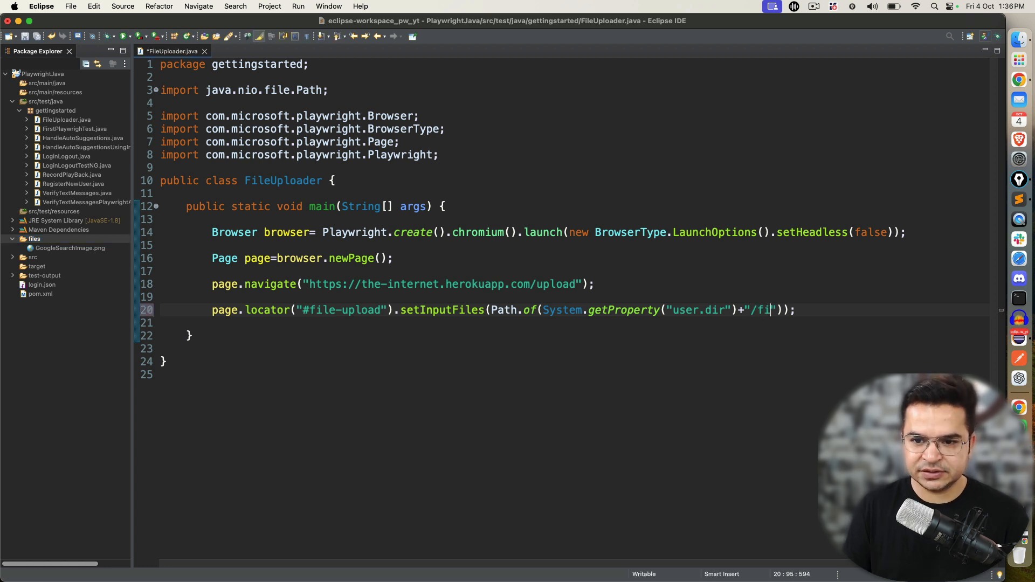
text(les)
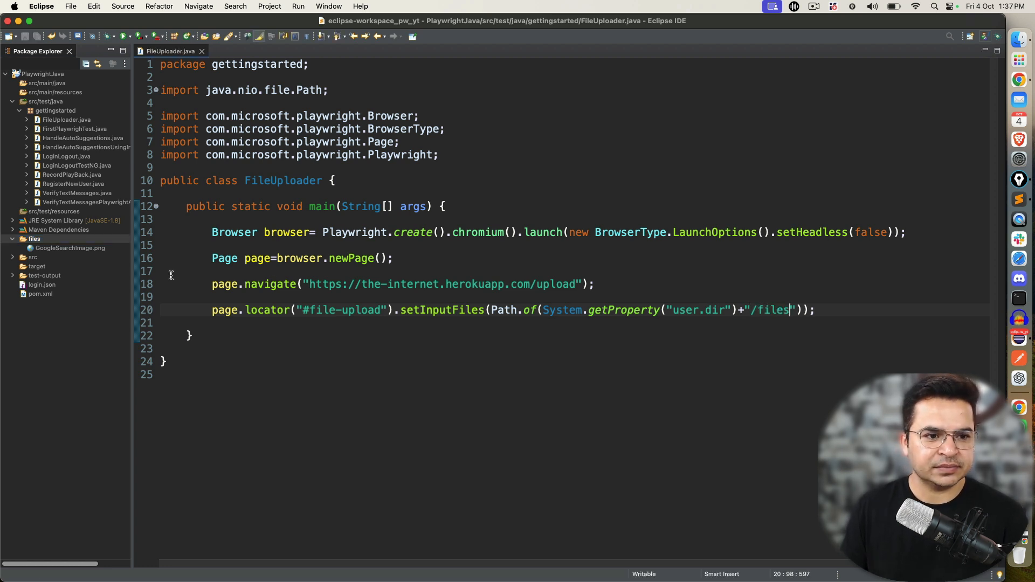
right_click(68, 248)
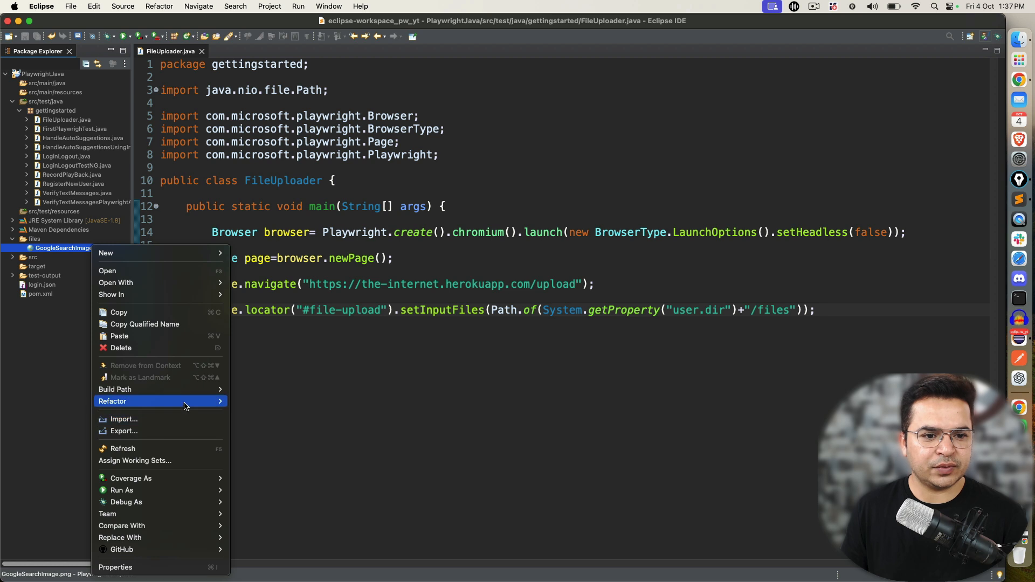
click(112, 401)
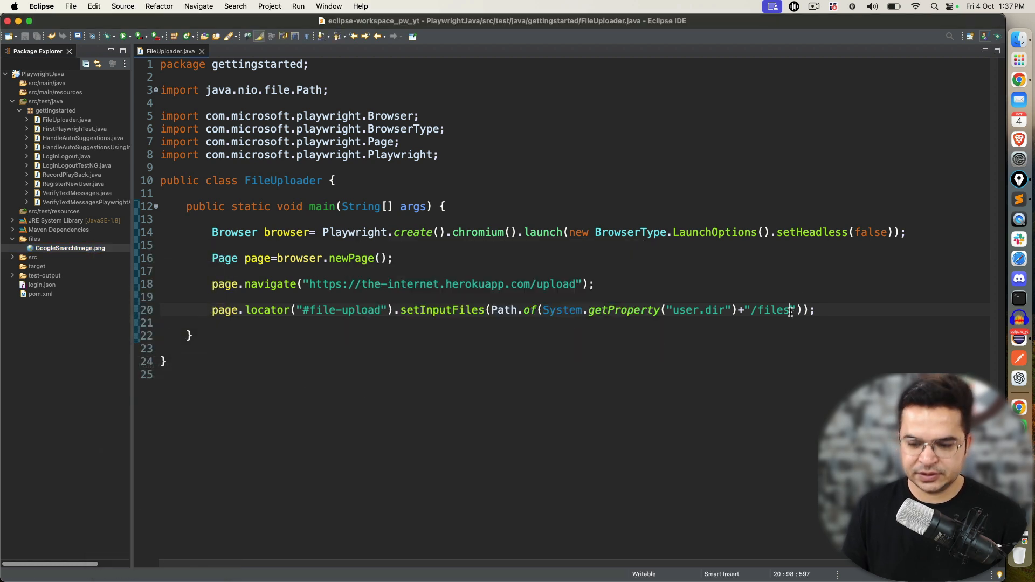
text(/GoogleSearchImage.png"));)
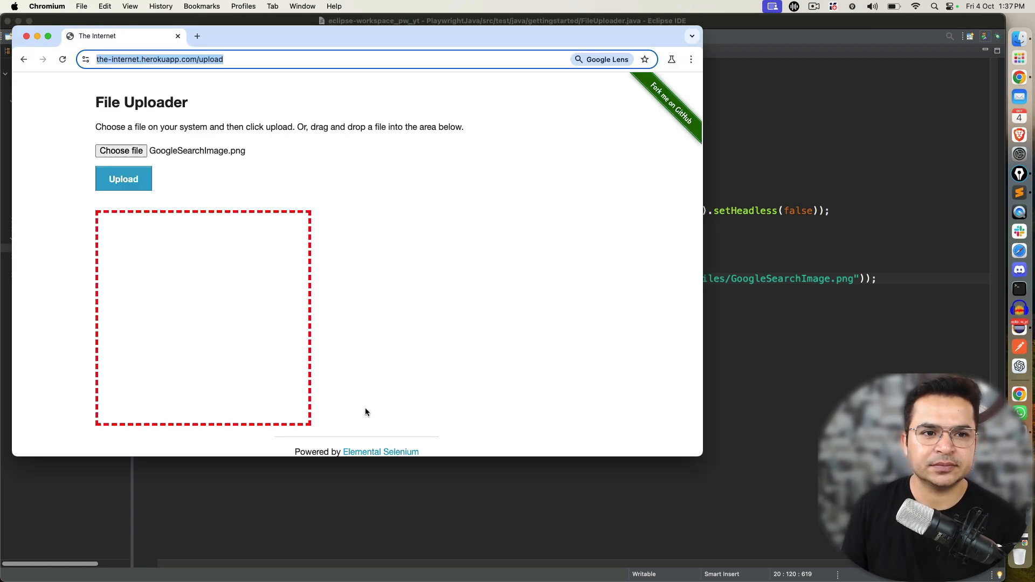
mouse_move(155, 155)
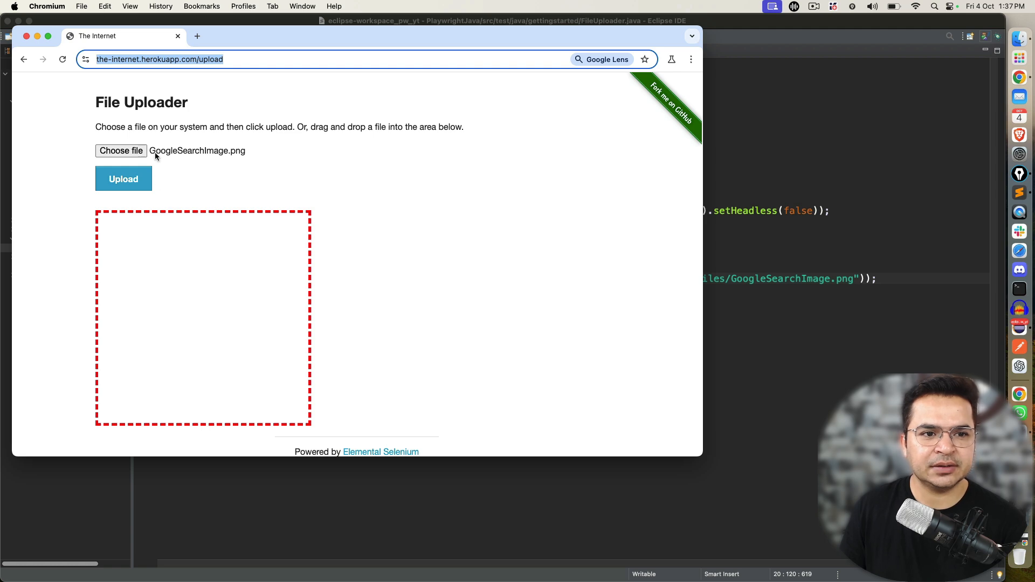
mouse_move(218, 163)
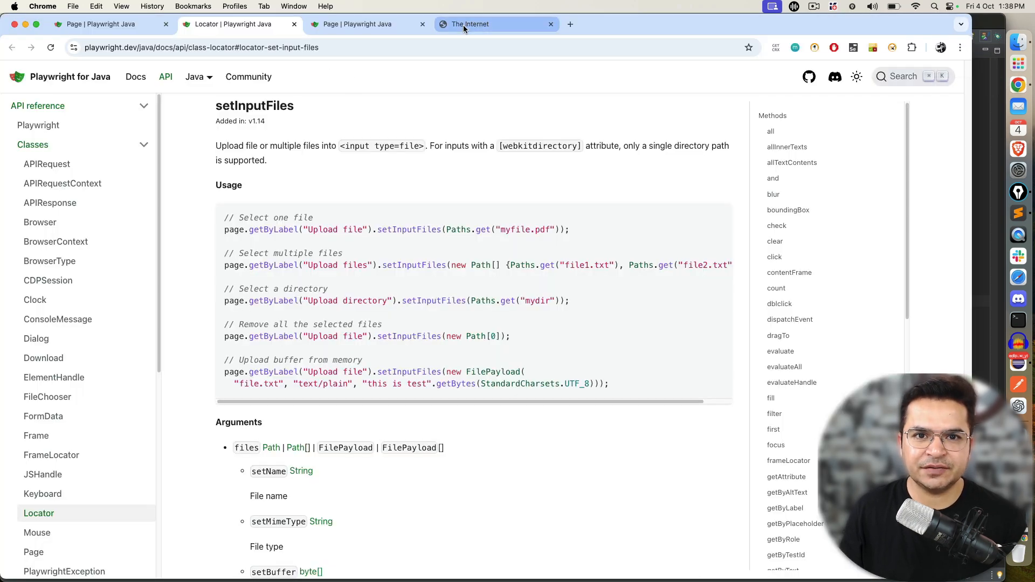
- Switch to the herokuapp upload practice tab in Chrome
click(495, 24)
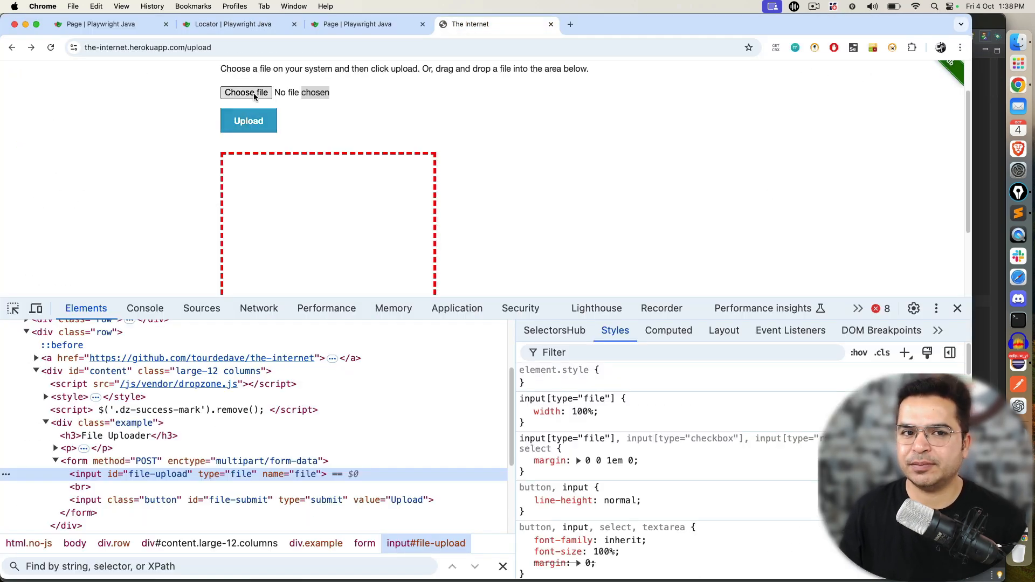
mouse_move(248, 92)
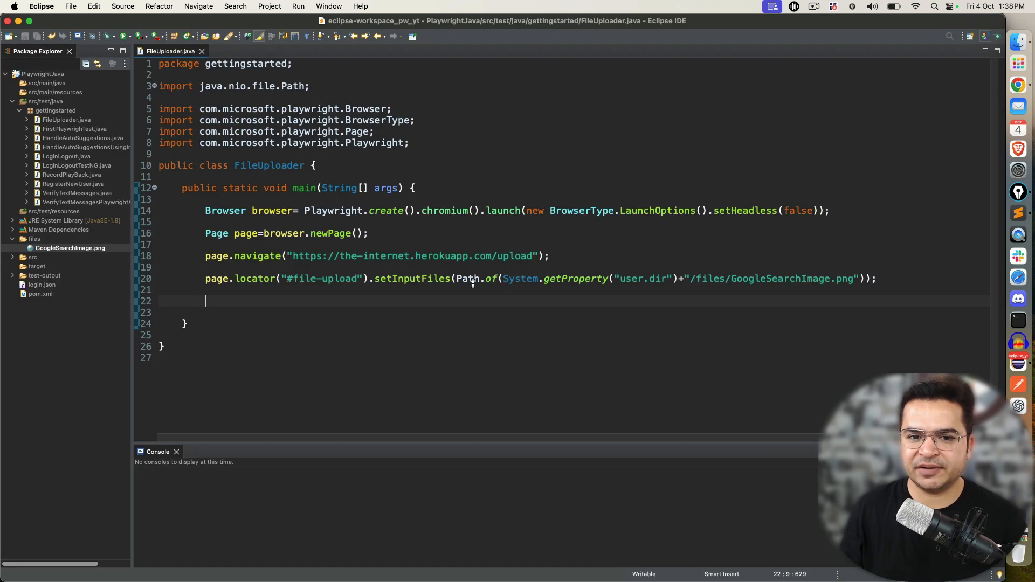
- Add page.locator("#file-upload").setInputFiles(null) and begin a Path[] files = { } array above it
click(285, 278)
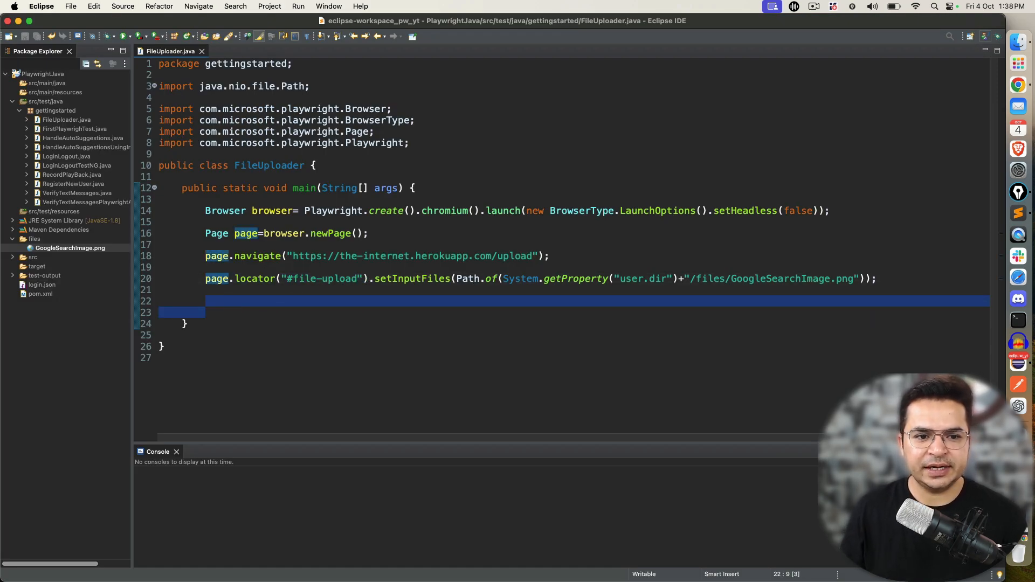
text(page.locator("#file-upload").setInputFiles(null)
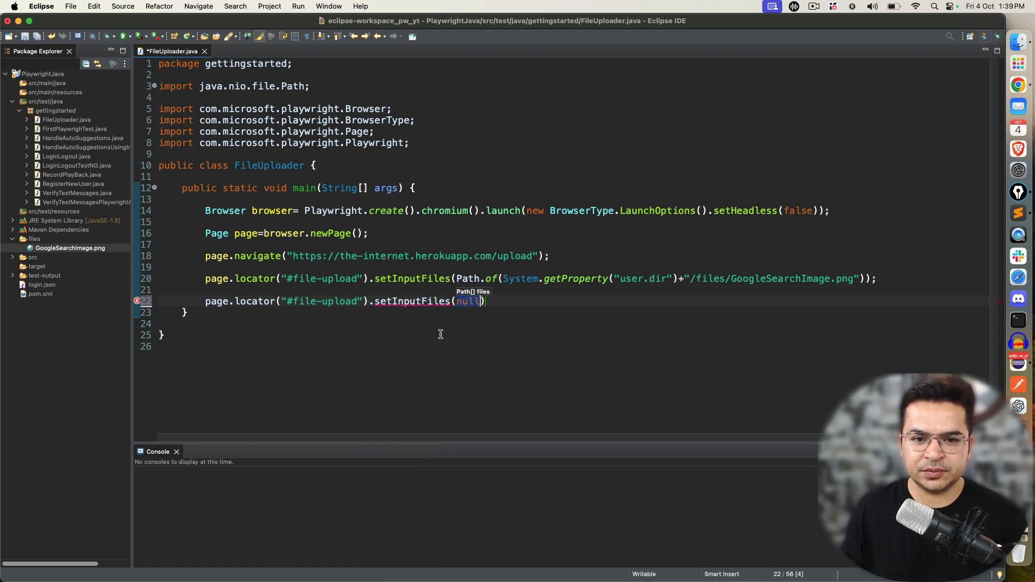
key(Enter)
text(Path)
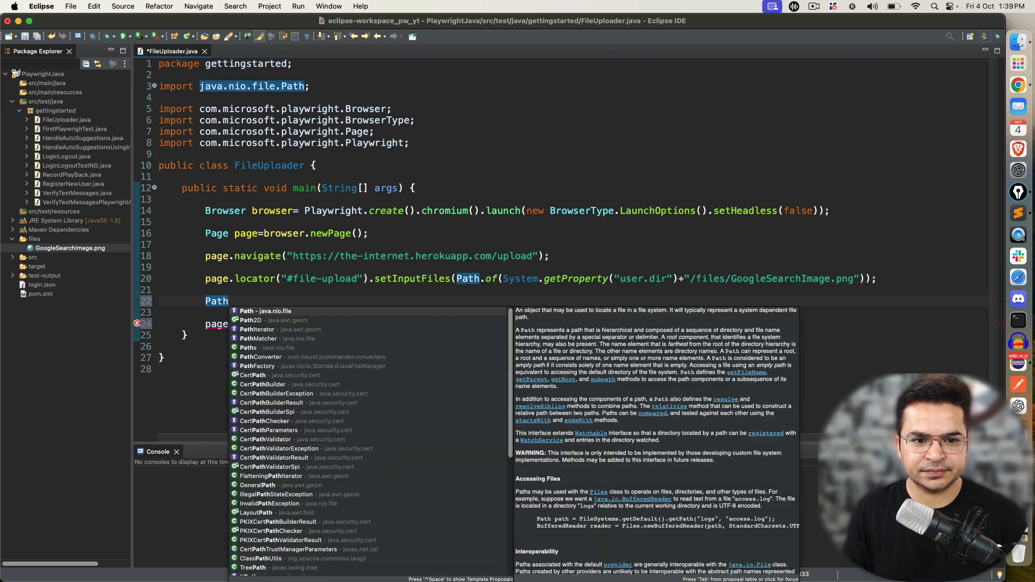
key(Escape)
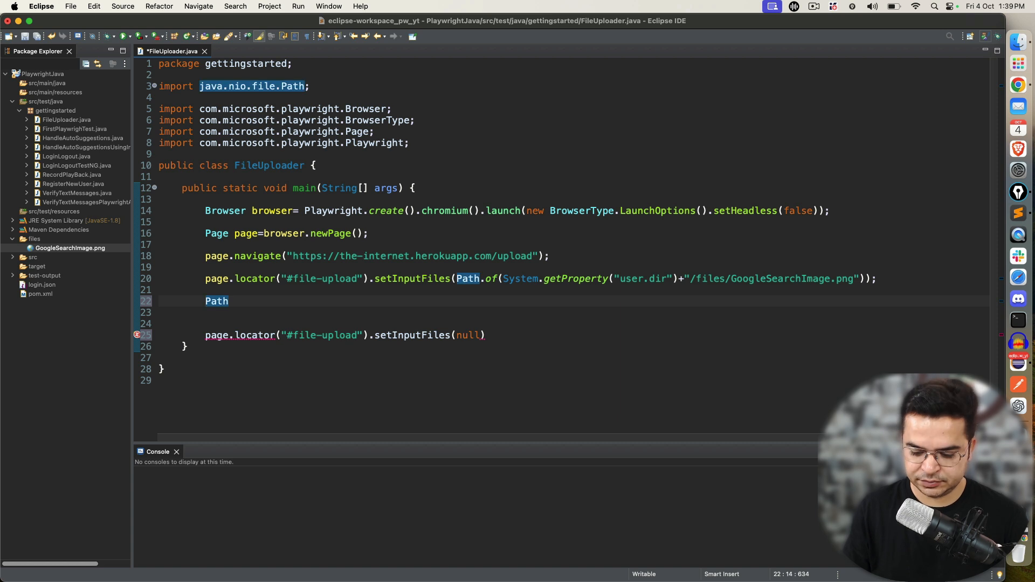
text([] =)
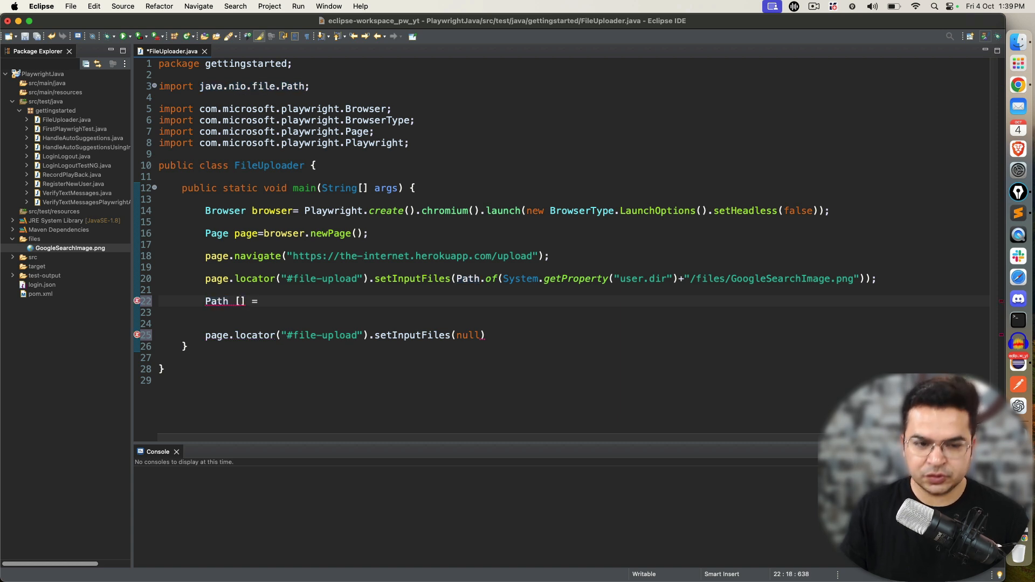
text({)
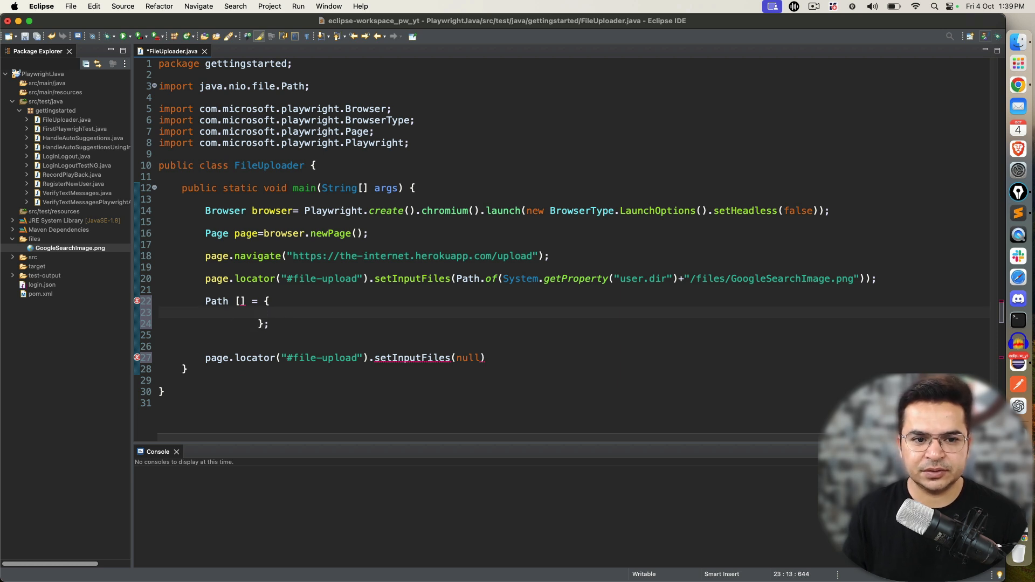
text(files)
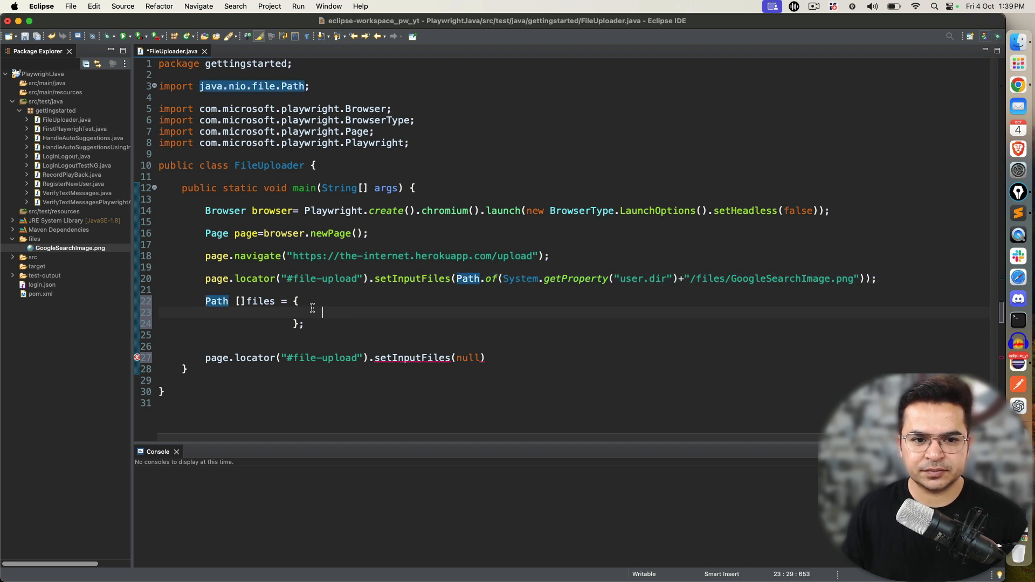
- Fill the files array with user.dir GoogleSearchImage.png Path.of entries and pass files to setInputFiles
text(Path.of(System.getProperty("user.dir")+"/files/GoogleSearchImage.png"))
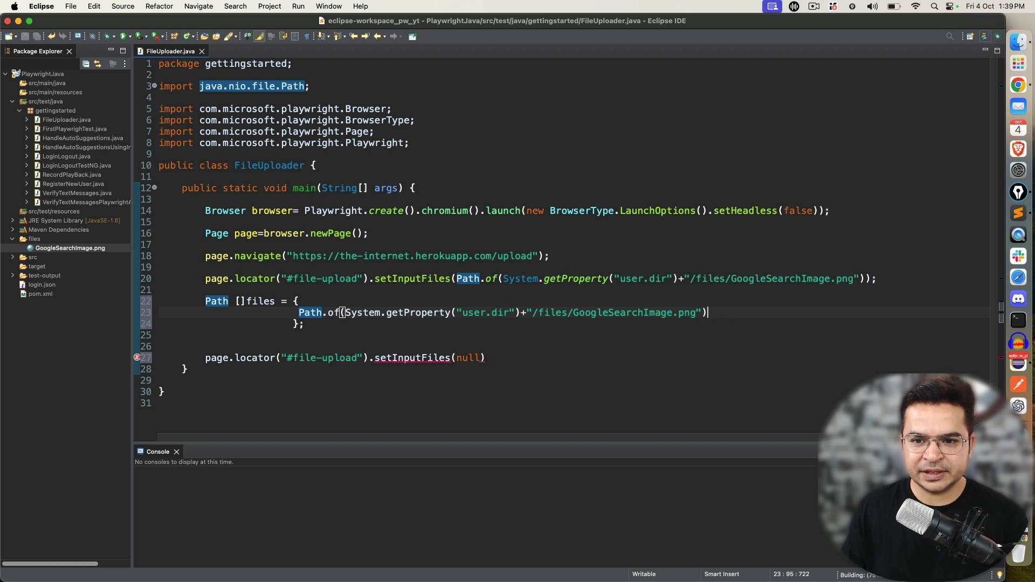
text(,)
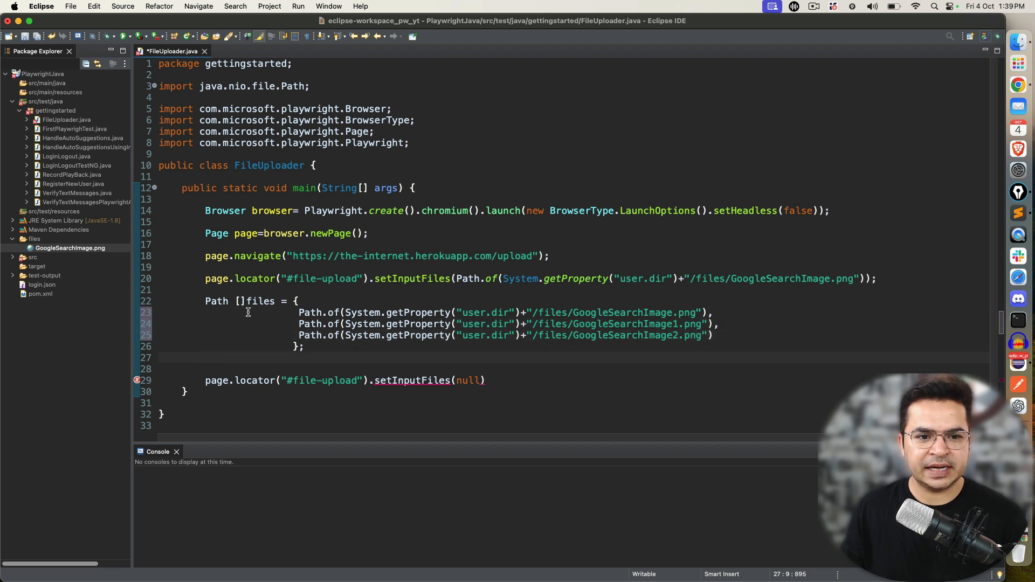
text(files)
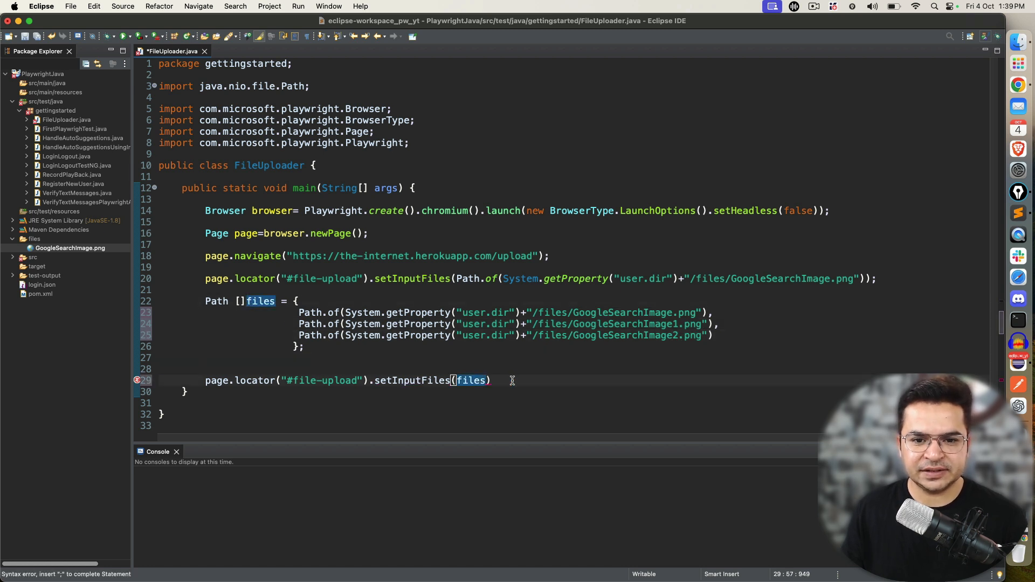
text(;)
click(541, 278)
text(//)
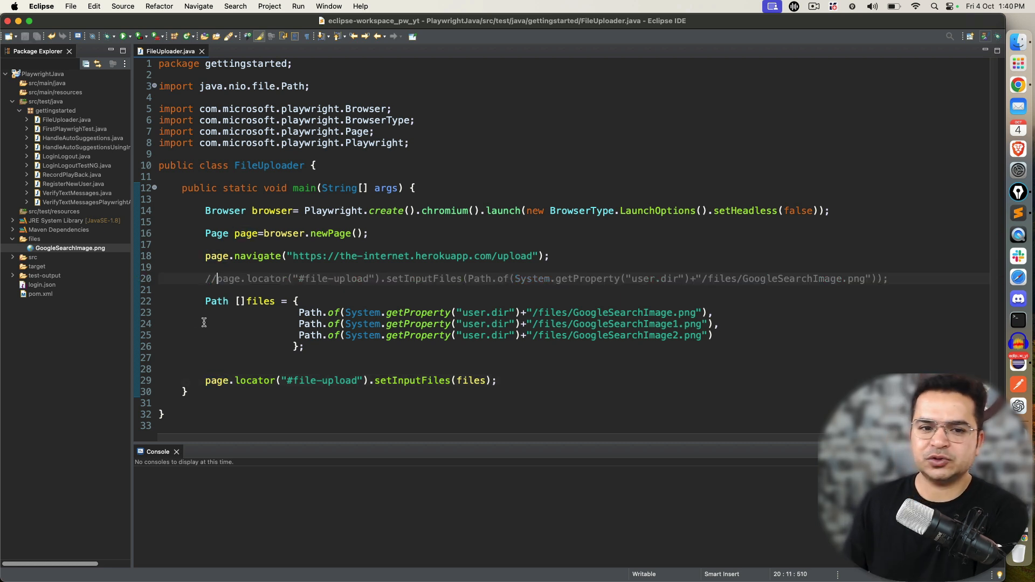
- Delete the extra image entries, leaving one, and run FileUploader as a Java application
click(348, 357)
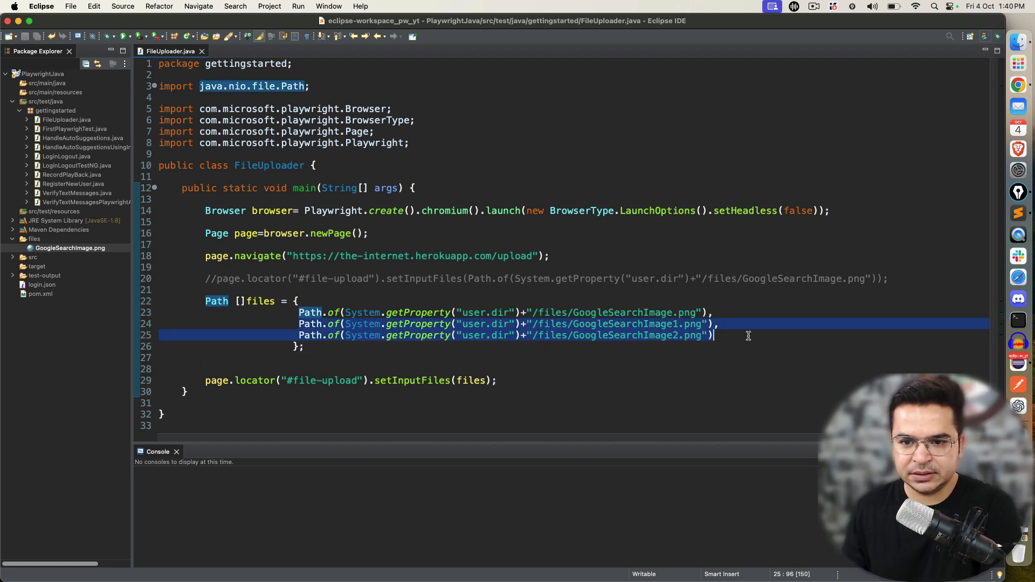
key(Delete)
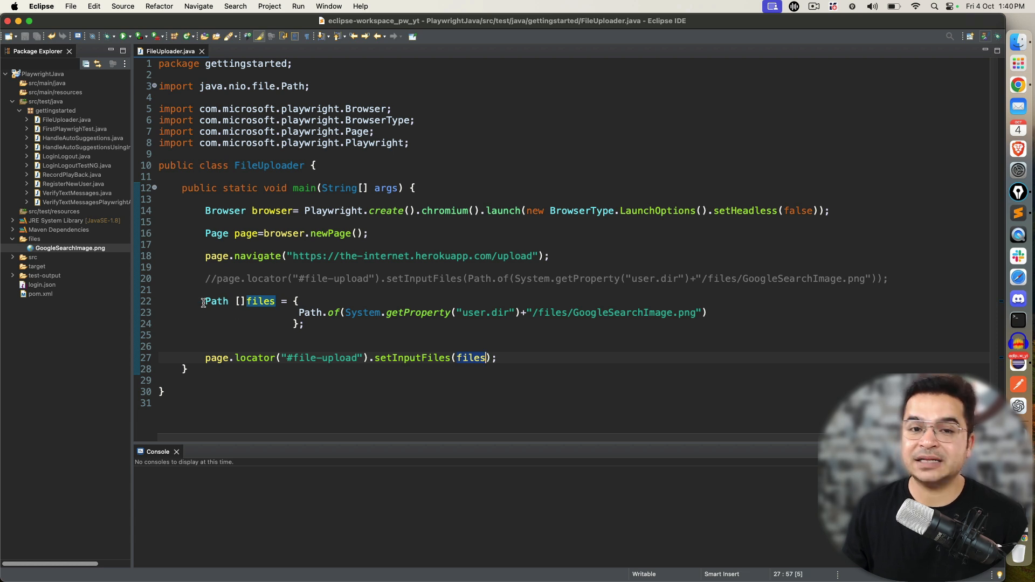
right_click(311, 312)
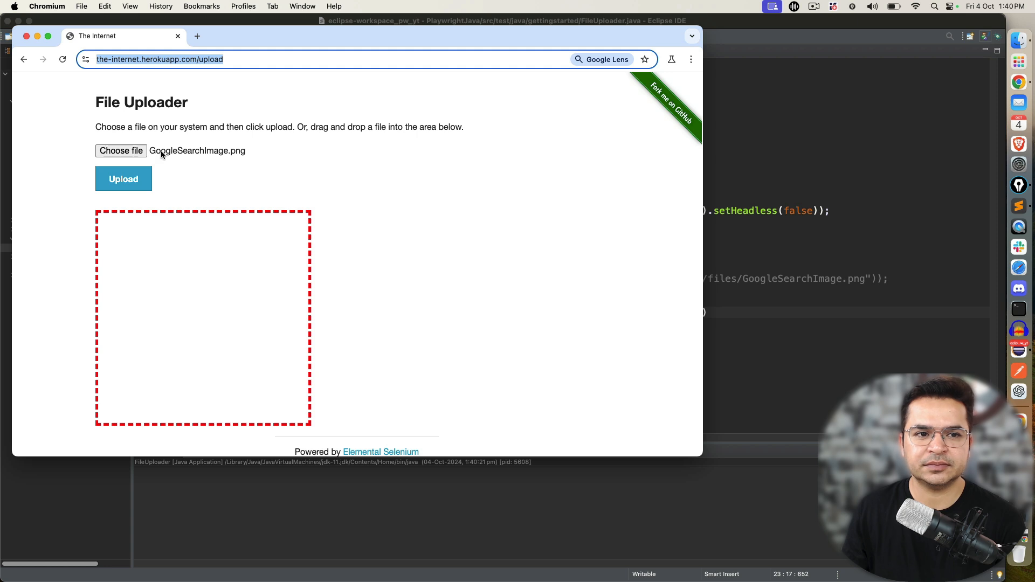
mouse_move(760, 306)
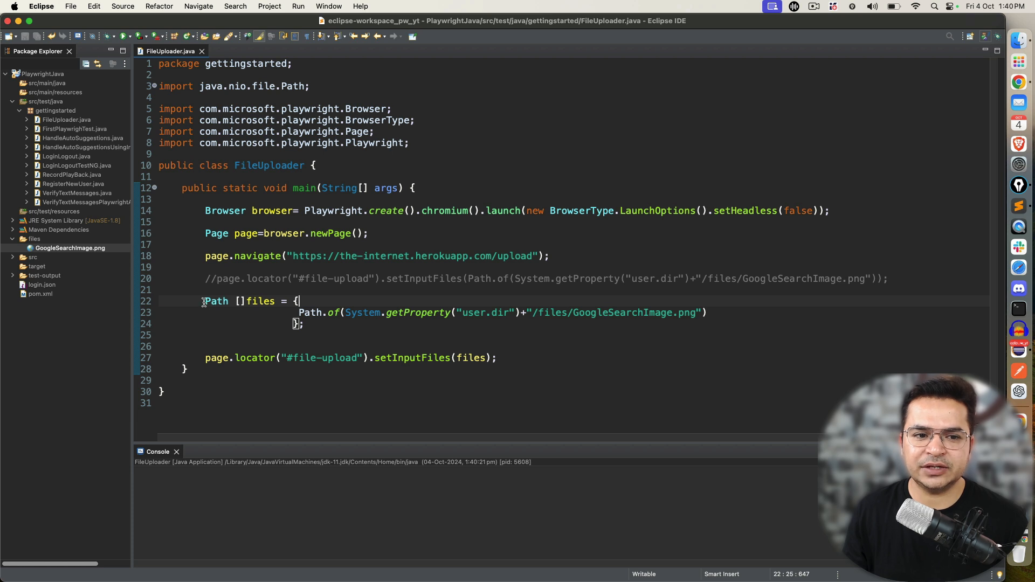
double_click(259, 301)
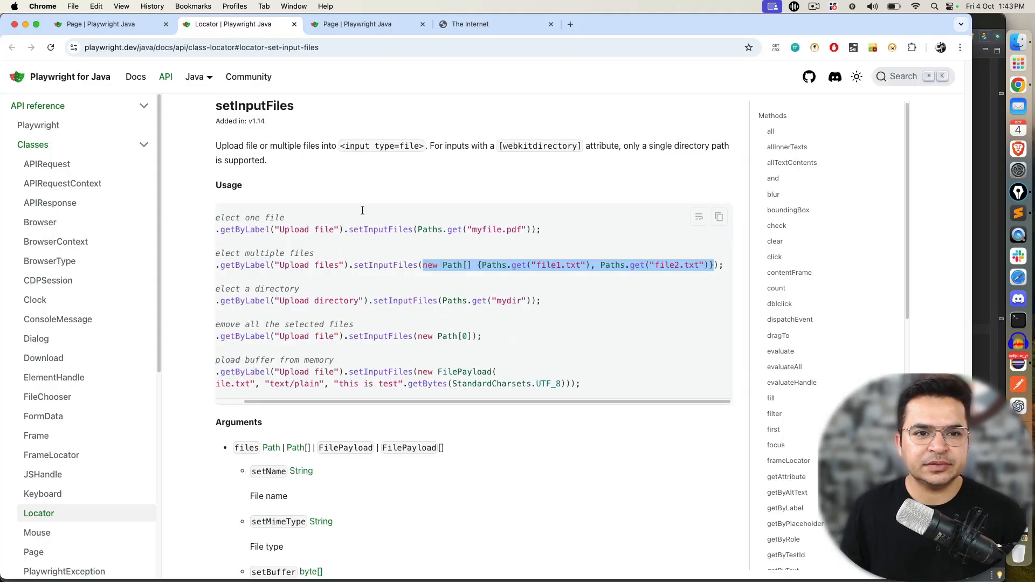
mouse_move(474, 232)
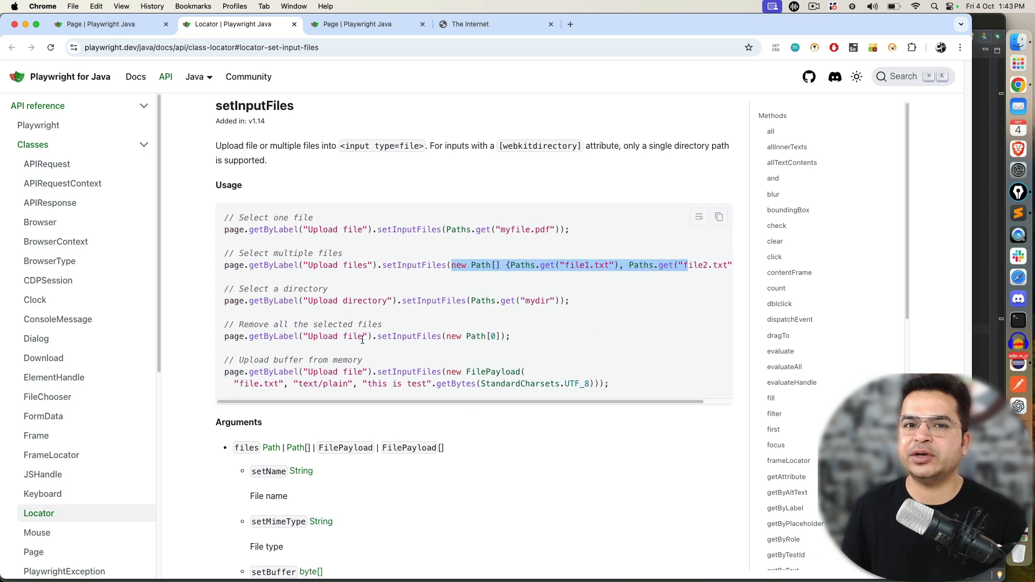
mouse_move(470, 267)
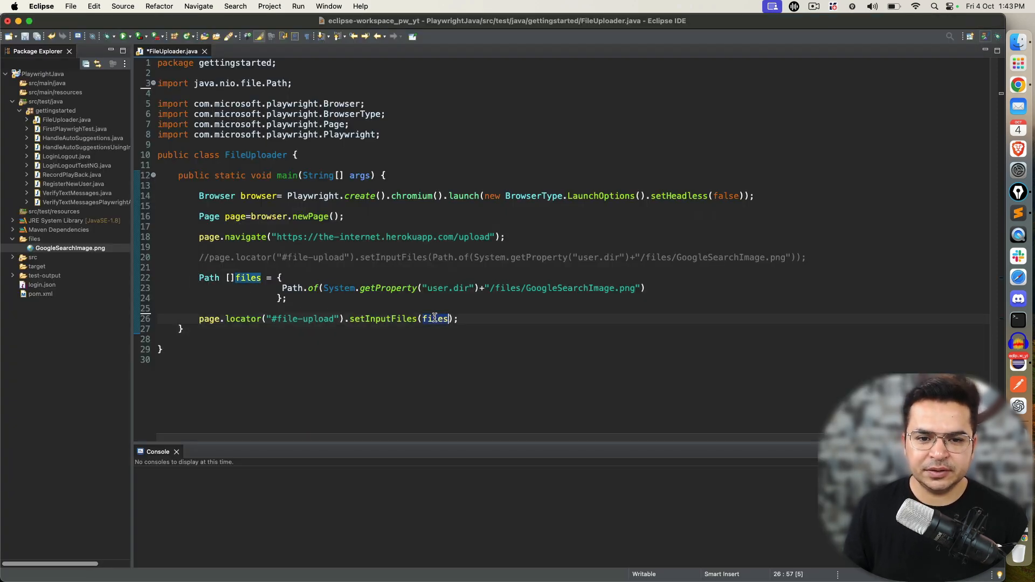
- Replace the files argument with an inline new Path[] array, brace on its own line
text(new F)
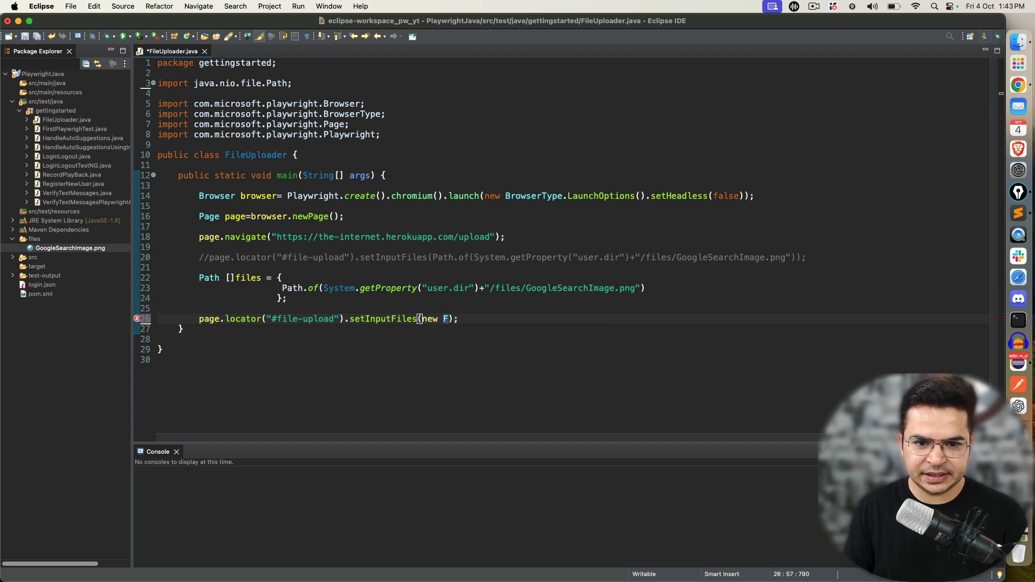
text(a)
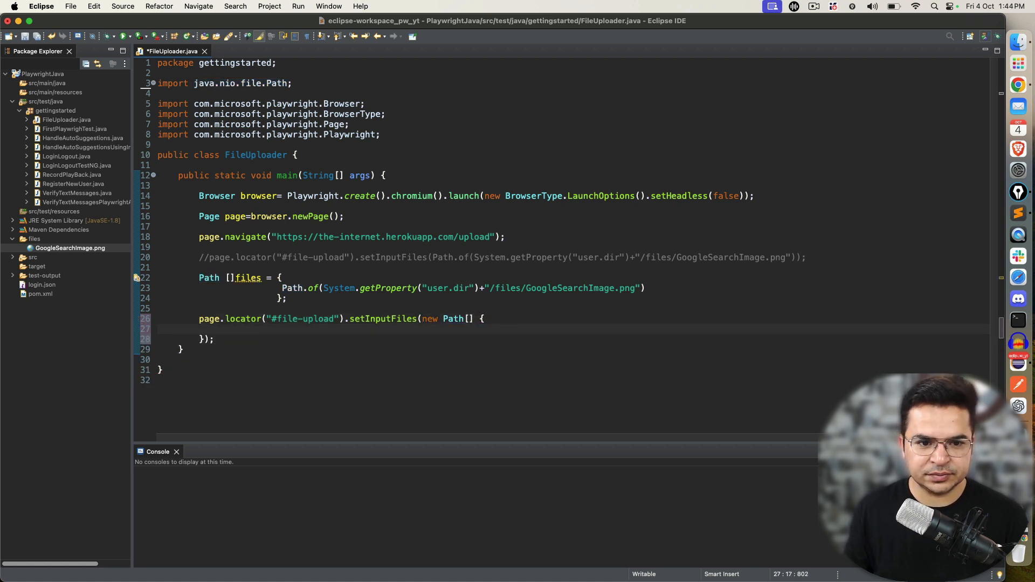
click(480, 318)
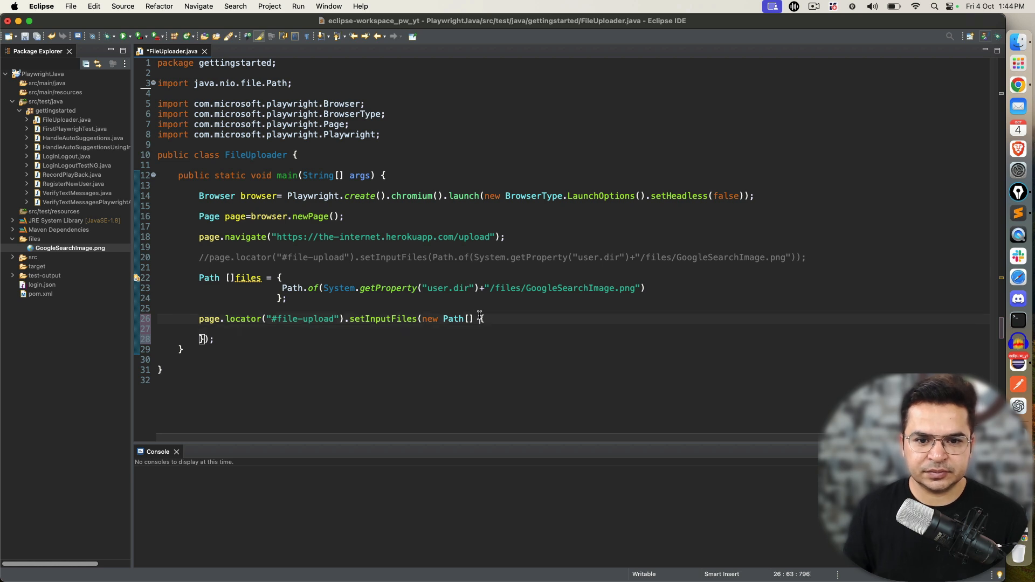
key(Return)
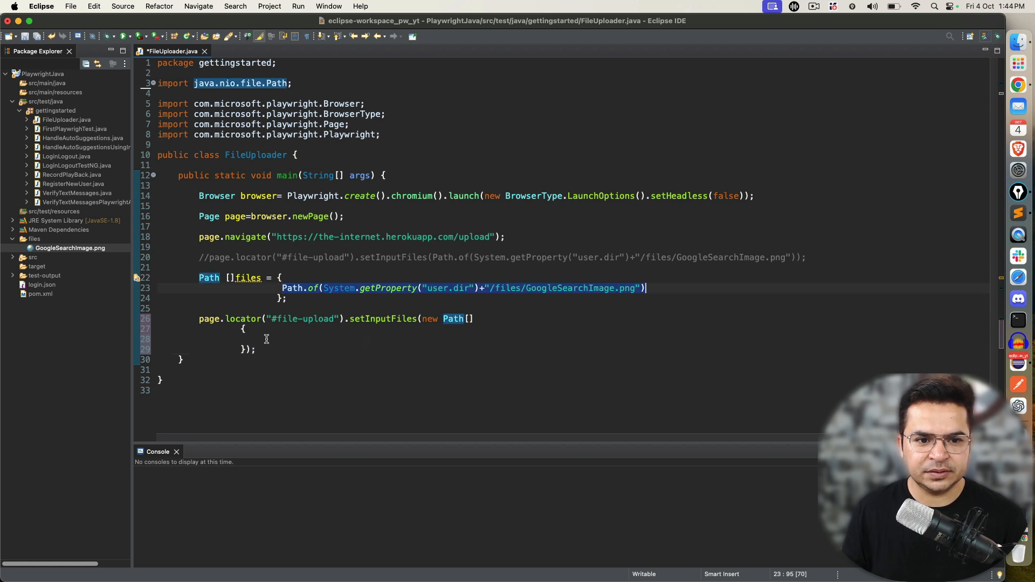
- Fill the array with the GoogleSearchImage.png Path.of entry and delete the two extra entries
click(283, 338)
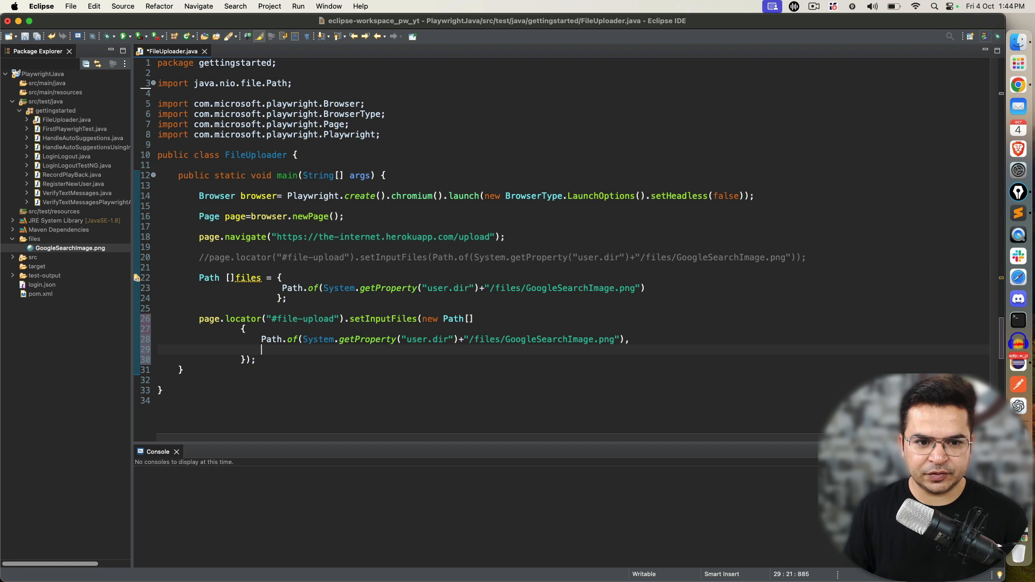
text(Path.of(System.getProperty("user.dir")+"/files/GoogleSearchImage.png"),)
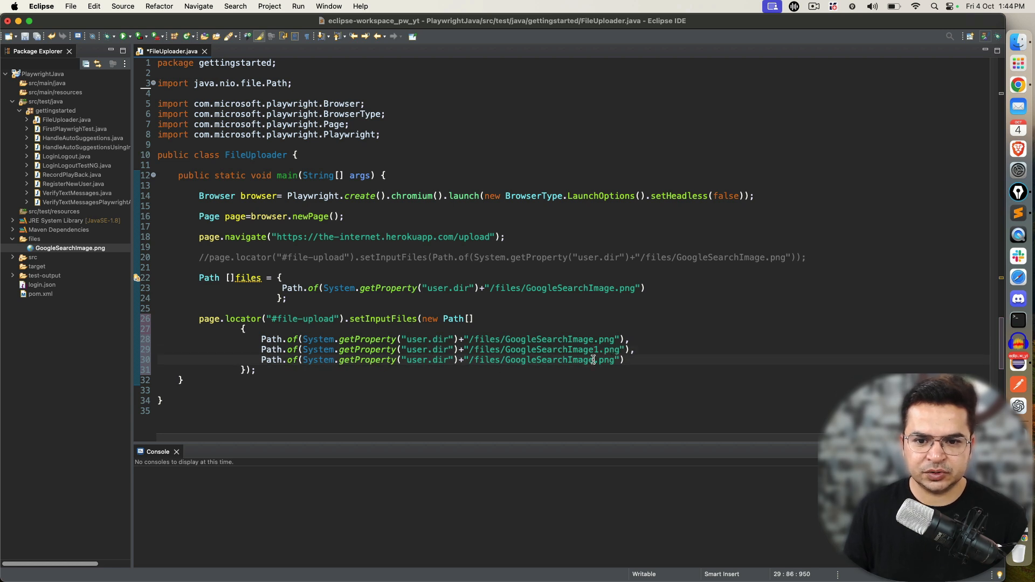
text(2)
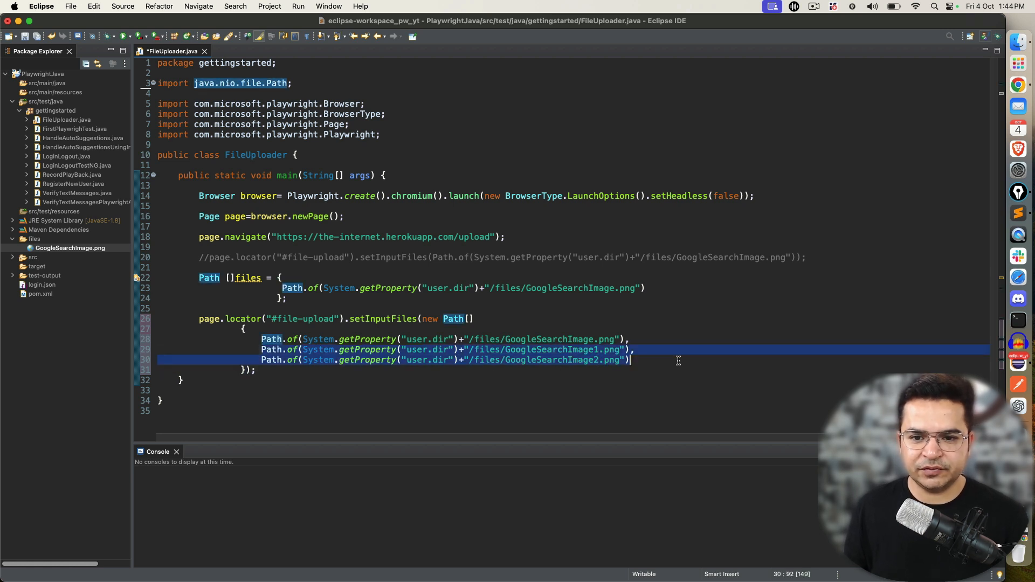
key(Delete)
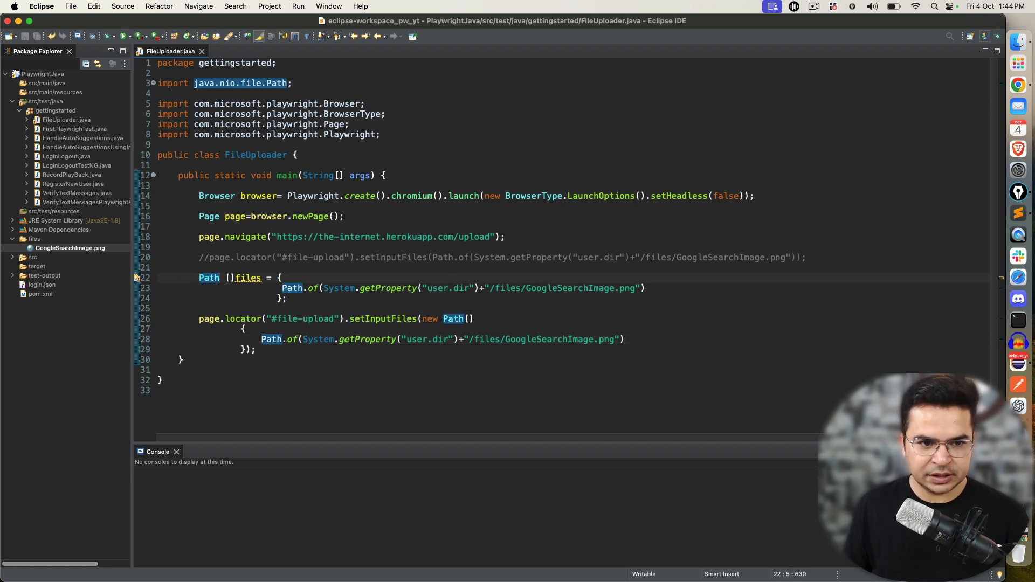
- Wrap the files array and inline new Path[] setInputFiles block in /* */ comments
key(Return)
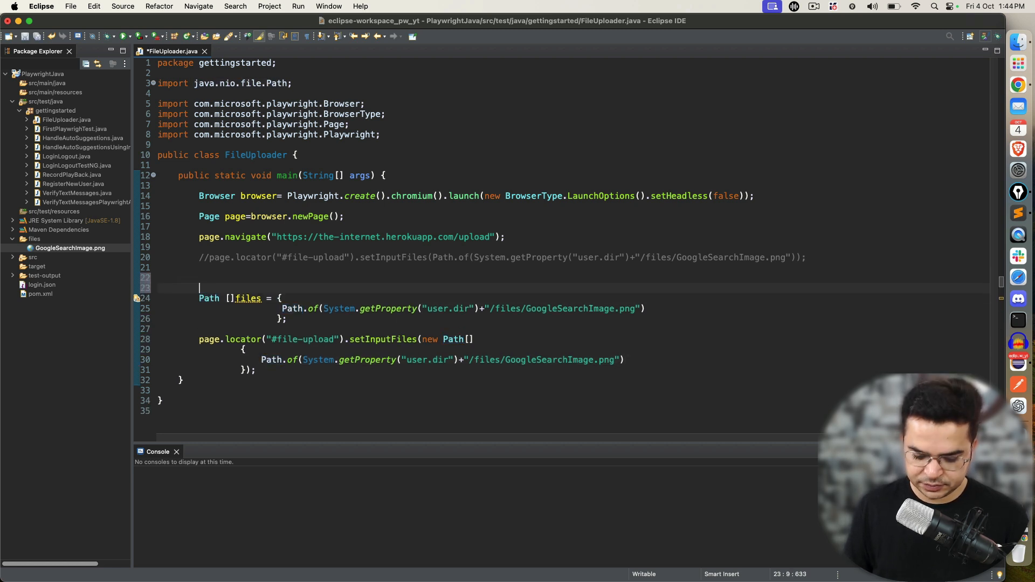
text(/*)
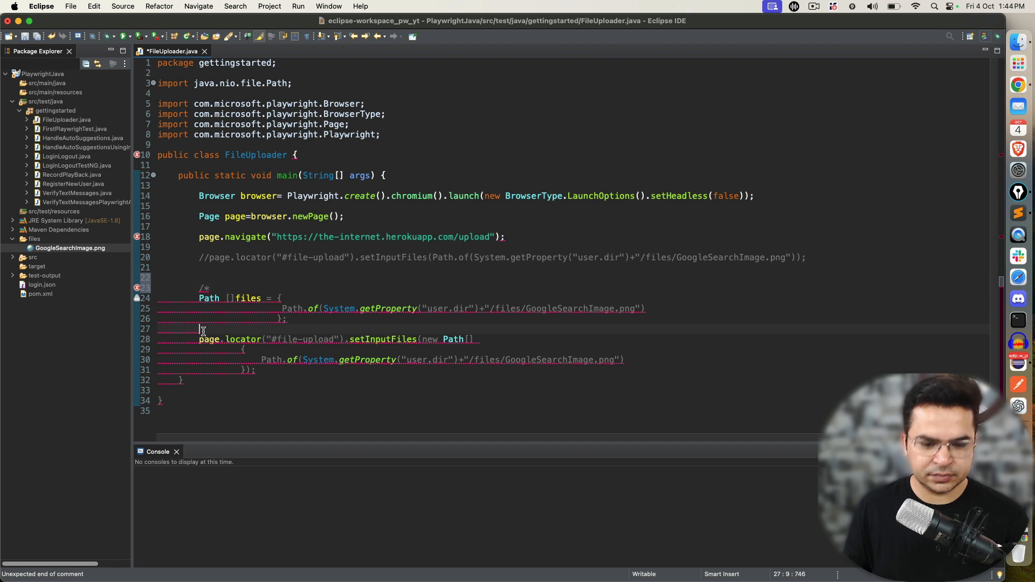
text(*/)
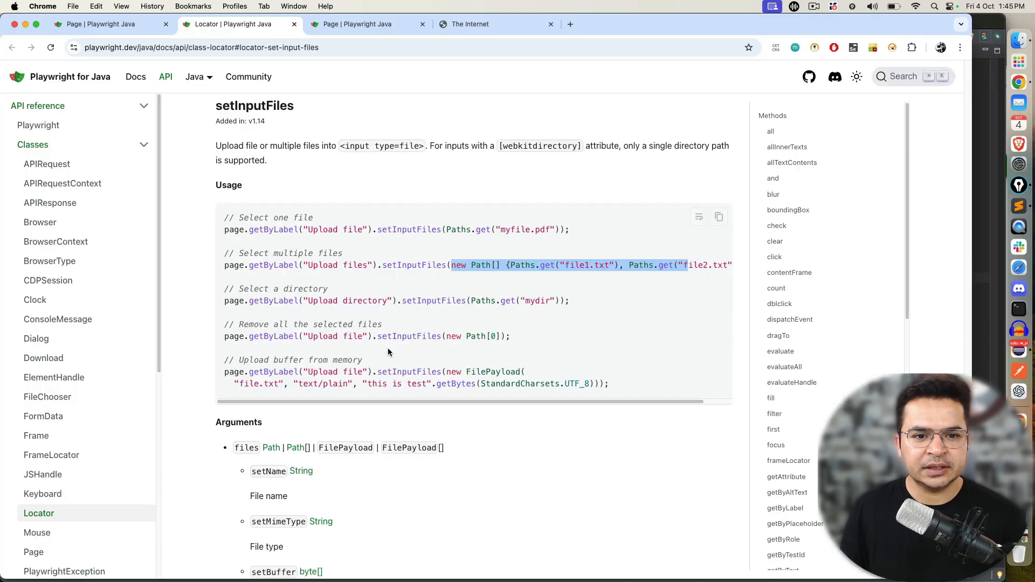
mouse_move(258, 316)
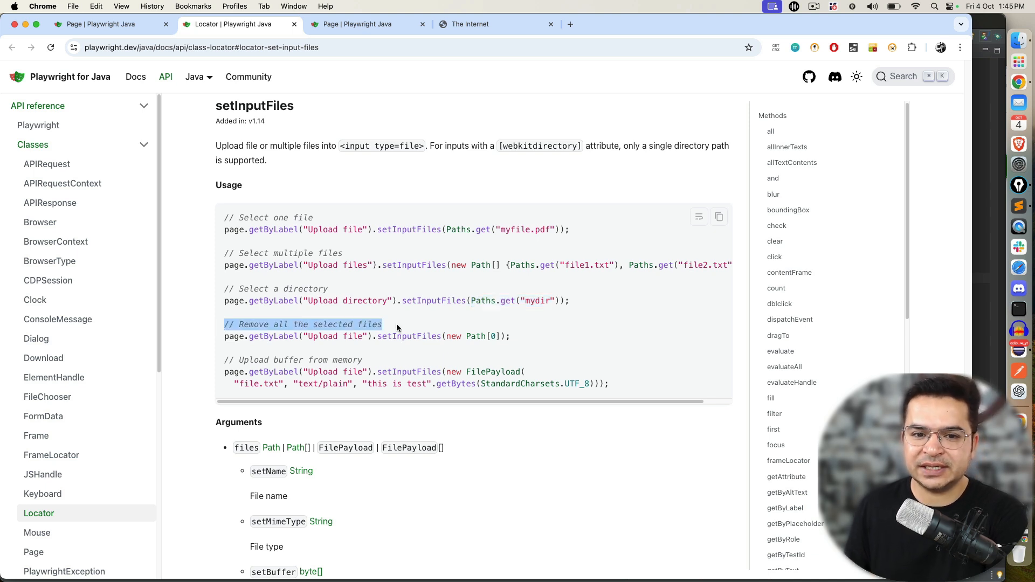
- Highlight new Path[0] in the 'Remove all the selected files' setInputFiles example
double_click(470, 335)
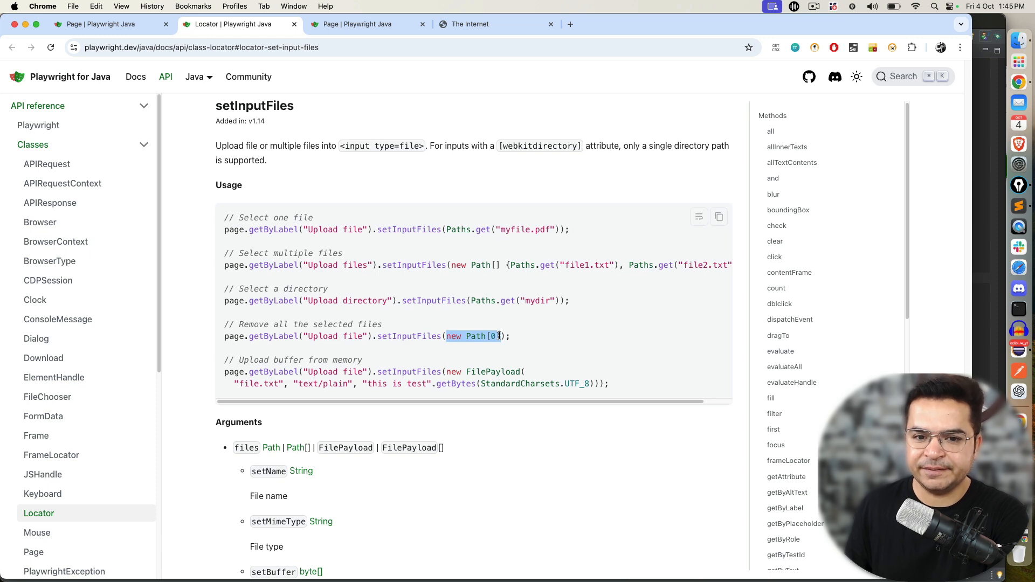
mouse_move(421, 363)
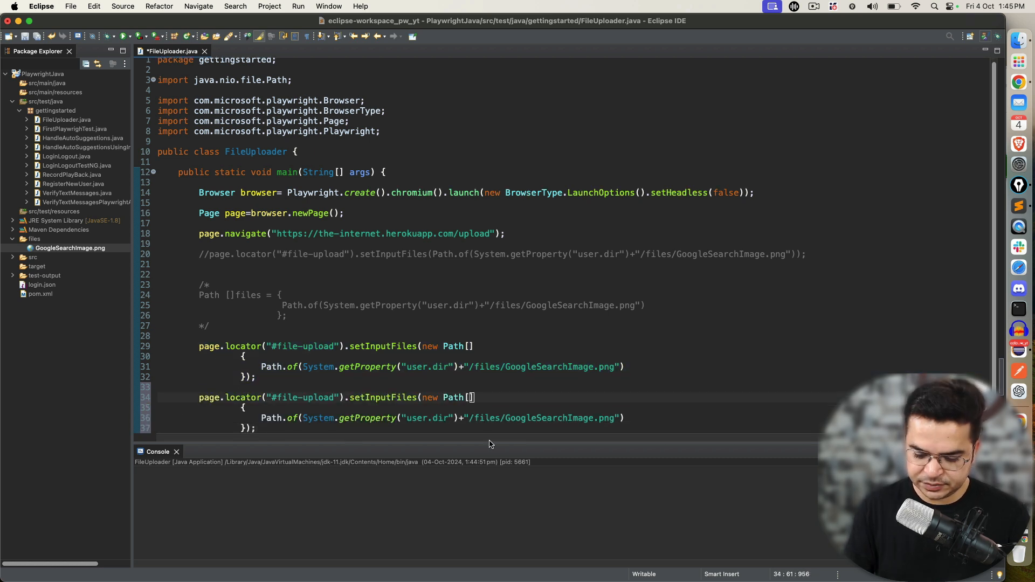
- Change the second call to new Path[0] and insert Thread.sleep(3000) above it
text(0)
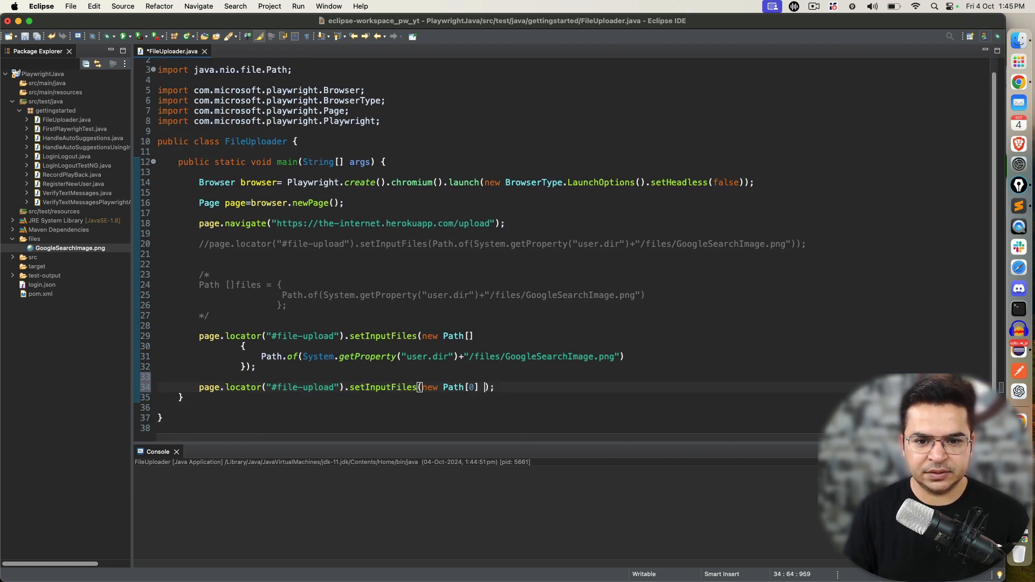
key(enter)
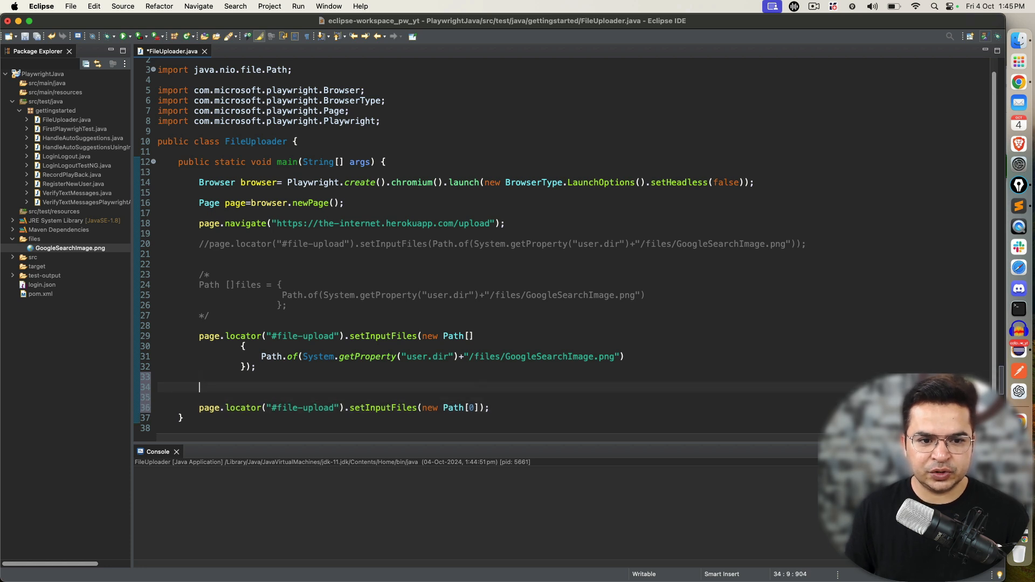
text(Thread.s)
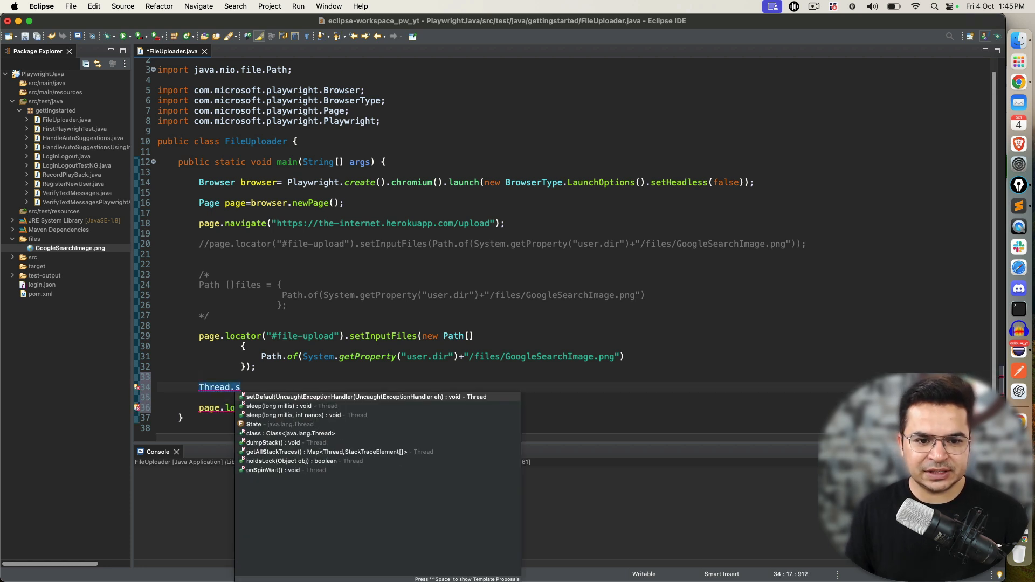
click(282, 405)
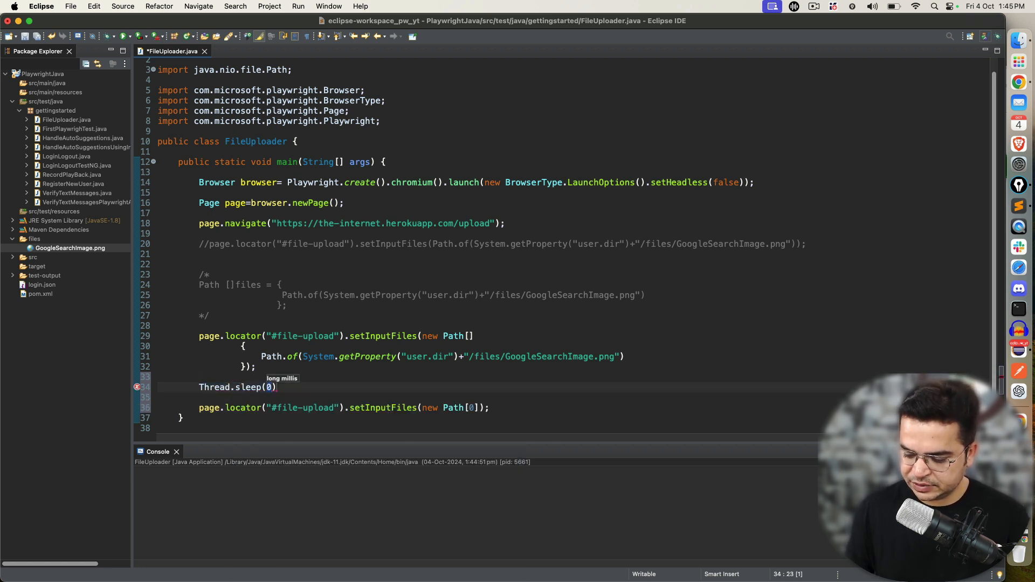
text(3000)
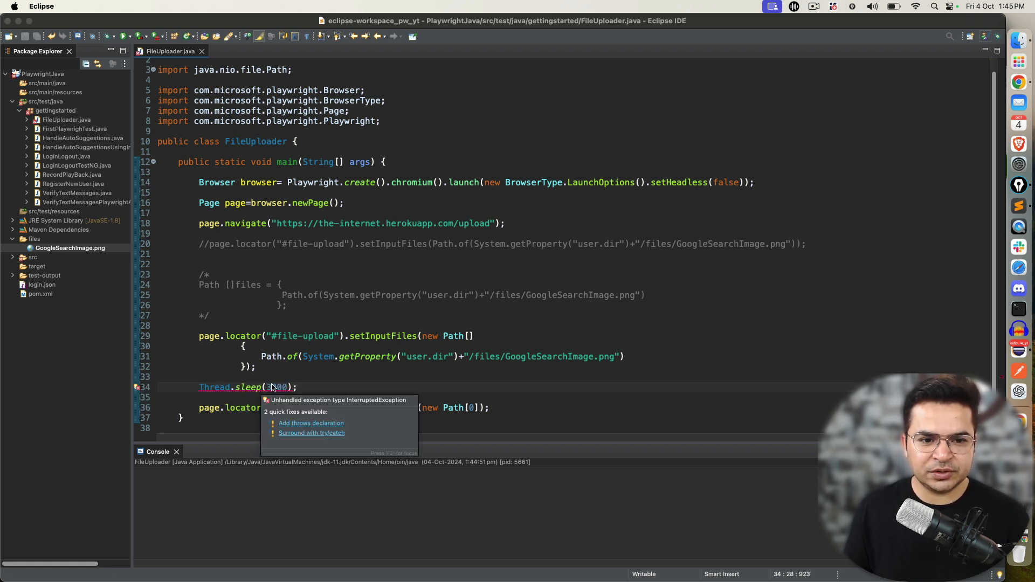
- Add a throws InterruptedException declaration to main and save the file
click(310, 423)
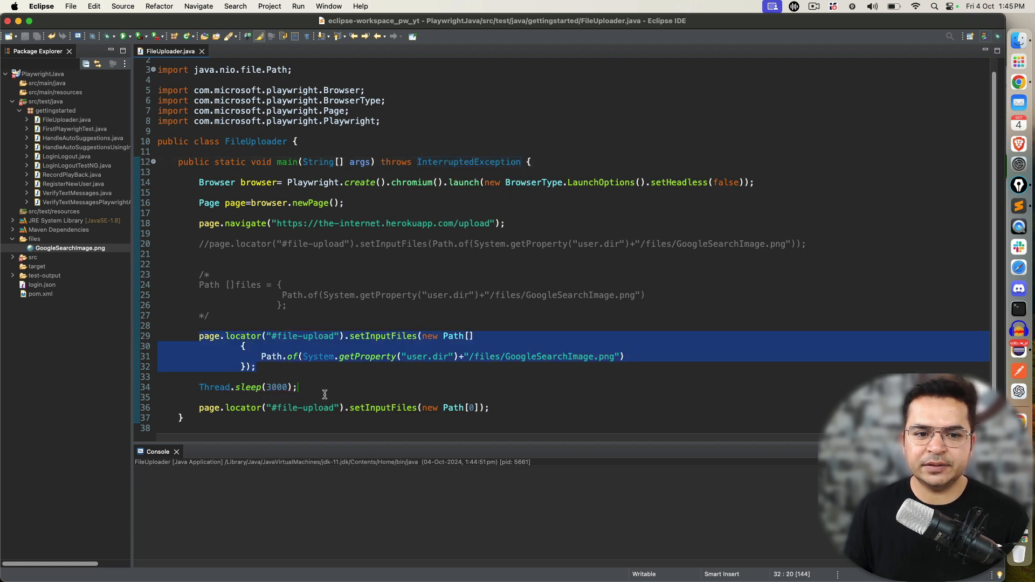
click(199, 407)
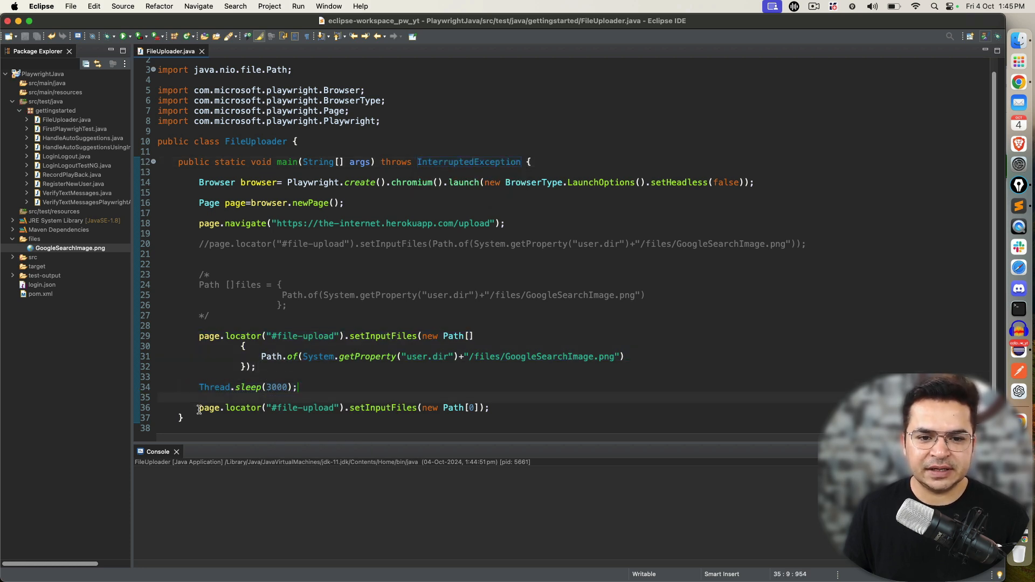
click(234, 24)
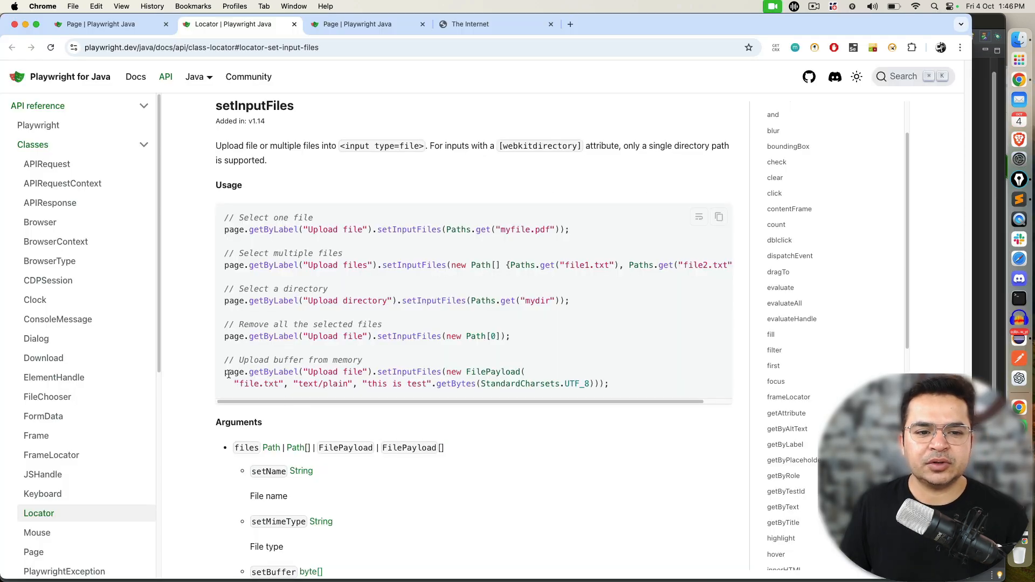
mouse_move(368, 362)
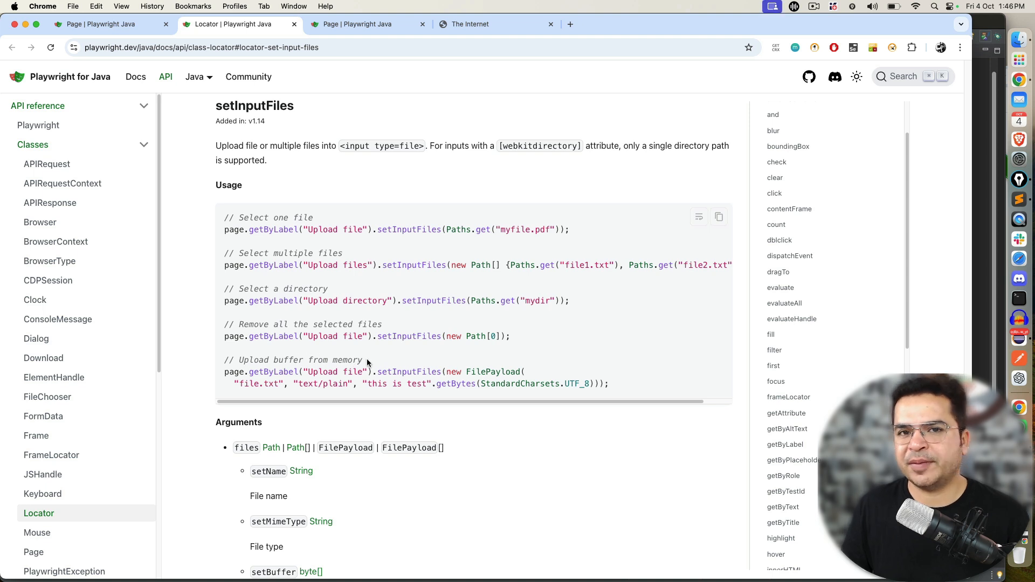
mouse_move(242, 371)
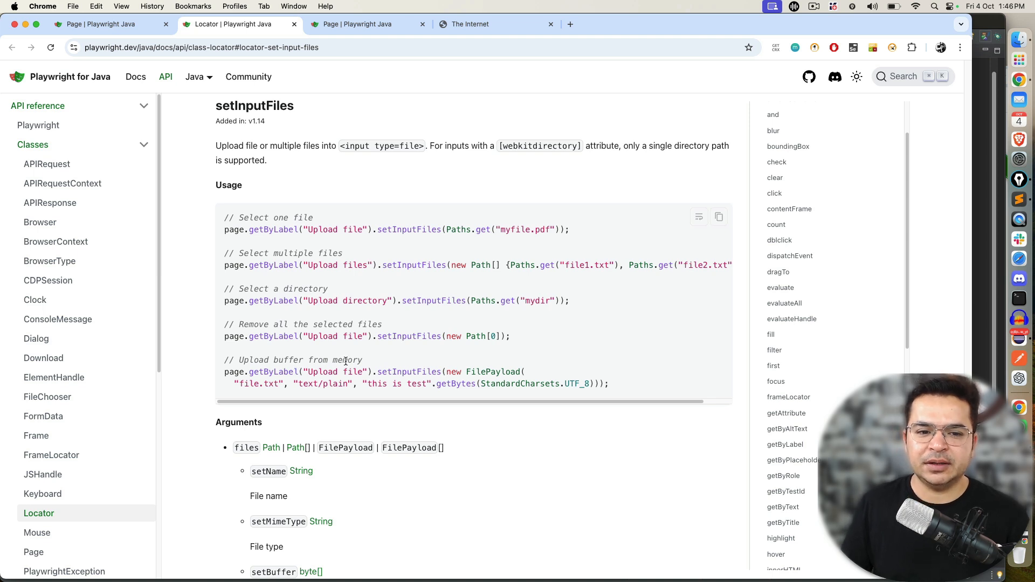
mouse_move(282, 387)
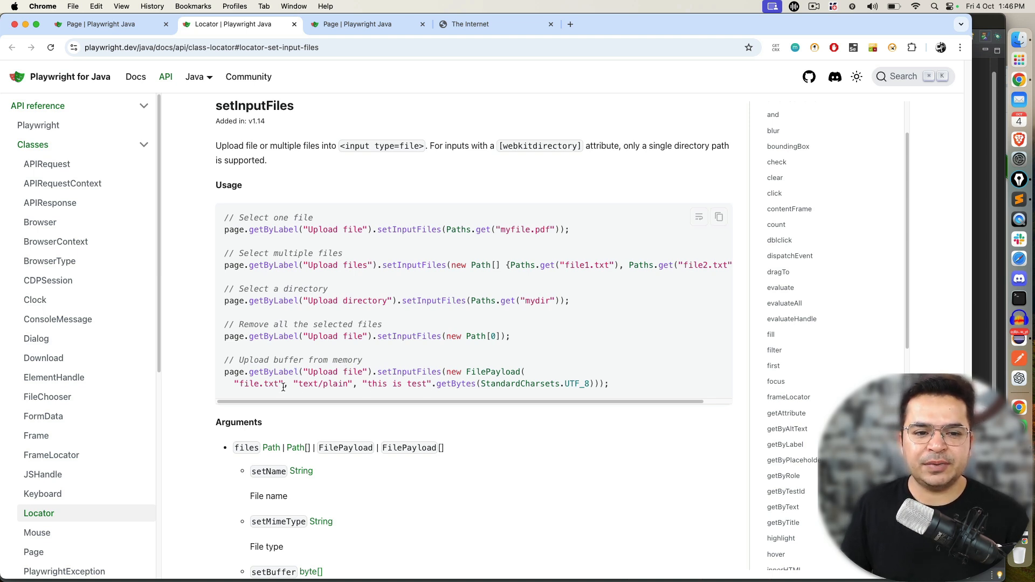
- Highlight file.txt in the 'Upload buffer from memory' example, then return to Eclipse
double_click(258, 383)
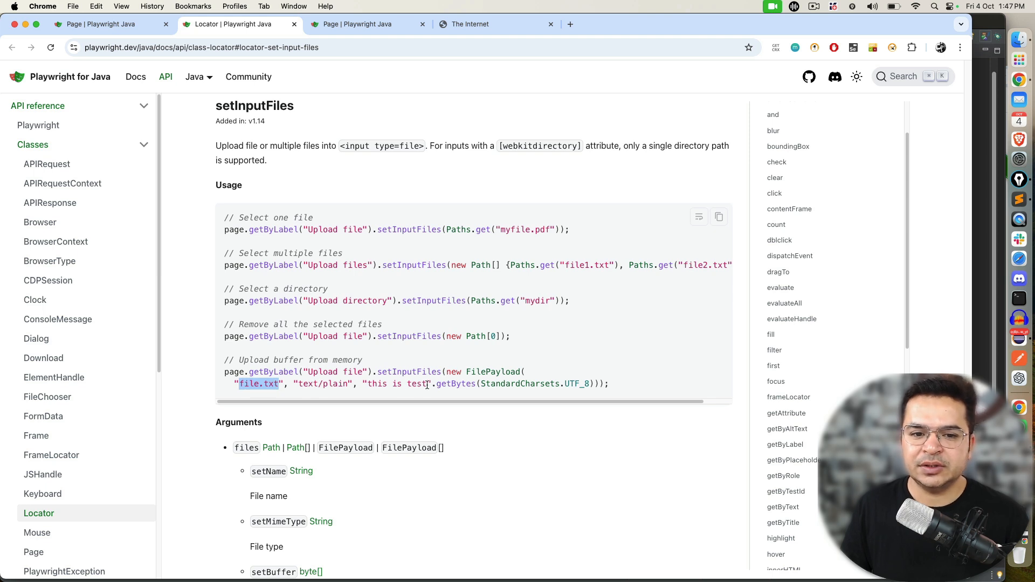
mouse_move(462, 373)
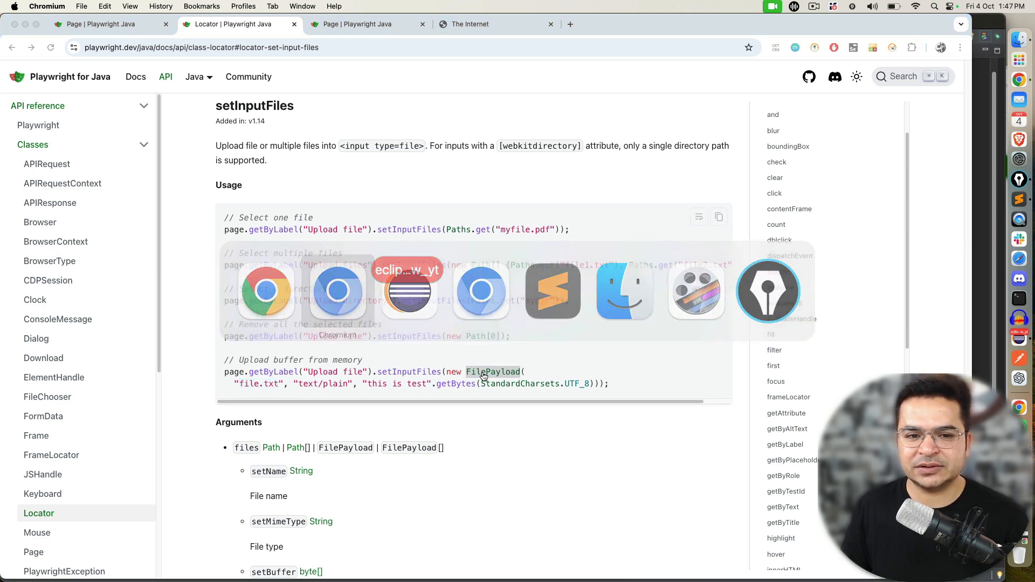
click(408, 290)
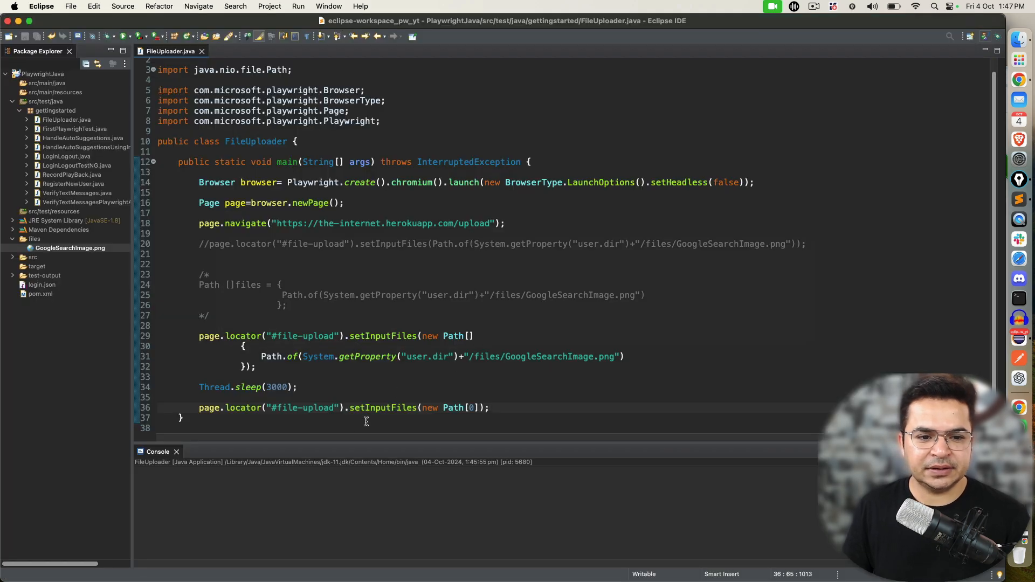
- Start a new page.locator("").setInputFiles call after the new Path[0] line
text(page)
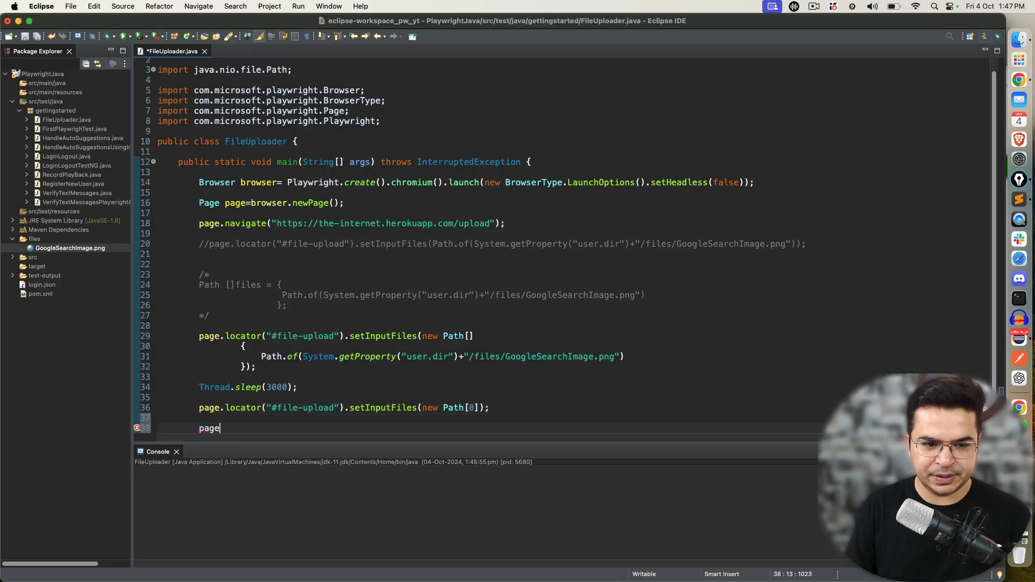
text(.locator(""))
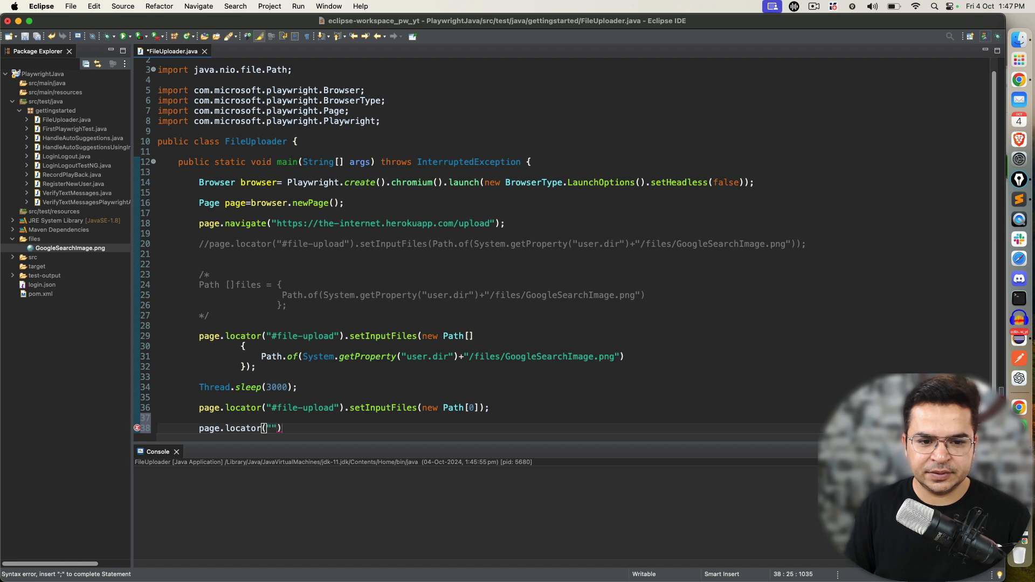
text(.setIn)
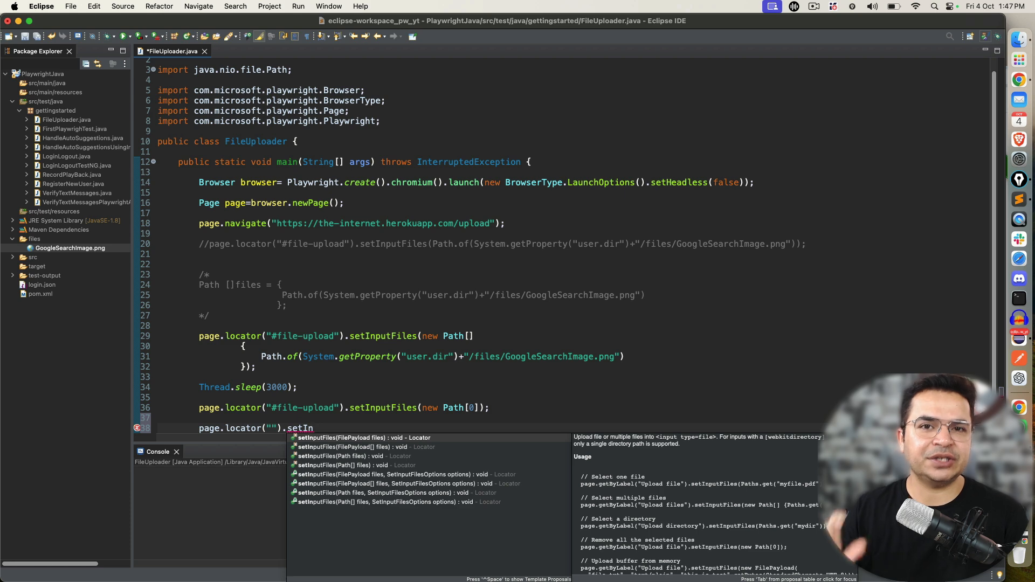
mouse_move(201, 435)
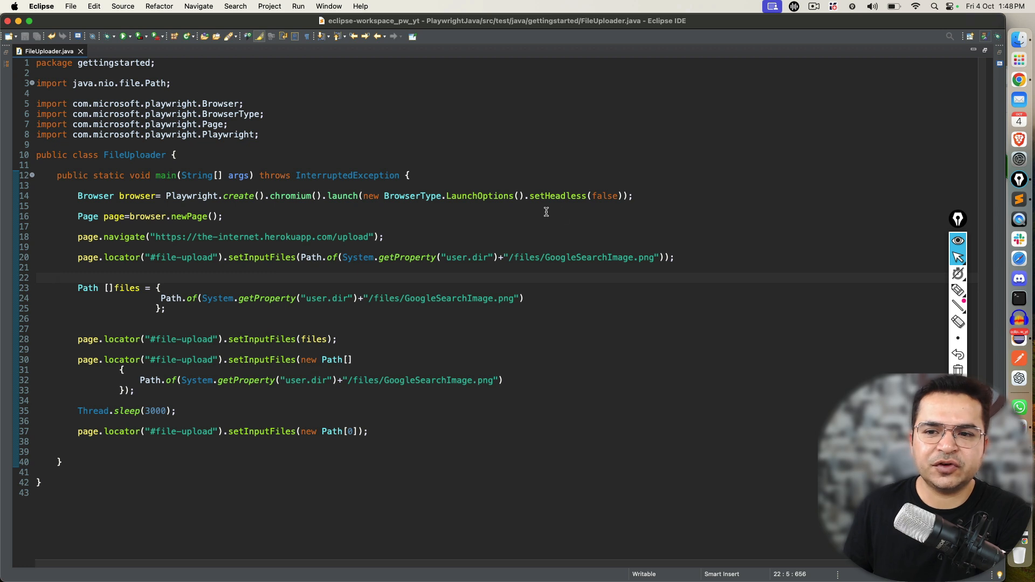
- Mark up line 20's setInputFiles call with Epic Pen, then switch to The Internet tab
click(957, 290)
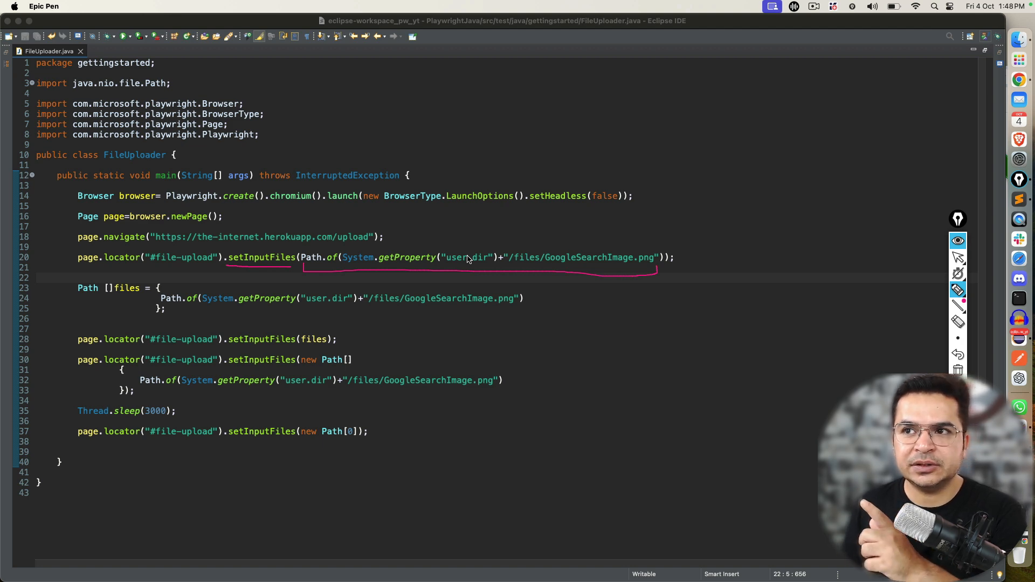
mouse_move(387, 272)
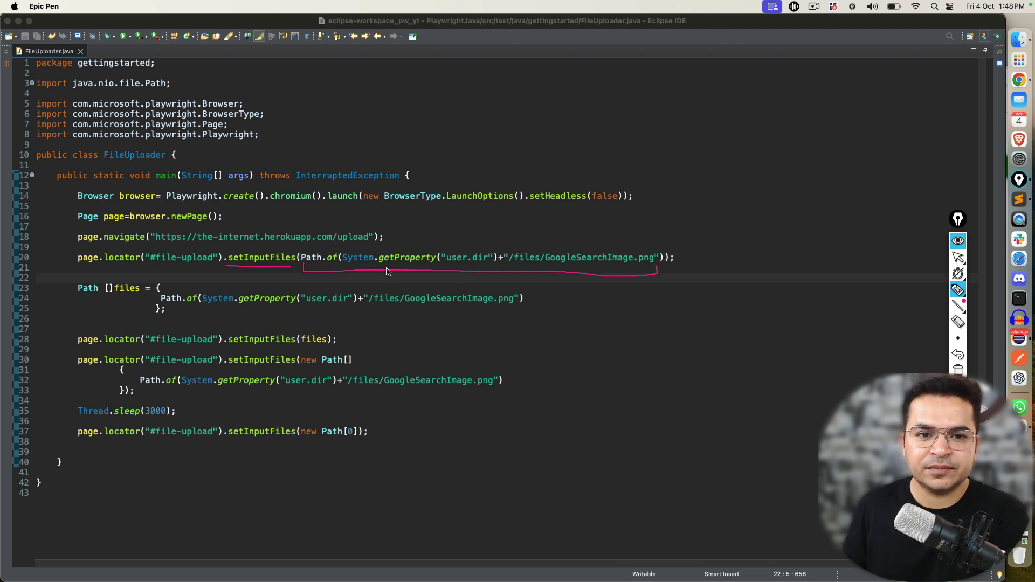
mouse_move(254, 275)
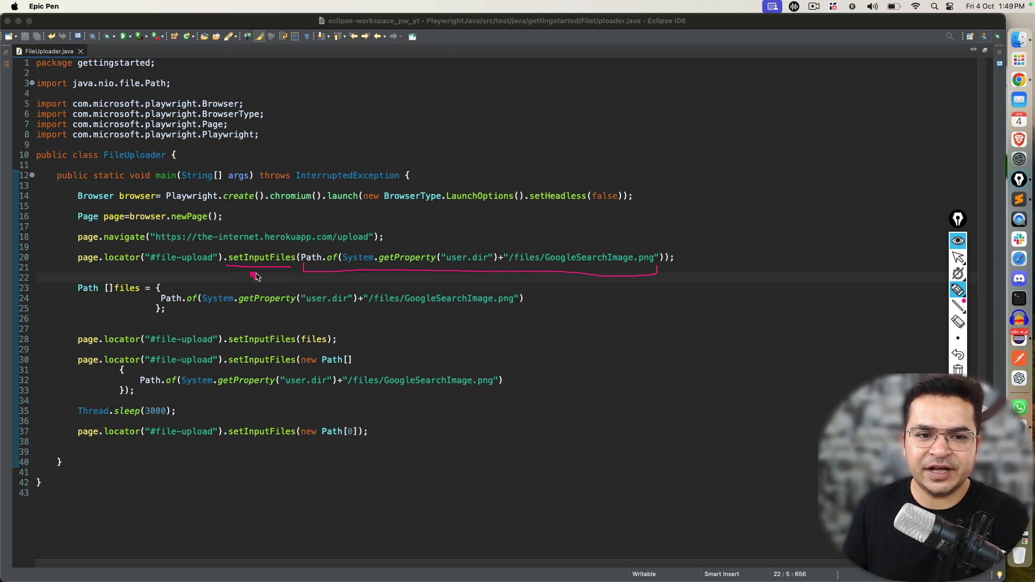
mouse_move(402, 269)
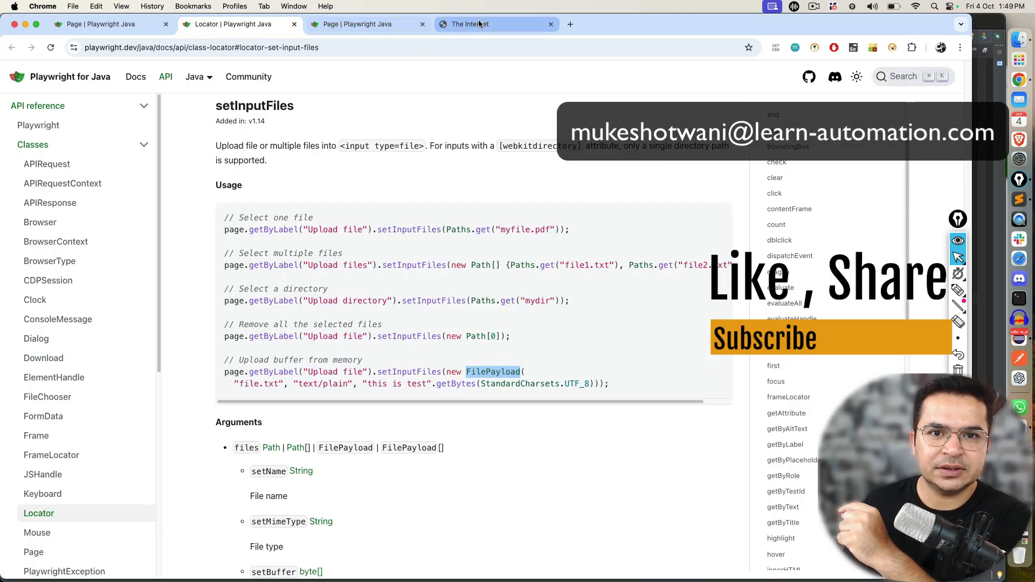
click(469, 23)
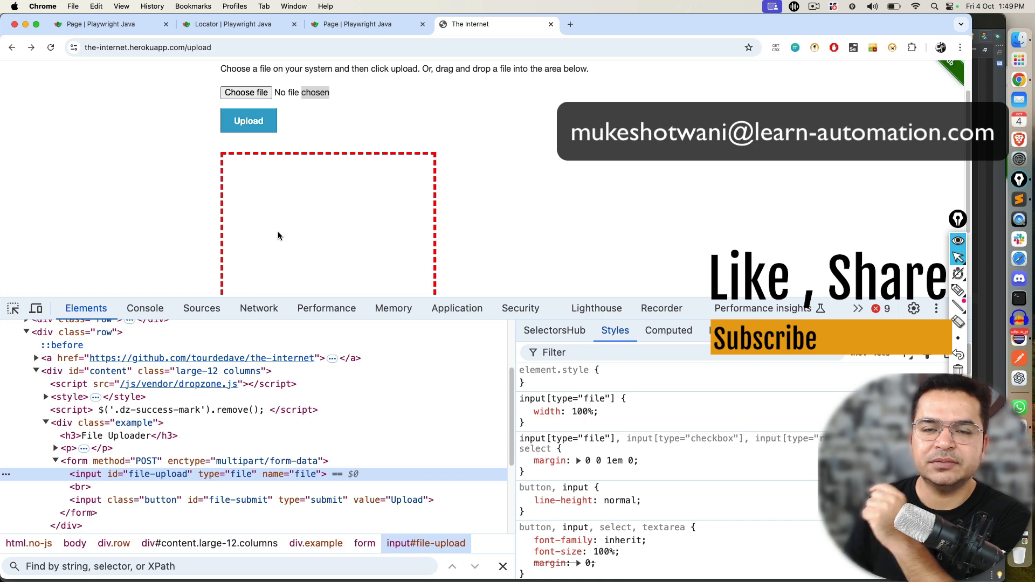